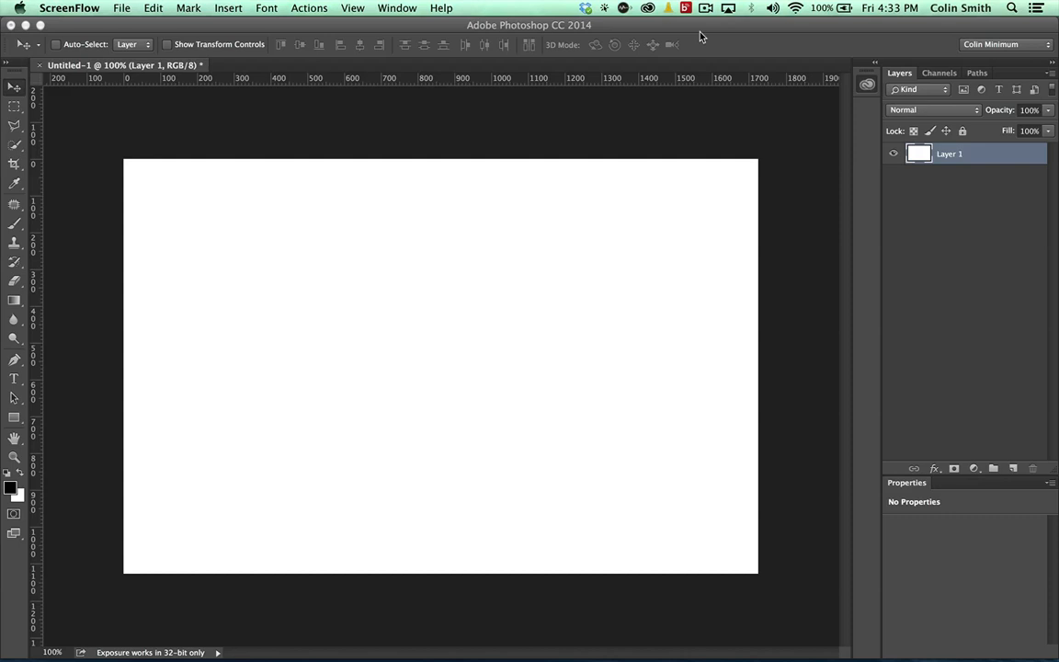
{"action": "mouse_move", "coordinate": [585, 110]}
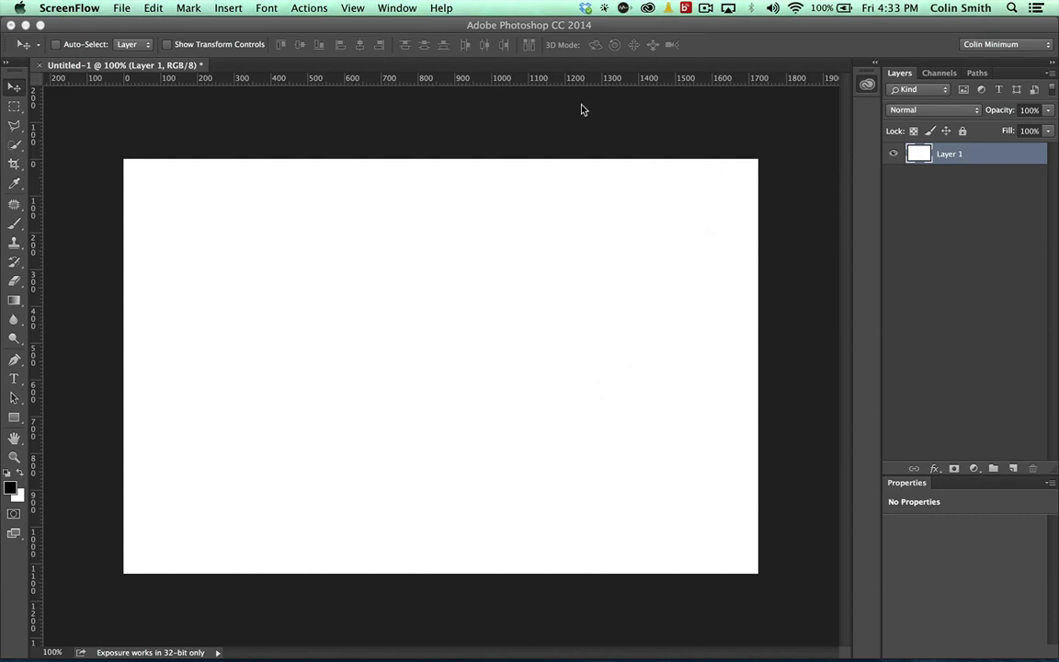
Show the Libraries panel from the Window menu beside the blank document
{"action": "left_click", "coordinate": [398, 7]}
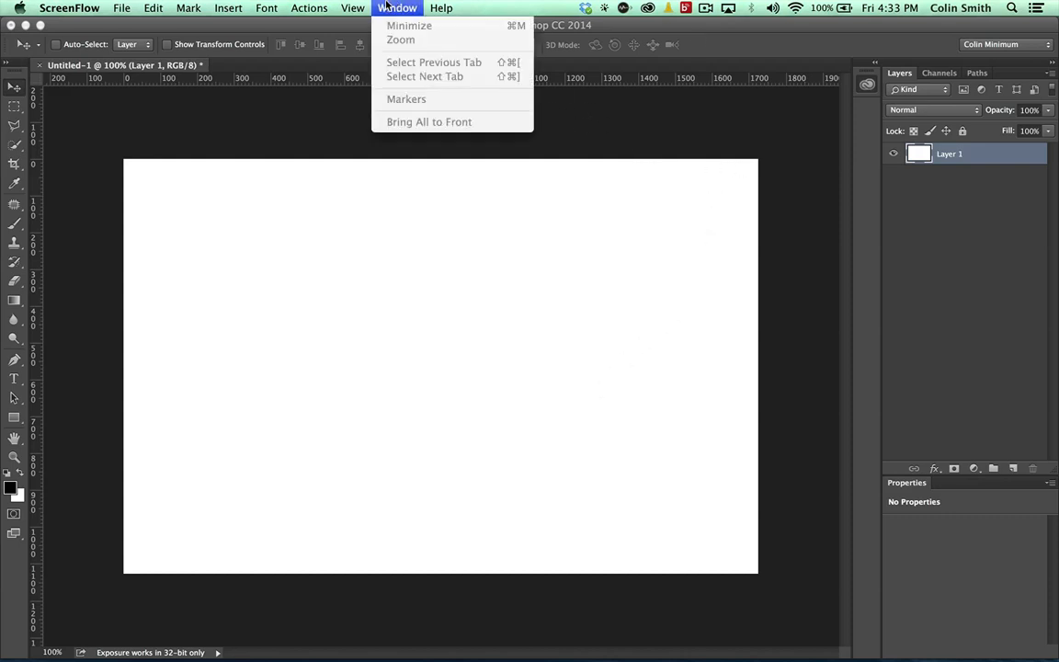
{"action": "left_click", "coordinate": [471, 309]}
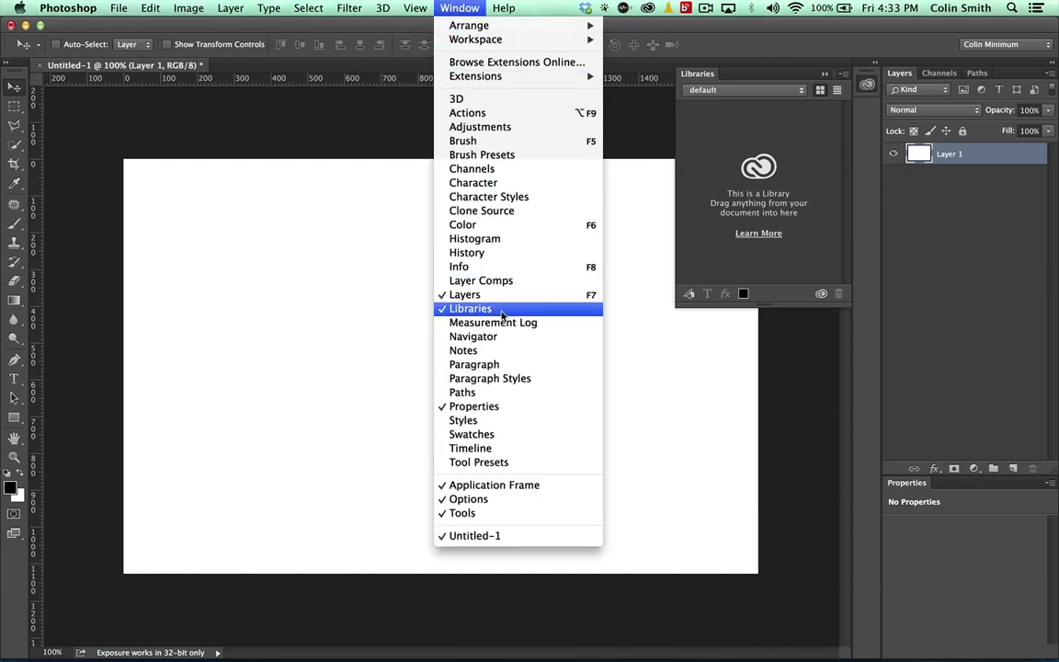
{"action": "mouse_move", "coordinate": [464, 295]}
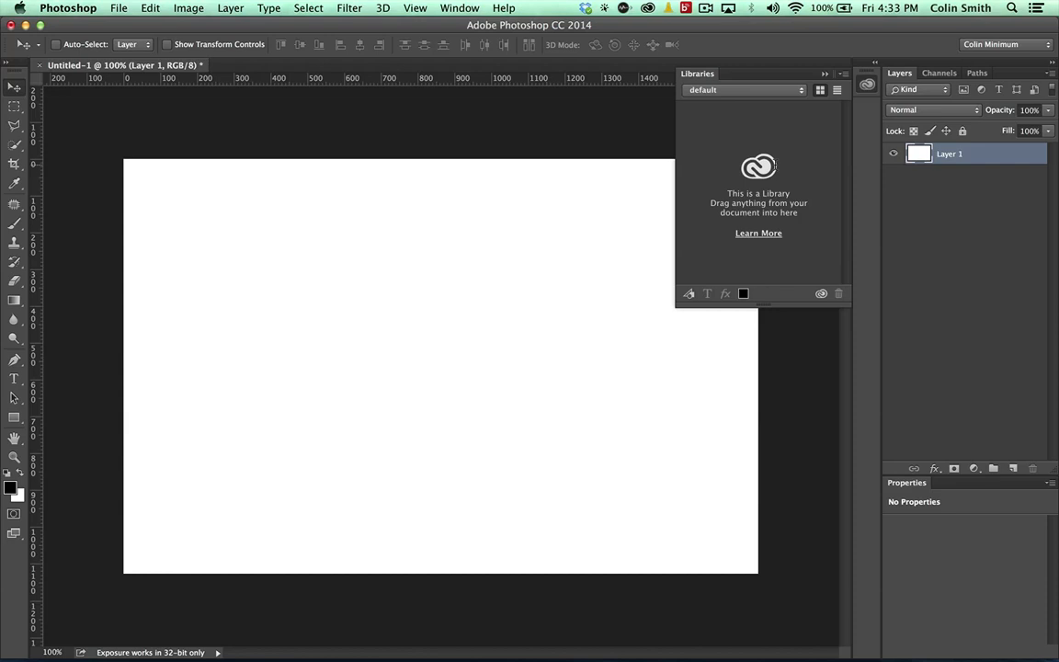
{"action": "mouse_move", "coordinate": [587, 226]}
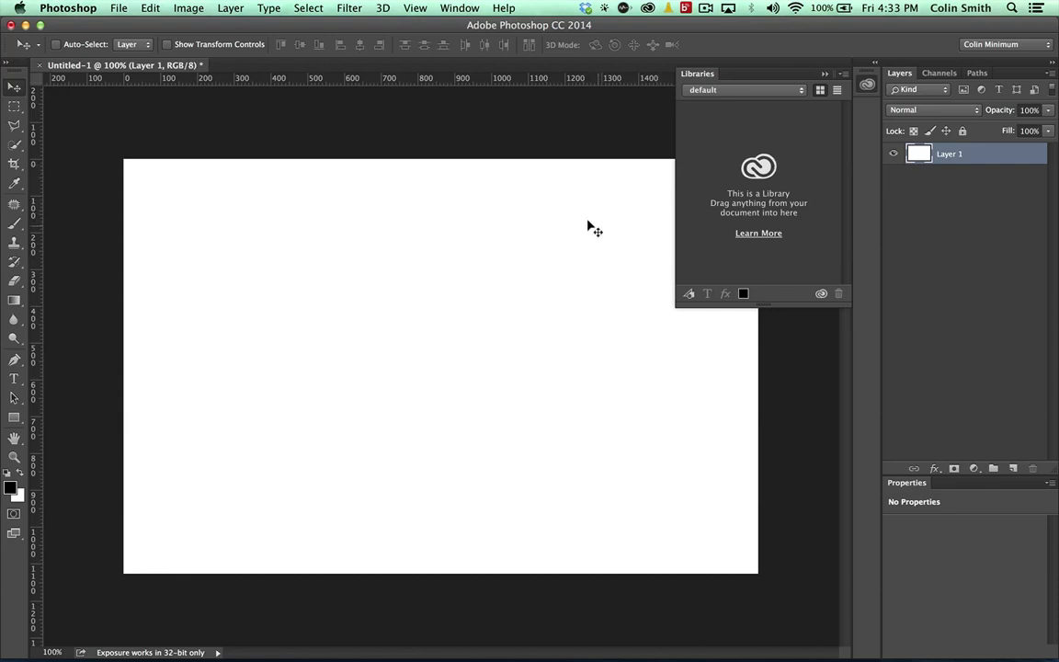
Place PhotoshopCAFE v5 logo.ai as an embedded smart object and move it to the upper left
{"action": "left_click", "coordinate": [118, 8]}
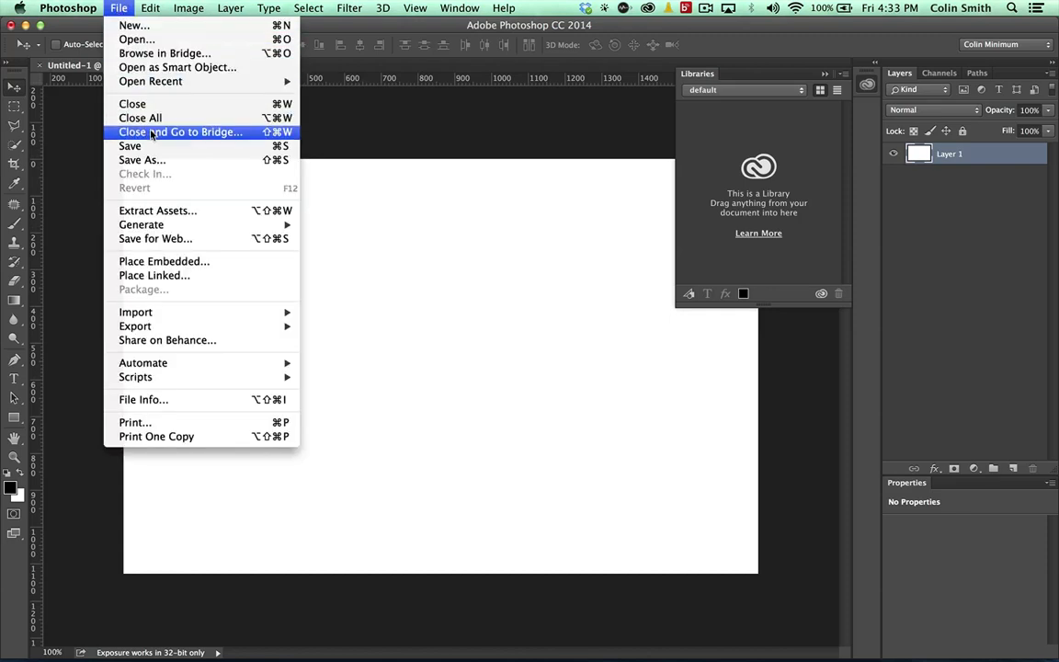
{"action": "mouse_move", "coordinate": [184, 276]}
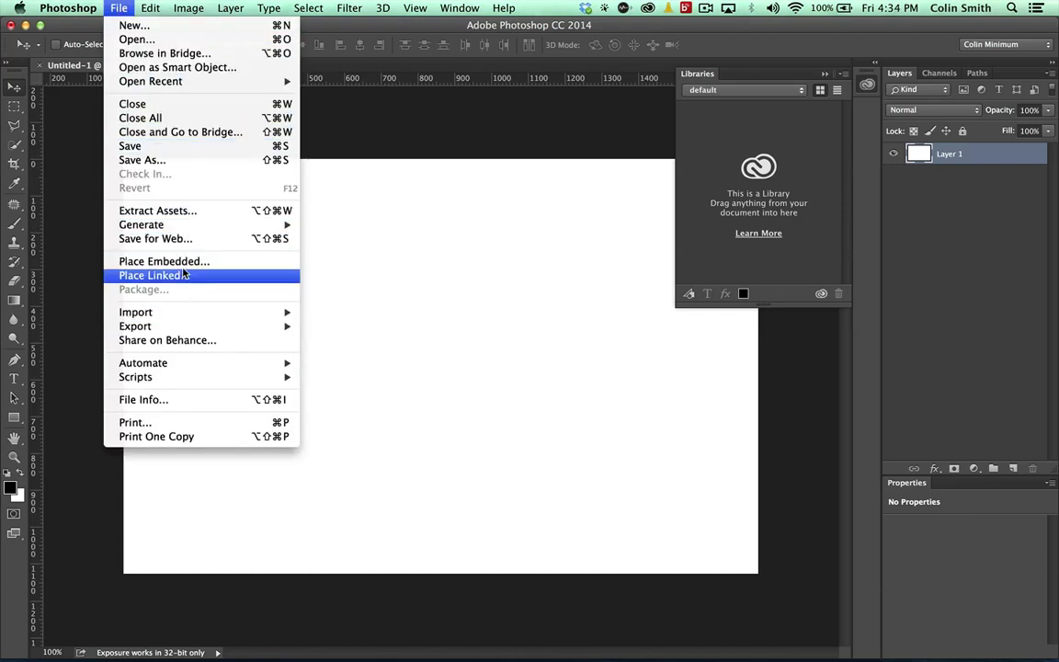
{"action": "mouse_move", "coordinate": [166, 272]}
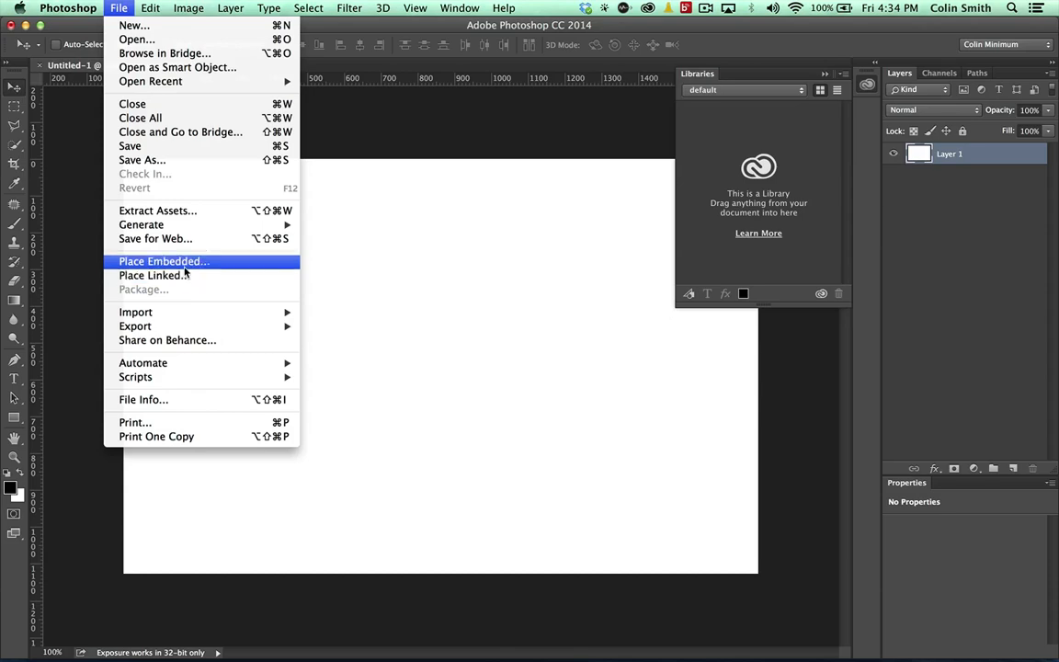
{"action": "left_click", "coordinate": [164, 261]}
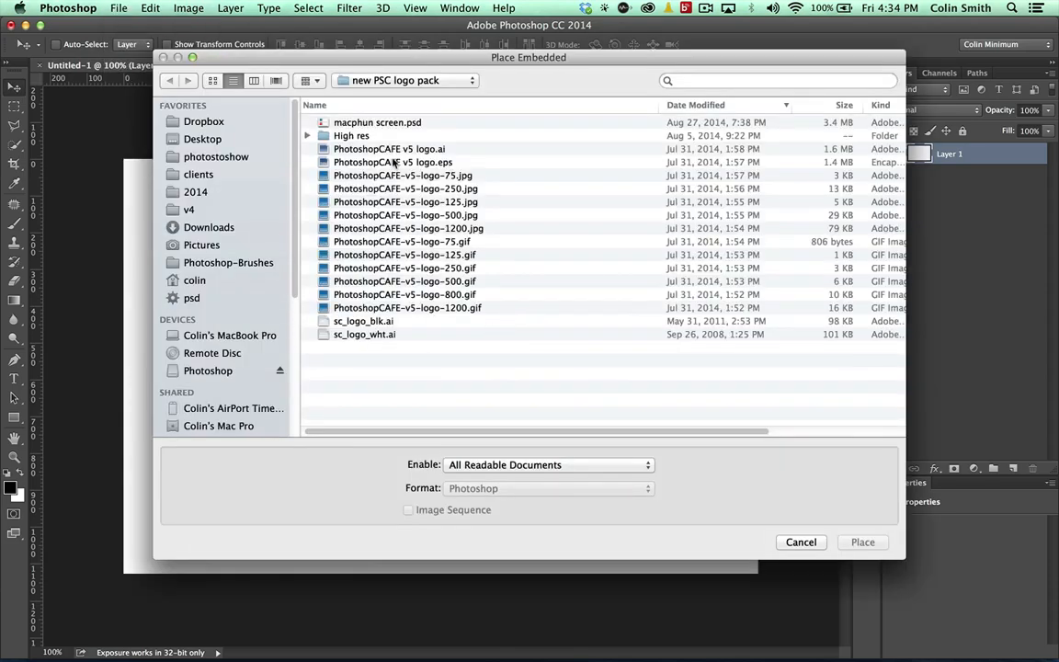
{"action": "left_click", "coordinate": [389, 148]}
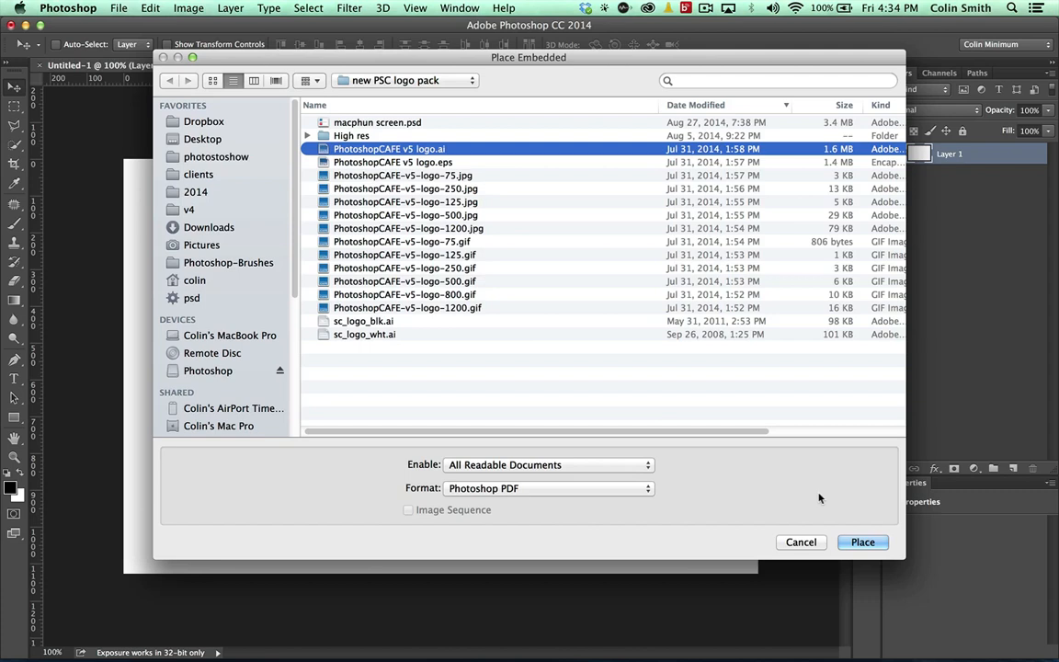
{"action": "left_click", "coordinate": [864, 542]}
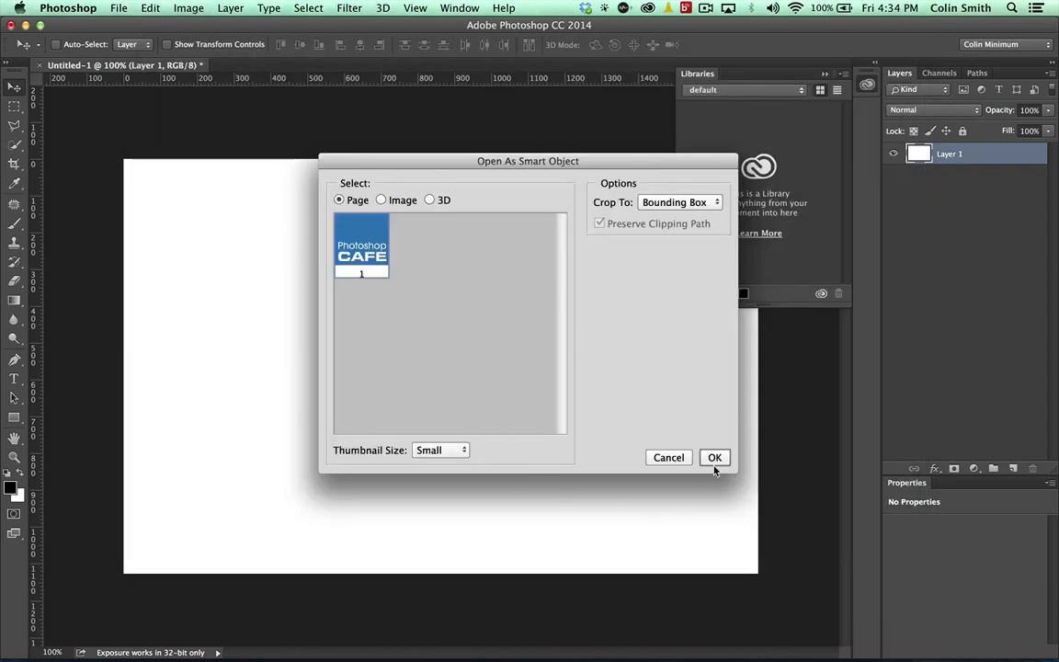
{"action": "left_click", "coordinate": [714, 456]}
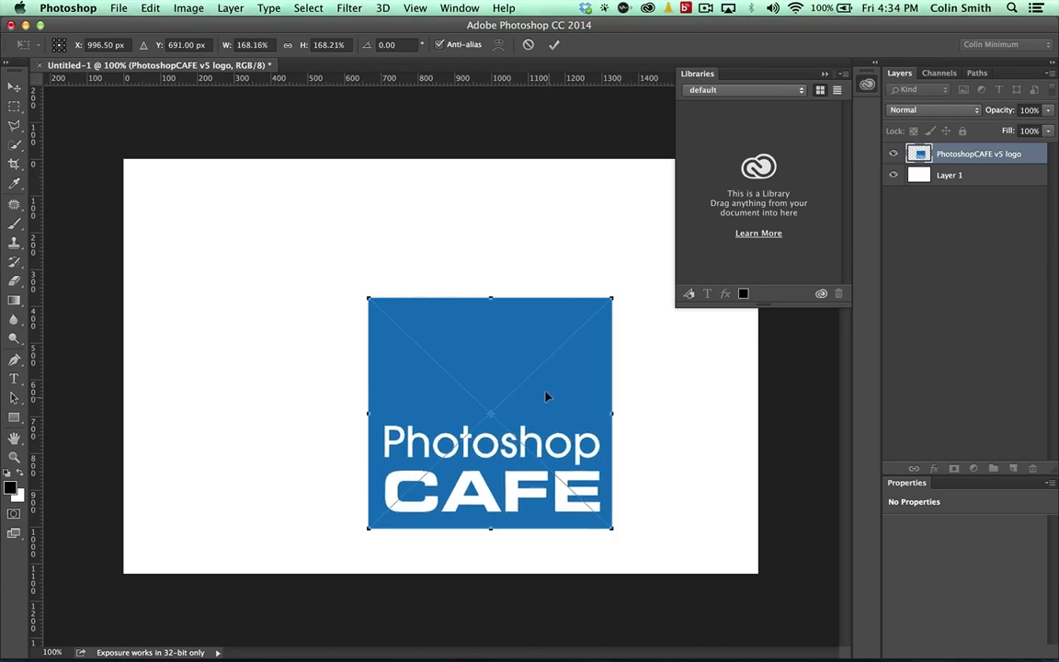
{"action": "left_click_drag", "start_coordinate": [489, 414], "coordinate": [267, 295]}
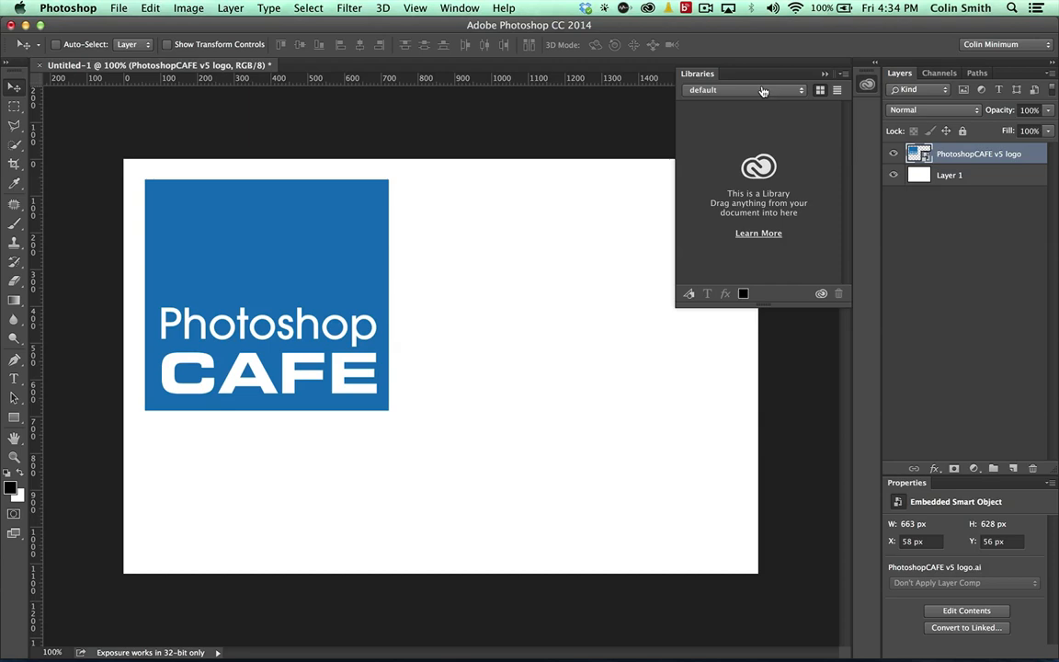
Create a new library named test from the Libraries dropdown
{"action": "left_click", "coordinate": [802, 92]}
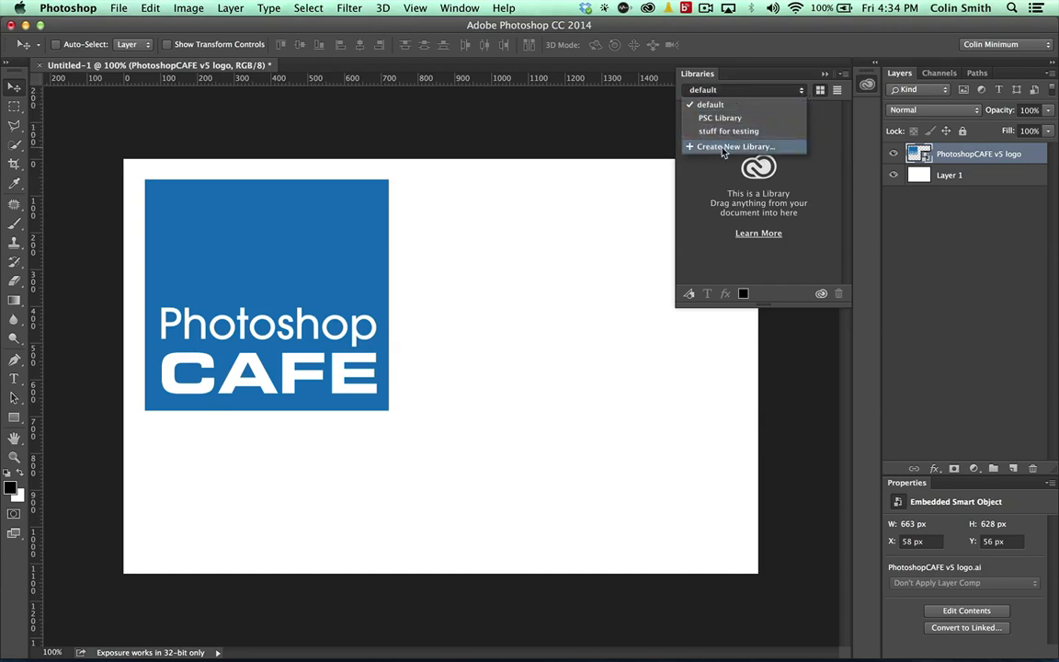
{"action": "left_click", "coordinate": [734, 147]}
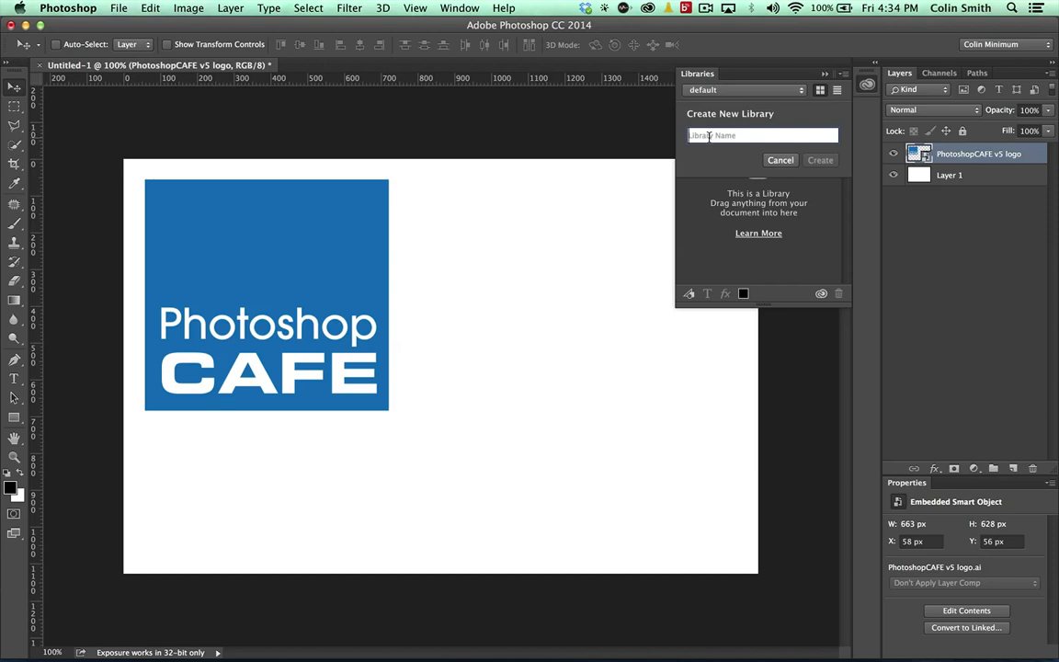
{"action": "type", "text": "test"}
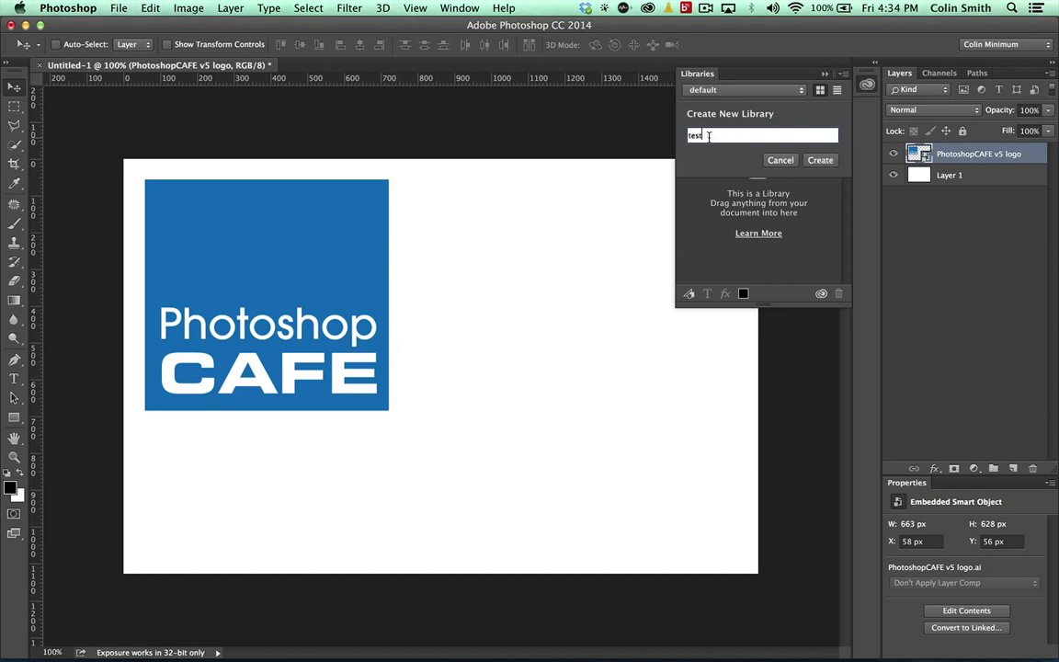
{"action": "left_click", "coordinate": [821, 158]}
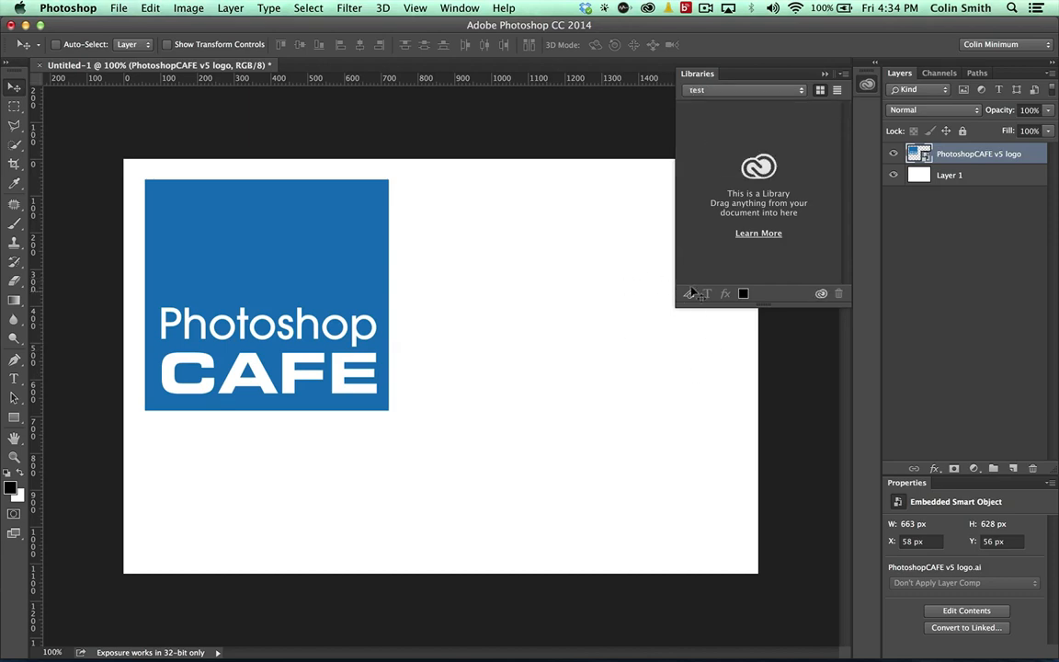
{"action": "mouse_move", "coordinate": [610, 309]}
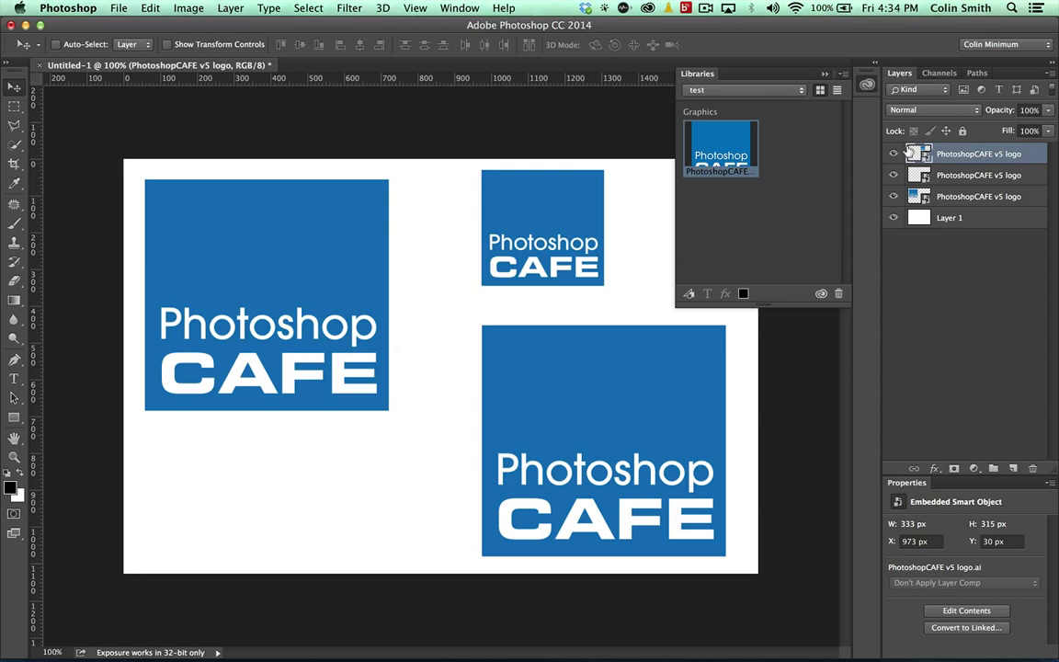
{"action": "mouse_move", "coordinate": [920, 155]}
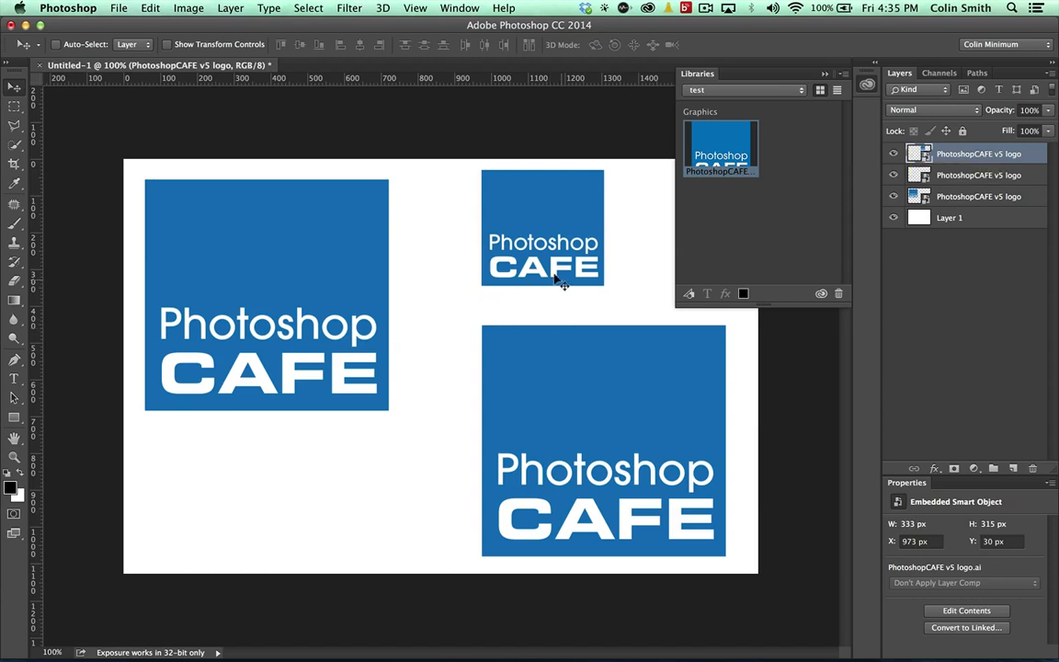
{"action": "mouse_move", "coordinate": [743, 295]}
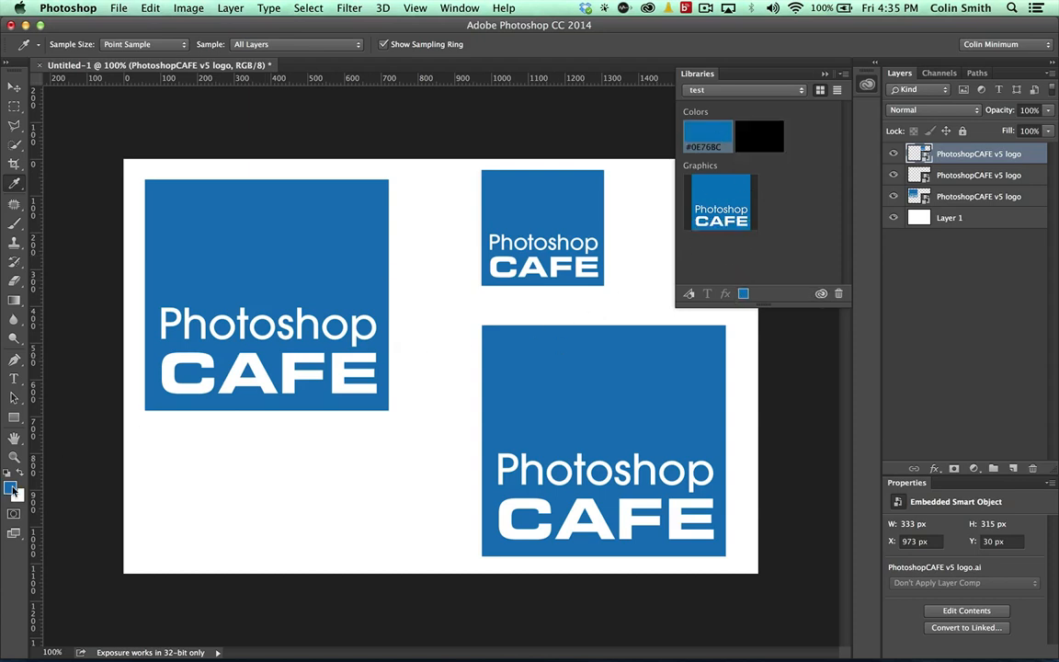
Set the foreground colour to bright orange ff6600, then to lighter orange ff9933, for the swatches
{"action": "left_click", "coordinate": [14, 488]}
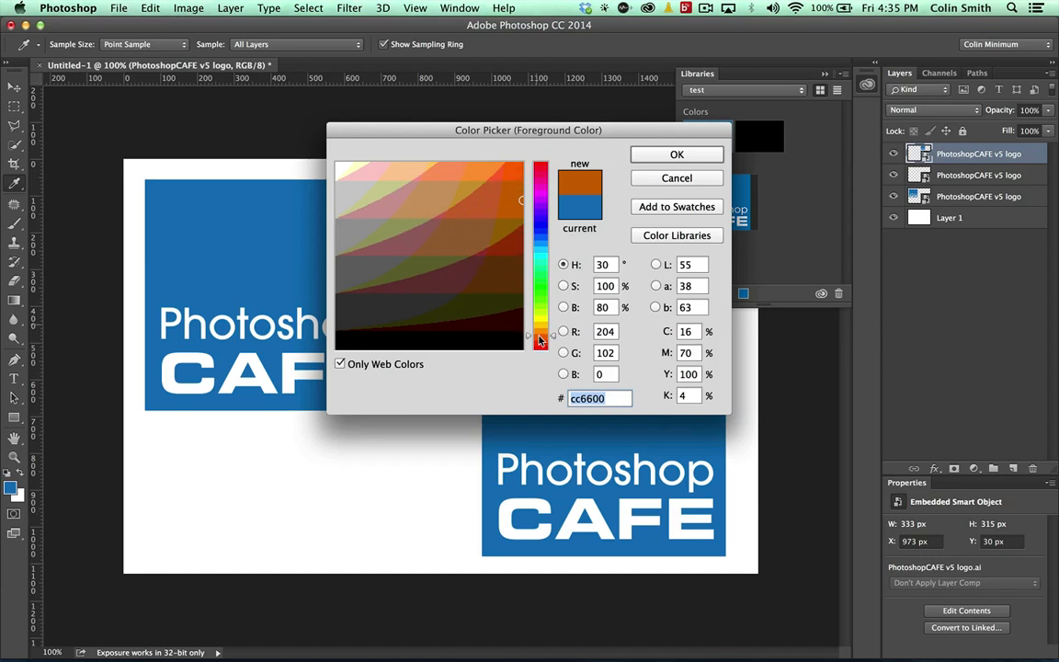
{"action": "left_click", "coordinate": [513, 175]}
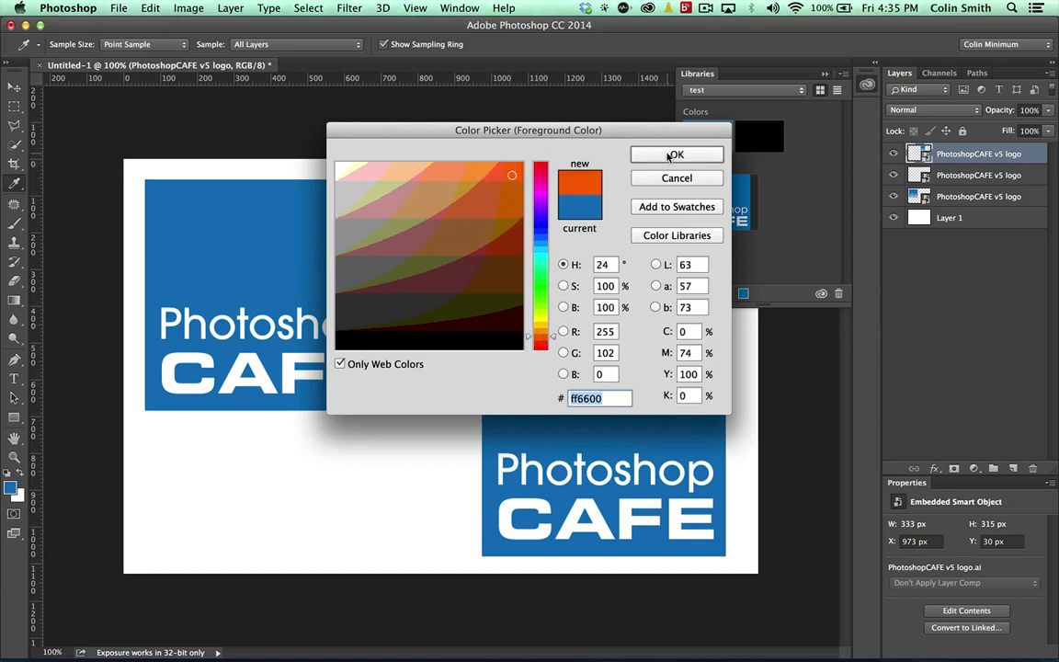
{"action": "left_click", "coordinate": [676, 154]}
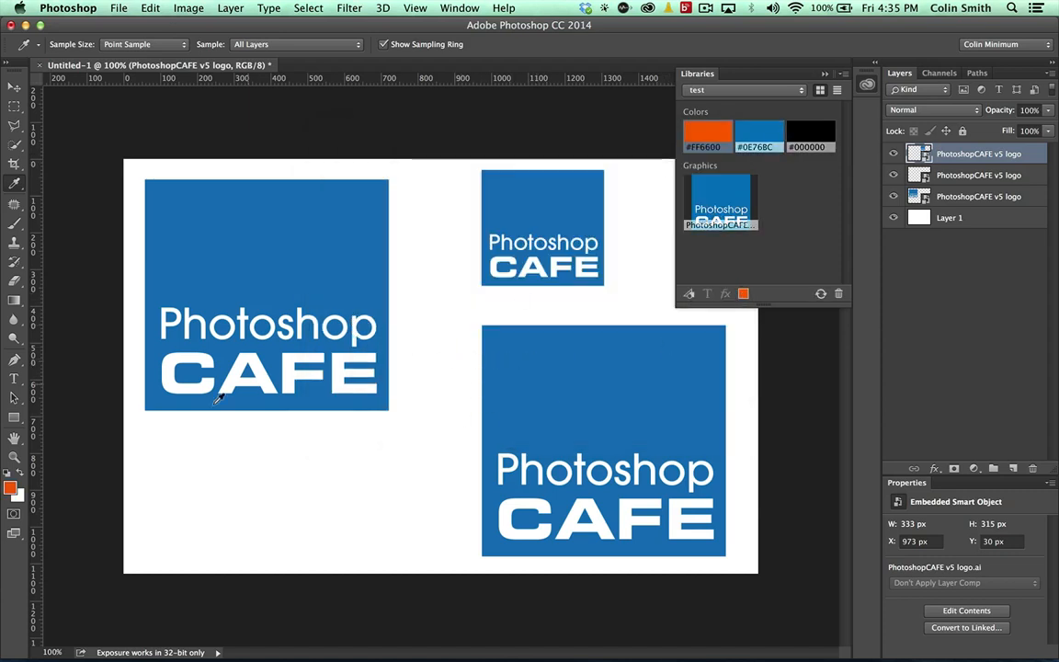
{"action": "left_click", "coordinate": [11, 485]}
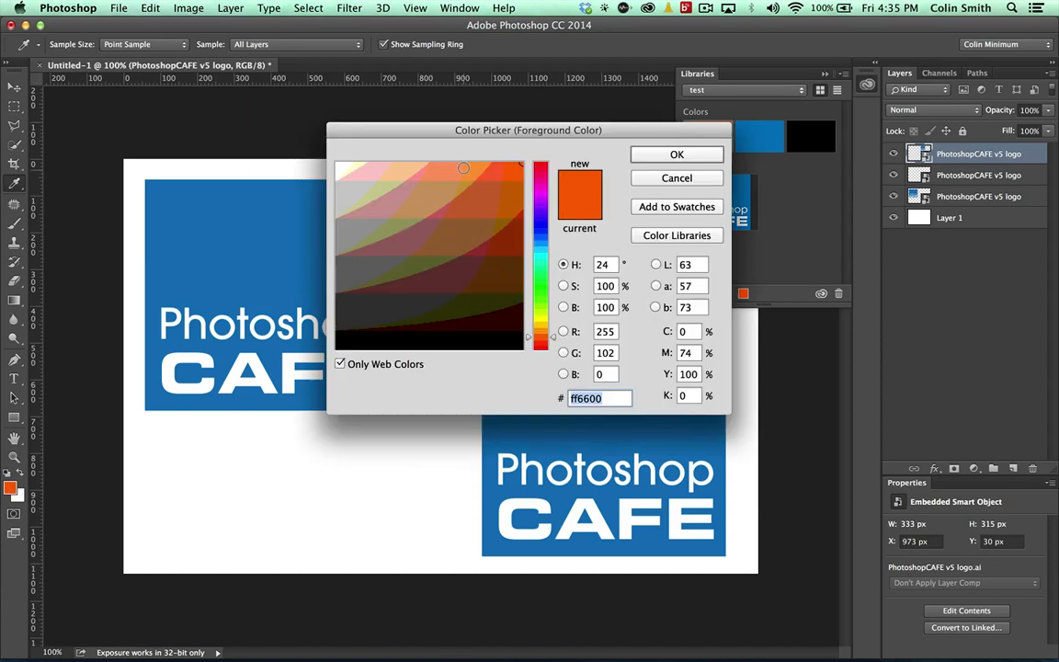
{"action": "left_click", "coordinate": [474, 173]}
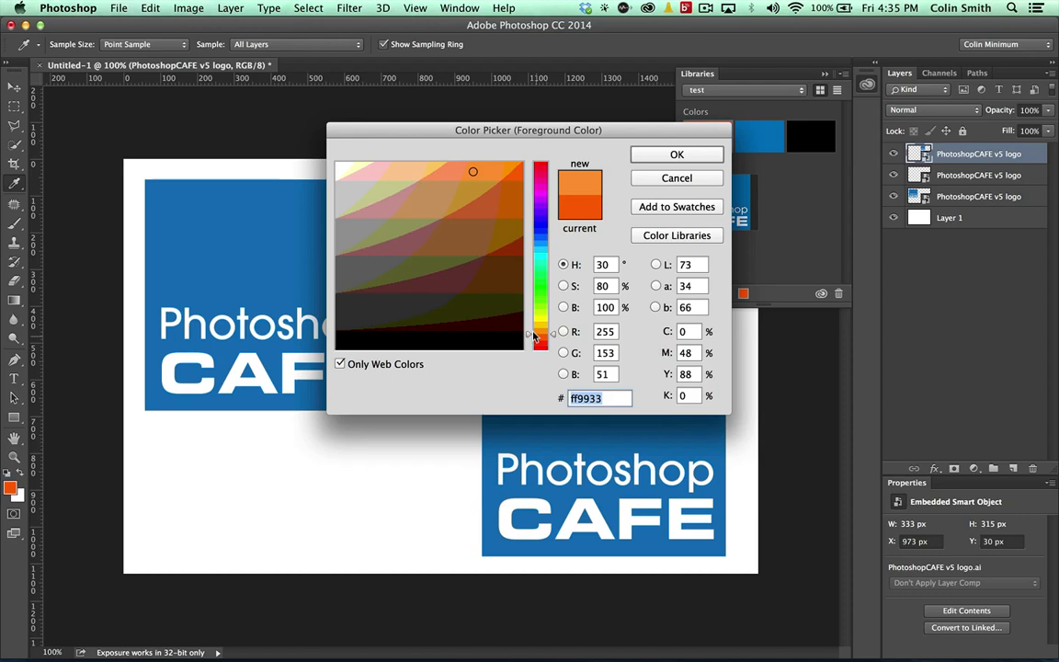
{"action": "left_click", "coordinate": [494, 173]}
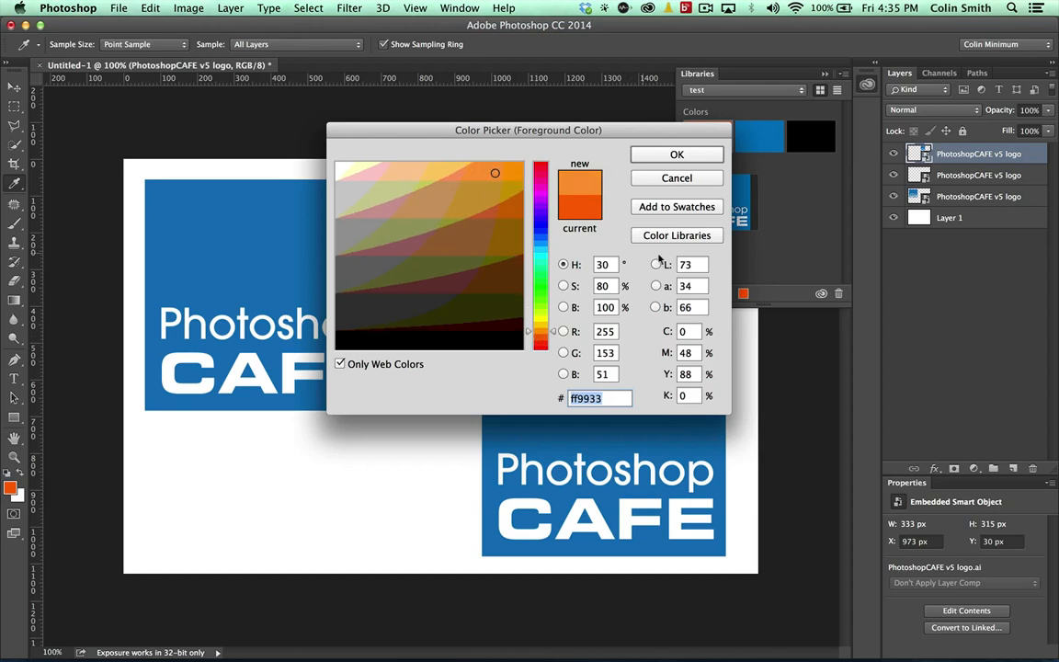
{"action": "left_click", "coordinate": [677, 154]}
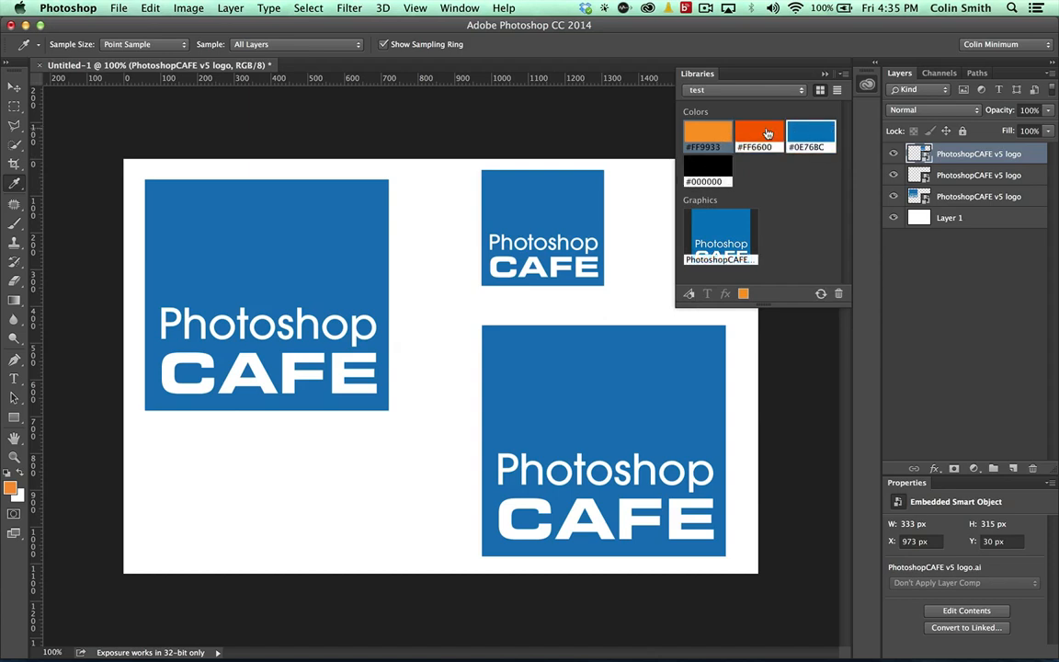
{"action": "mouse_move", "coordinate": [800, 128]}
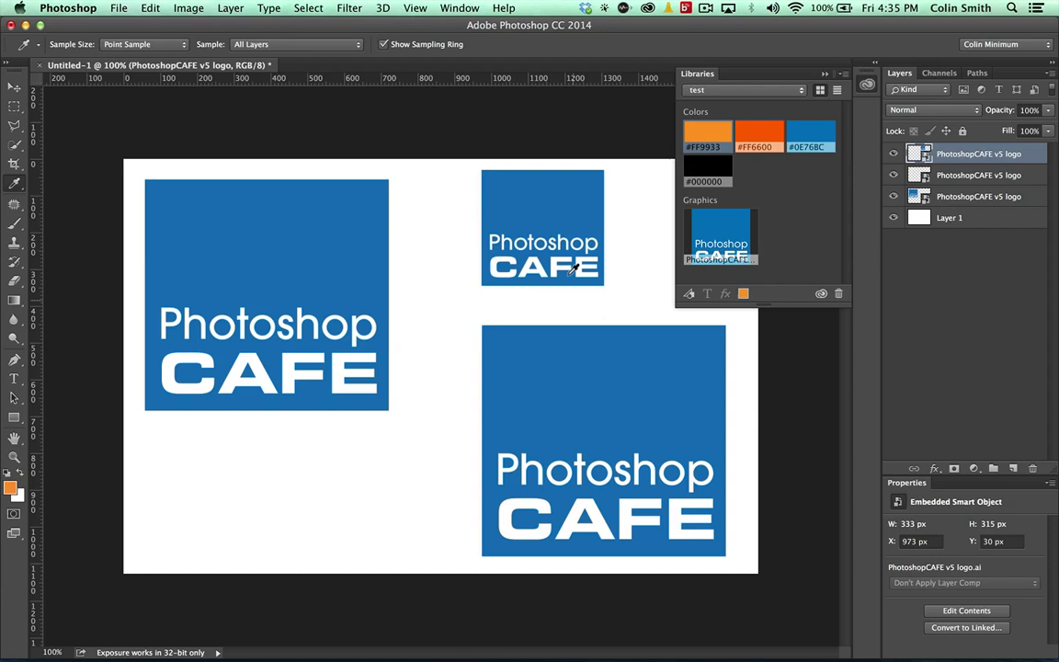
{"action": "mouse_move", "coordinate": [785, 154]}
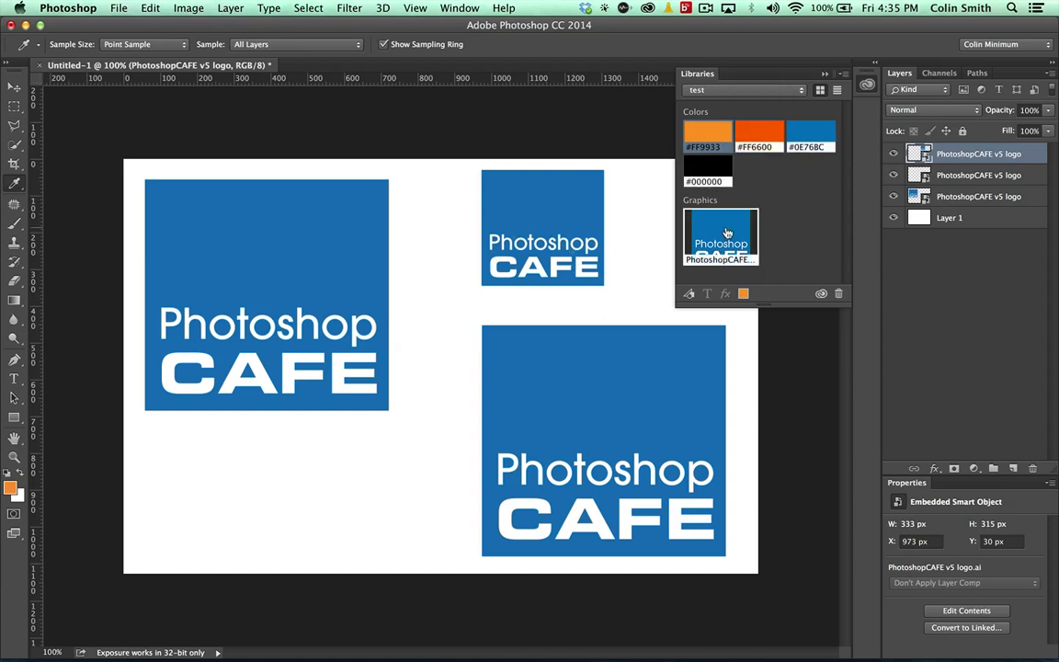
{"action": "mouse_move", "coordinate": [726, 228]}
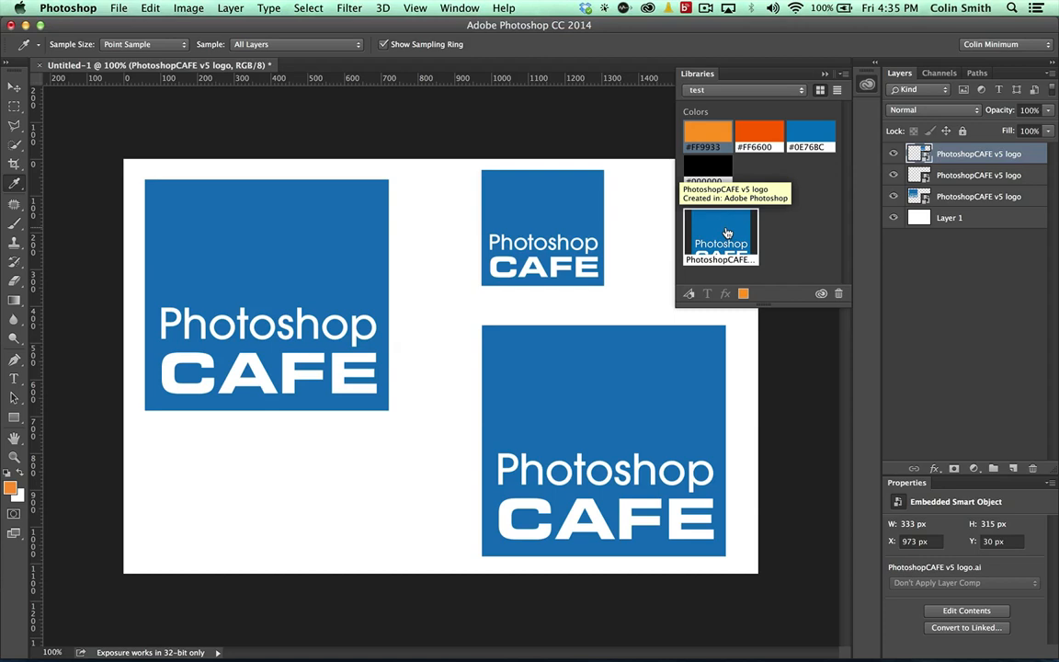
{"action": "mouse_move", "coordinate": [757, 199]}
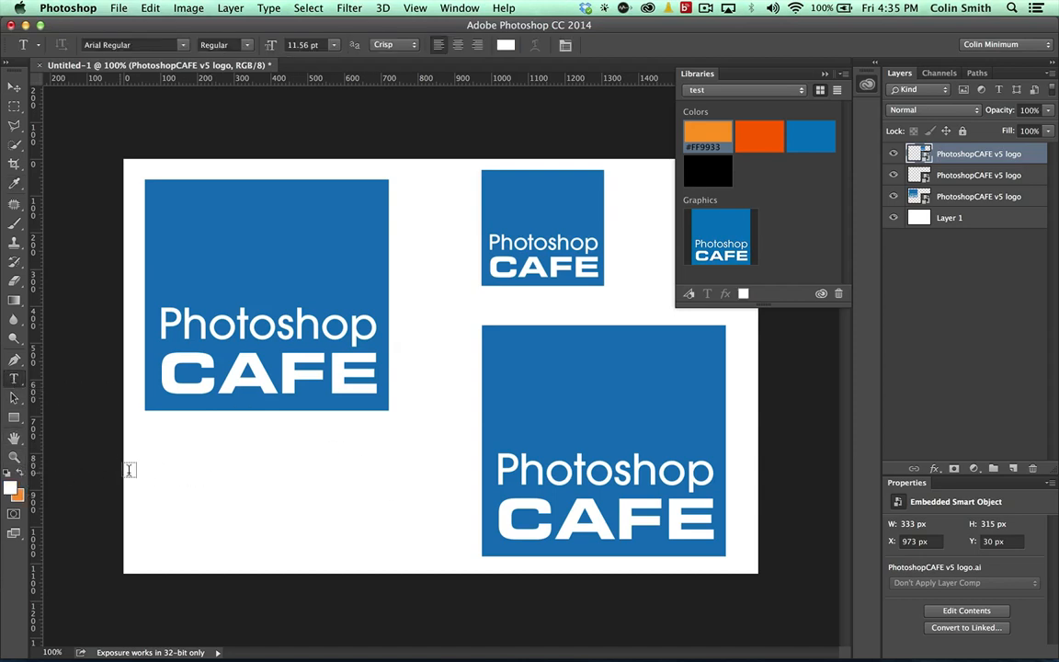
Choose a text colour and type the copyright line 'Colin Smith PhotoshopCAFE.com' on the canvas
{"action": "left_click", "coordinate": [13, 493]}
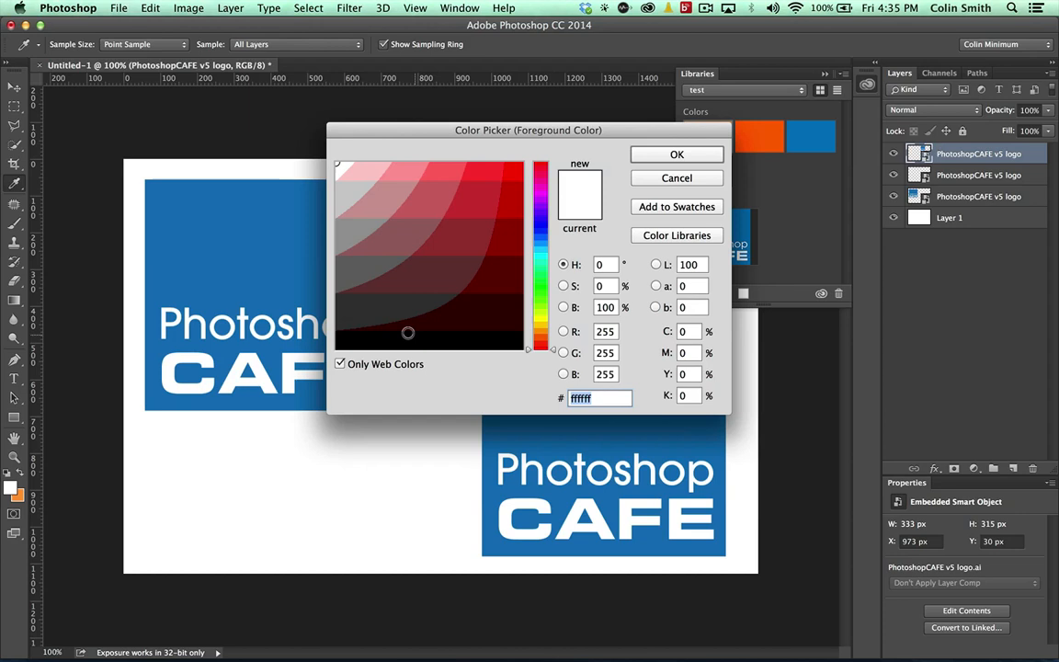
{"action": "left_click", "coordinate": [677, 155]}
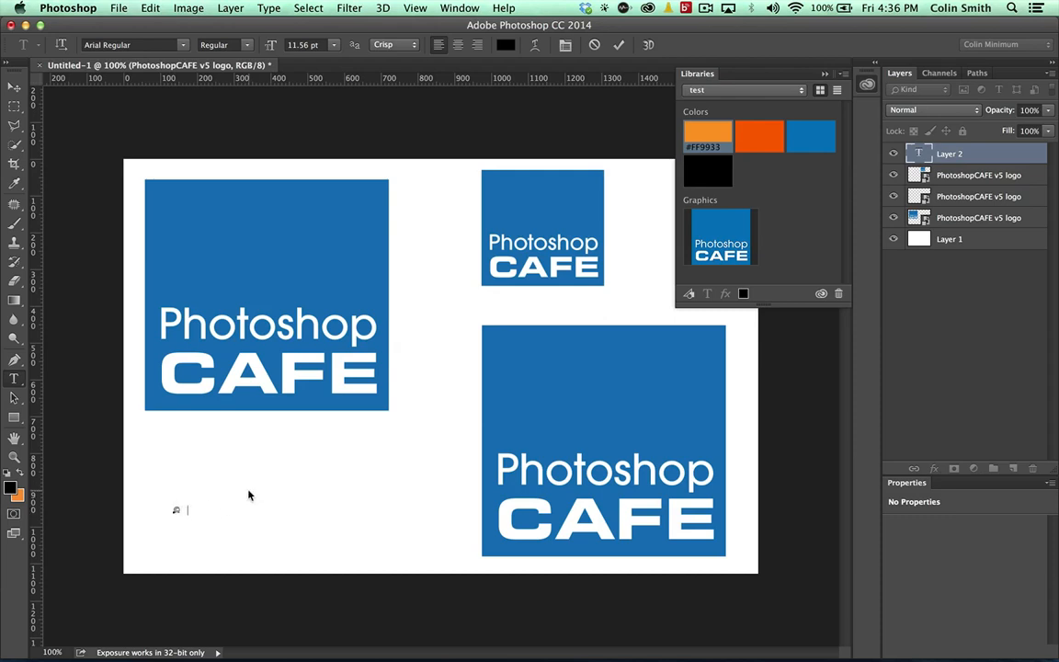
{"action": "type", "text": "Colin Smith |"}
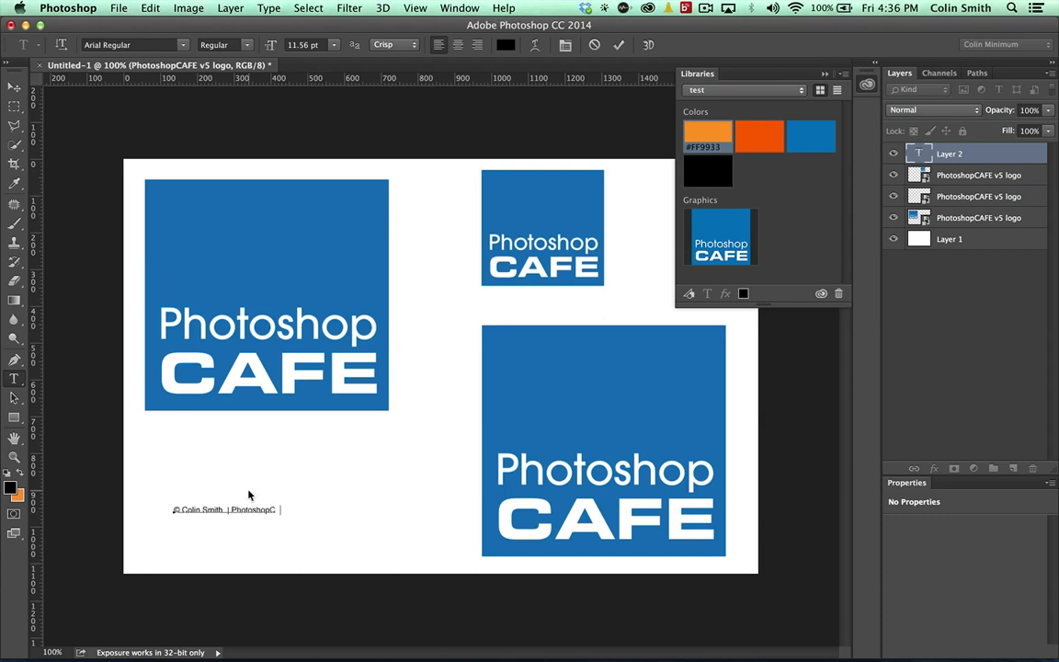
{"action": "type", "text": "PhotoshopCAFE.com"}
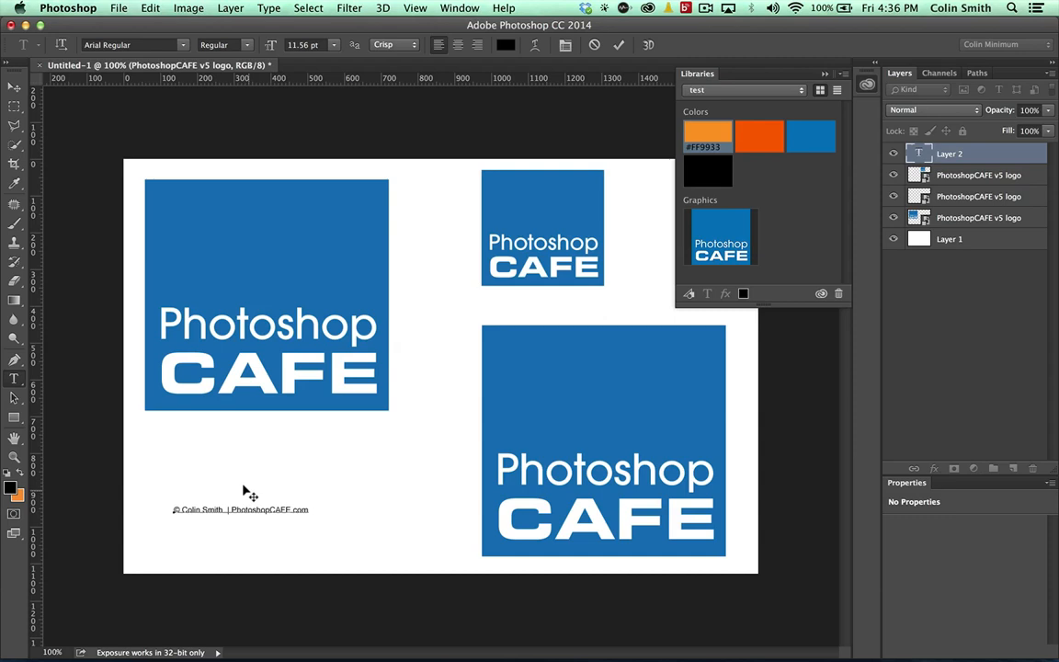
{"action": "mouse_move", "coordinate": [508, 294]}
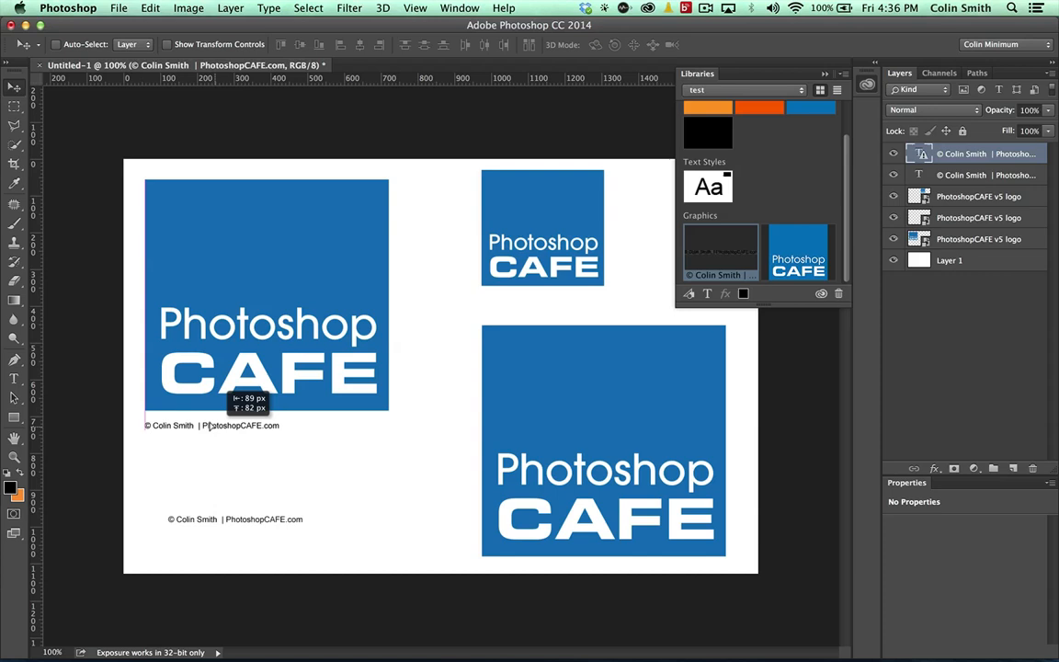
{"action": "mouse_move", "coordinate": [423, 372]}
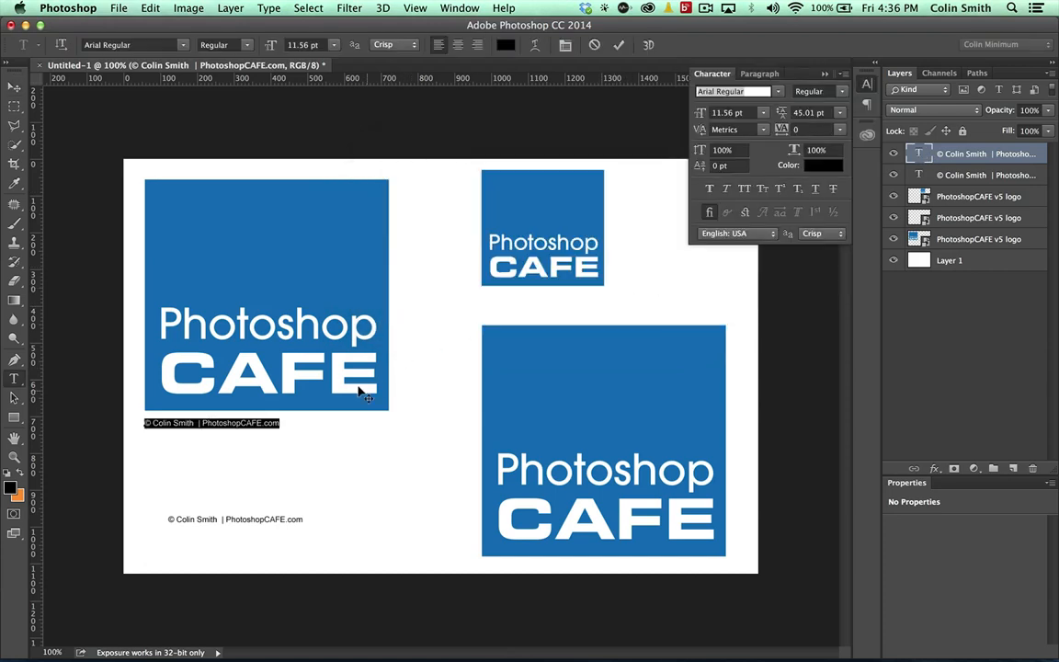
{"action": "mouse_move", "coordinate": [349, 419]}
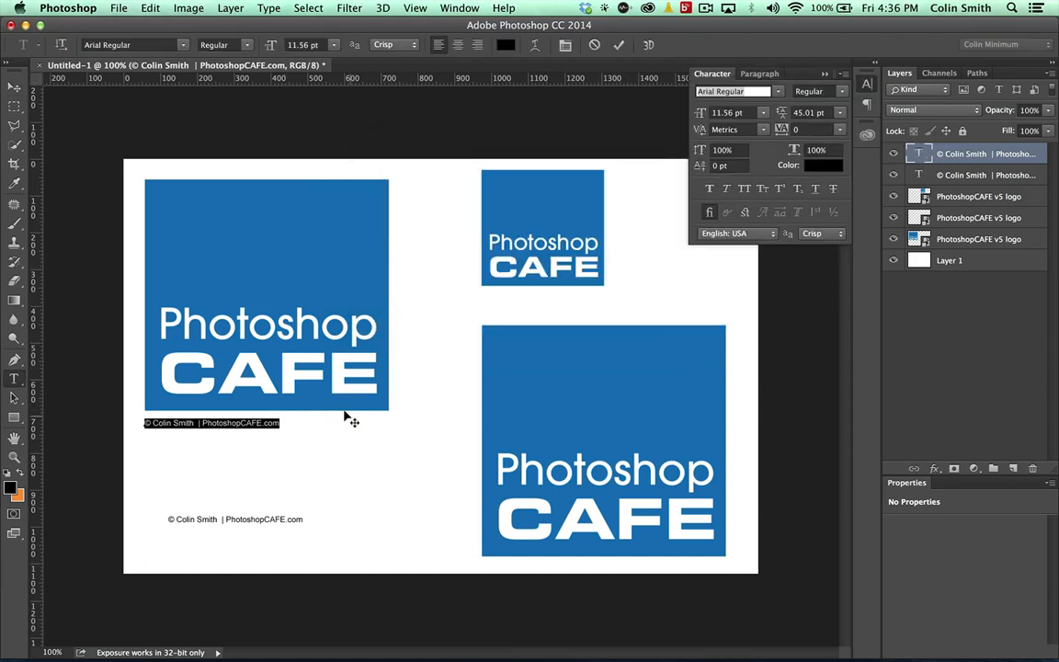
Enlarge the copyright line under the logo and begin a rectangle beside the large logo
{"action": "left_click", "coordinate": [11, 88]}
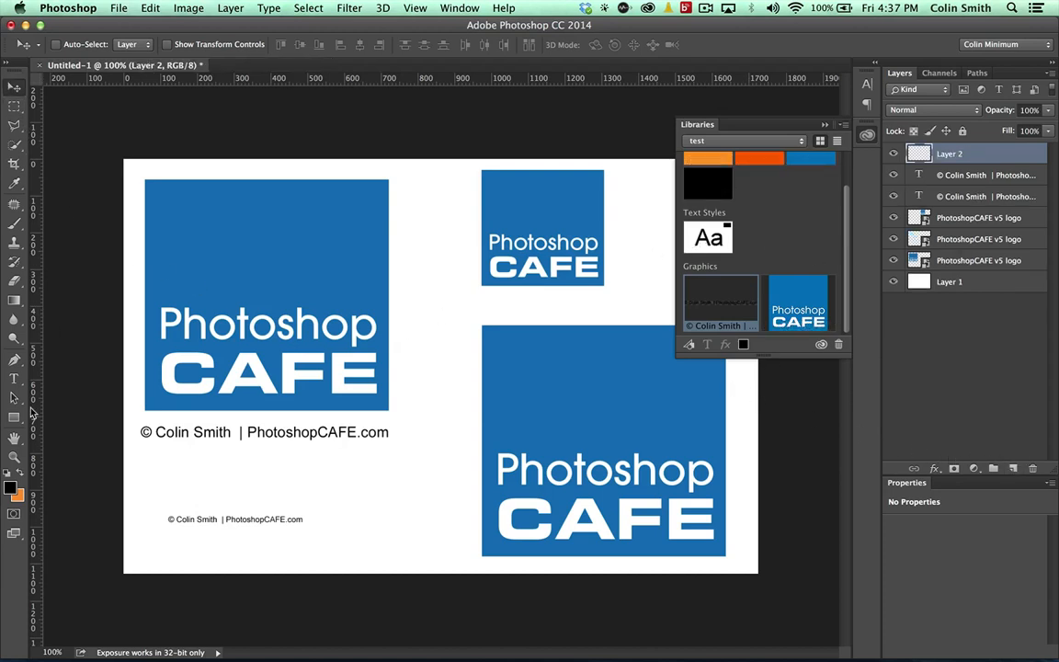
{"action": "left_click_drag", "start_coordinate": [287, 267], "coordinate": [428, 353]}
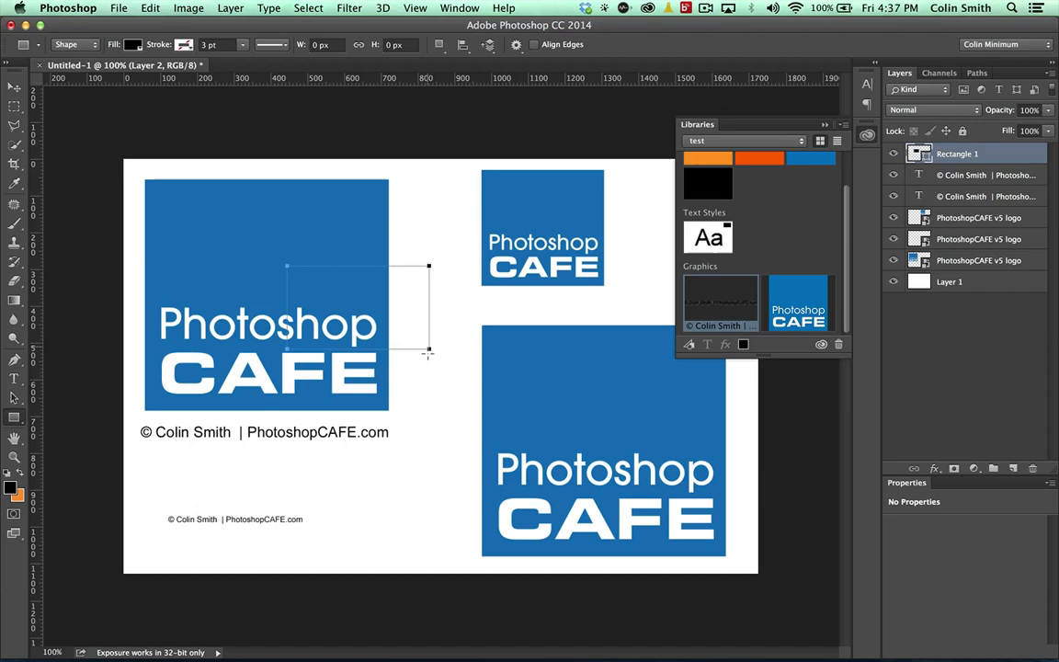
Draw a black rectangle overlapping the large logo and bring up its layer effects list
{"action": "left_click_drag", "start_coordinate": [286, 266], "coordinate": [428, 353]}
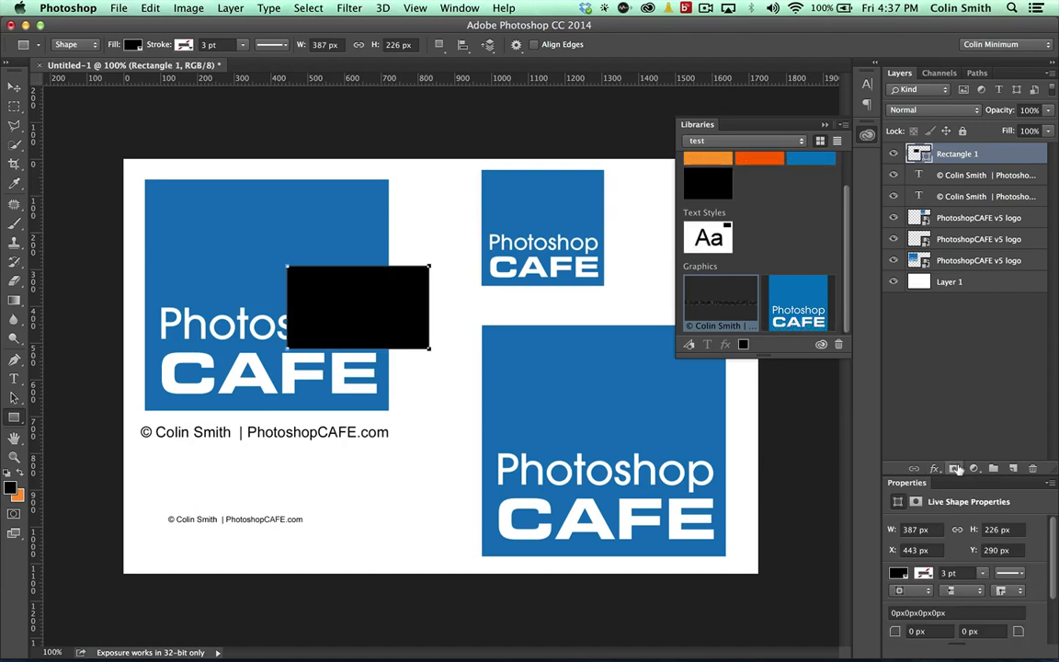
{"action": "left_click", "coordinate": [934, 467]}
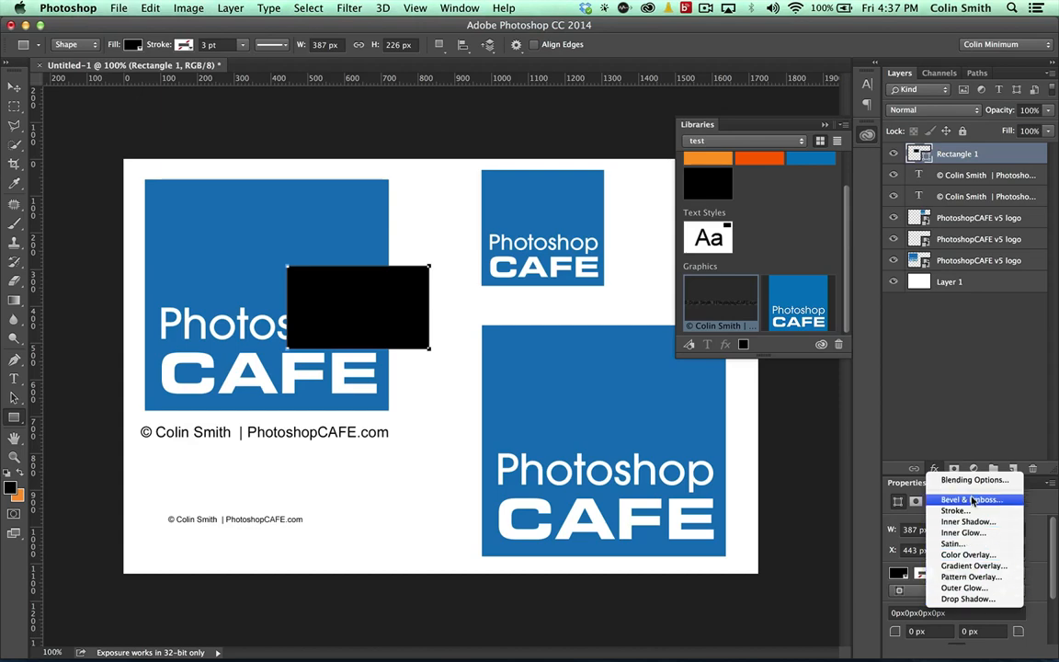
{"action": "mouse_move", "coordinate": [965, 511]}
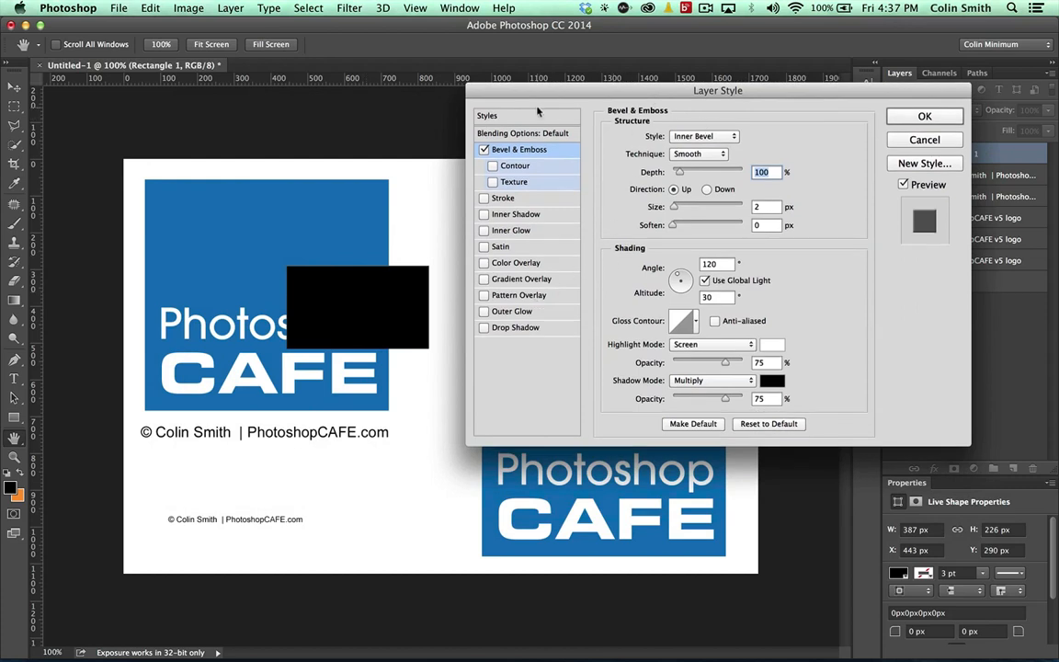
{"action": "mouse_move", "coordinate": [658, 191]}
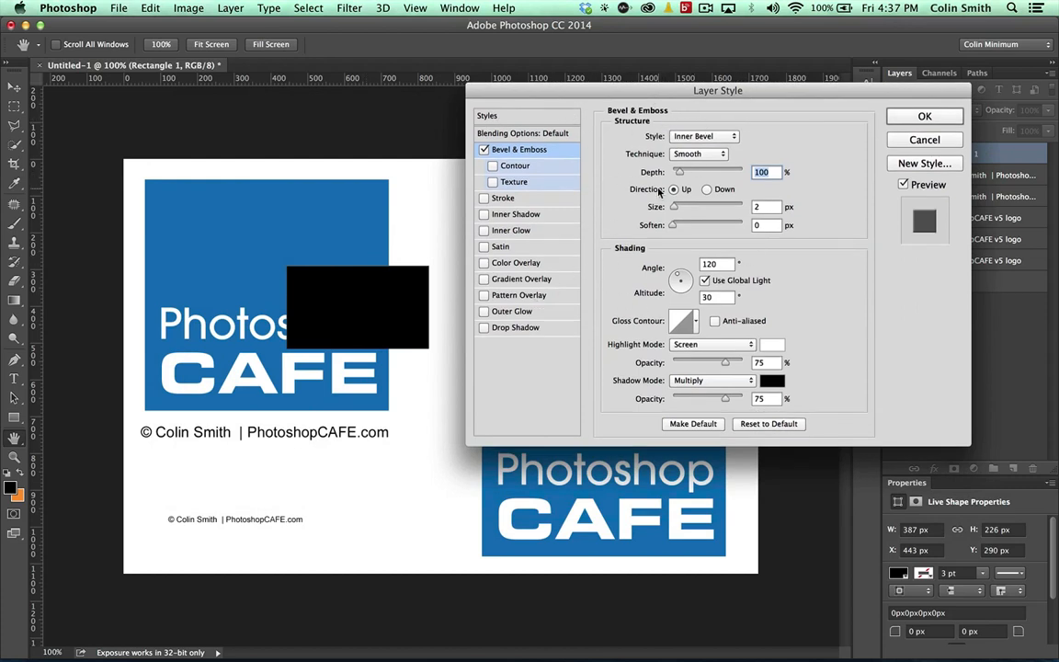
Set Bevel & Emboss depth to maximum, enlarge its size and adjust the contour range
{"action": "left_click_drag", "start_coordinate": [679, 172], "coordinate": [702, 173]}
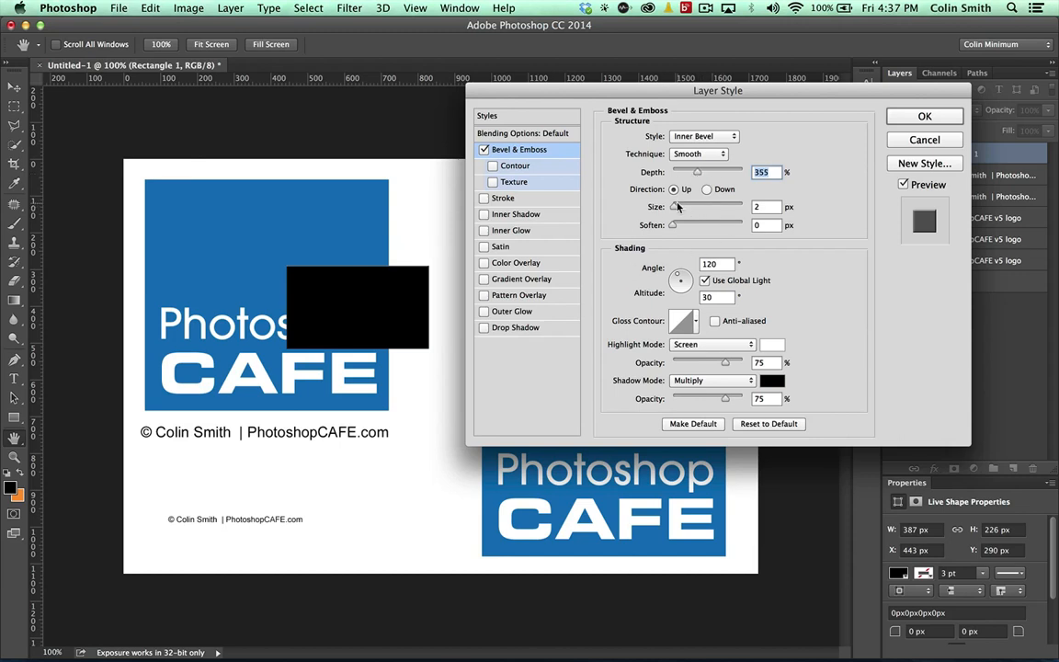
{"action": "left_click_drag", "start_coordinate": [673, 206], "coordinate": [684, 206]}
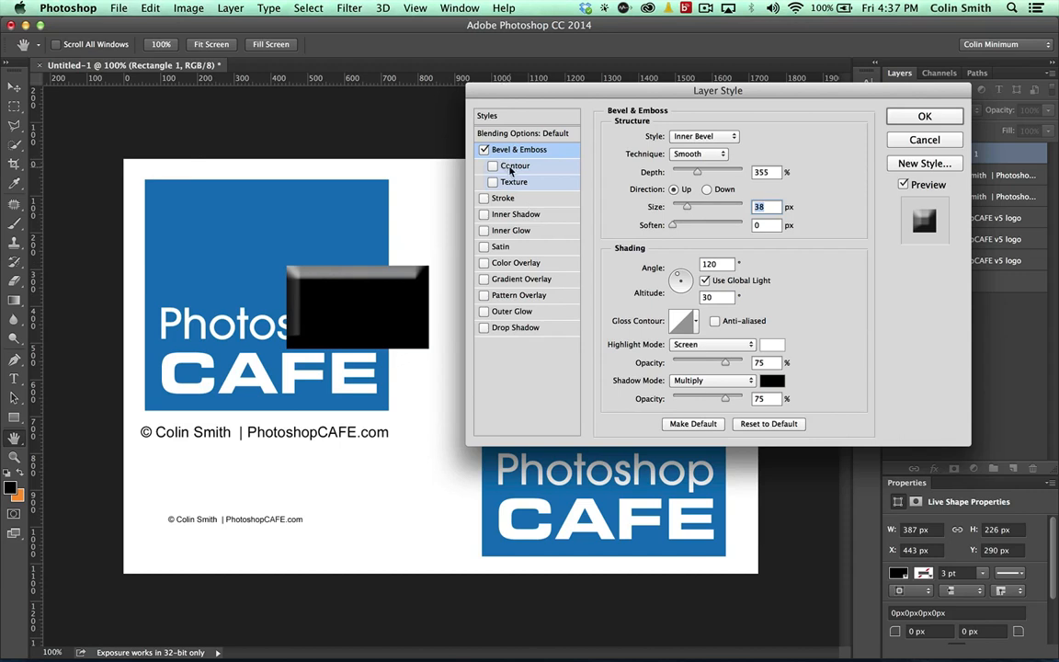
{"action": "left_click", "coordinate": [485, 165]}
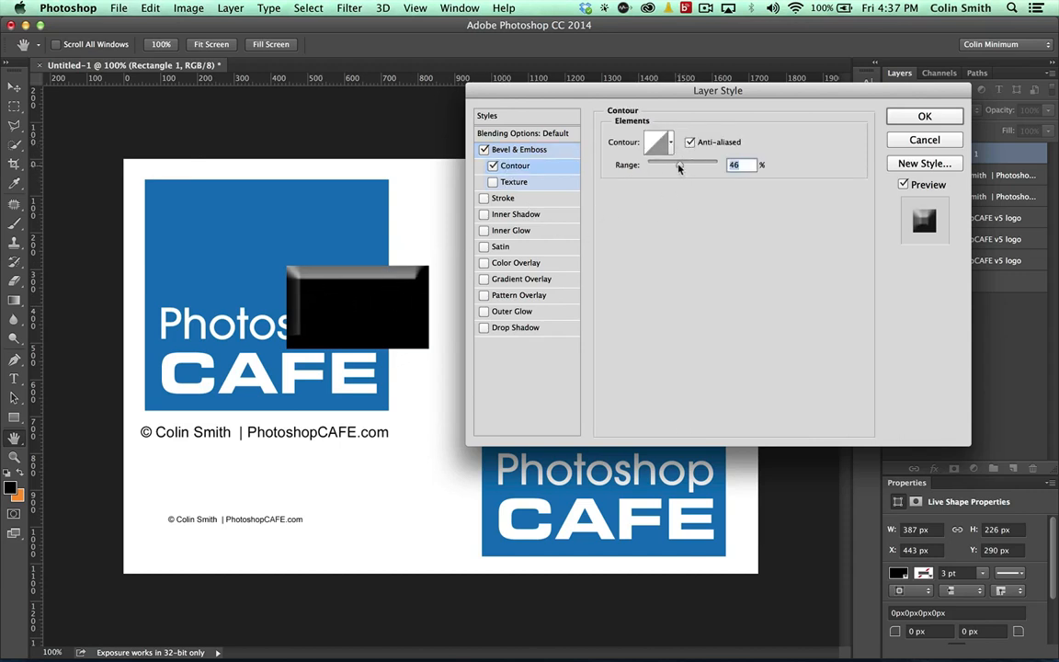
{"action": "left_click_drag", "start_coordinate": [678, 165], "coordinate": [702, 165]}
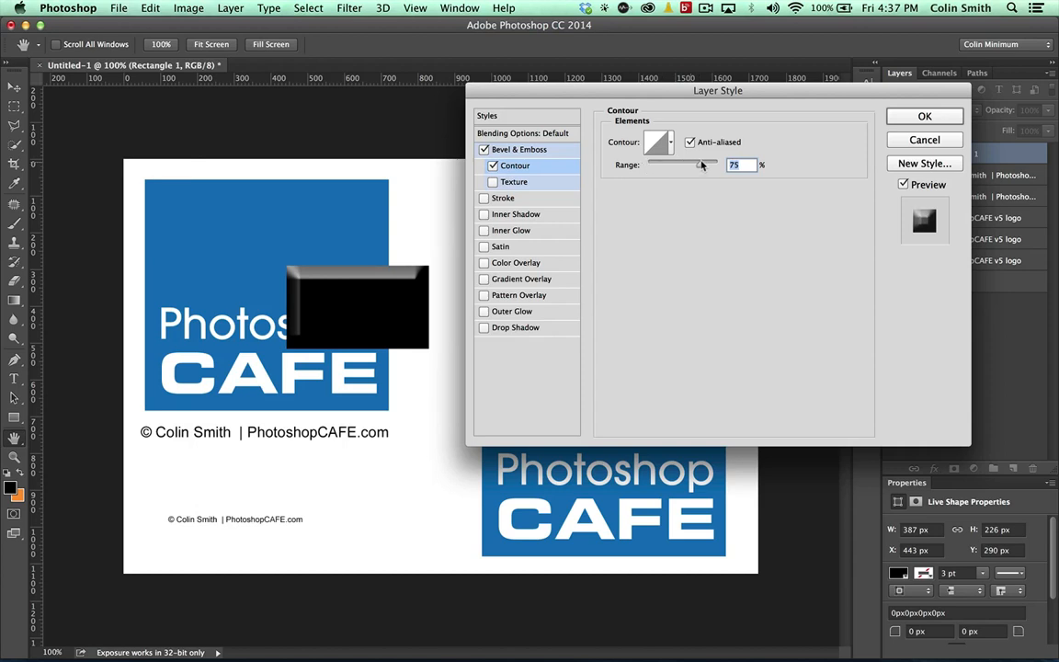
{"action": "left_click_drag", "start_coordinate": [708, 166], "coordinate": [687, 165]}
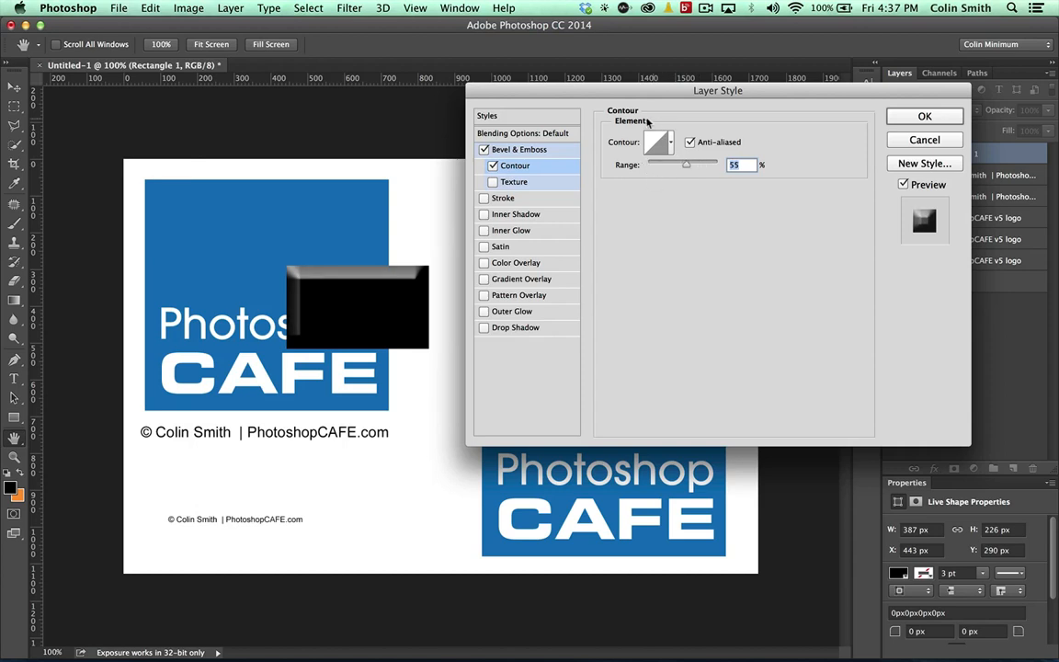
Drop the fill opacity to zero in Blending Options and change the bevel's lighting angle
{"action": "left_click", "coordinate": [526, 132]}
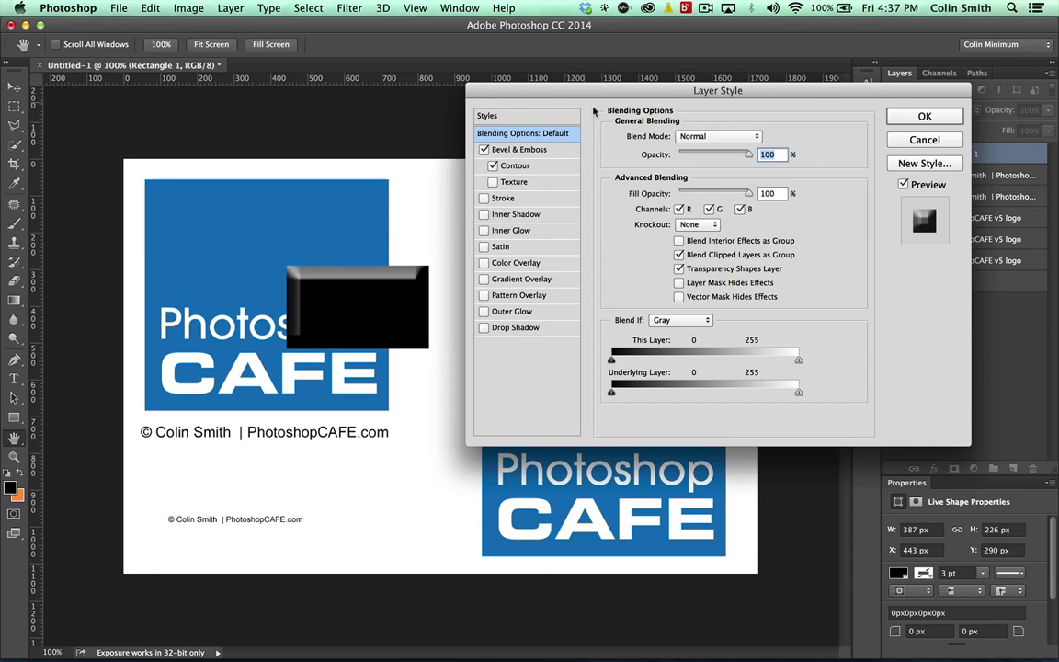
{"action": "left_click_drag", "start_coordinate": [747, 154], "coordinate": [684, 155]}
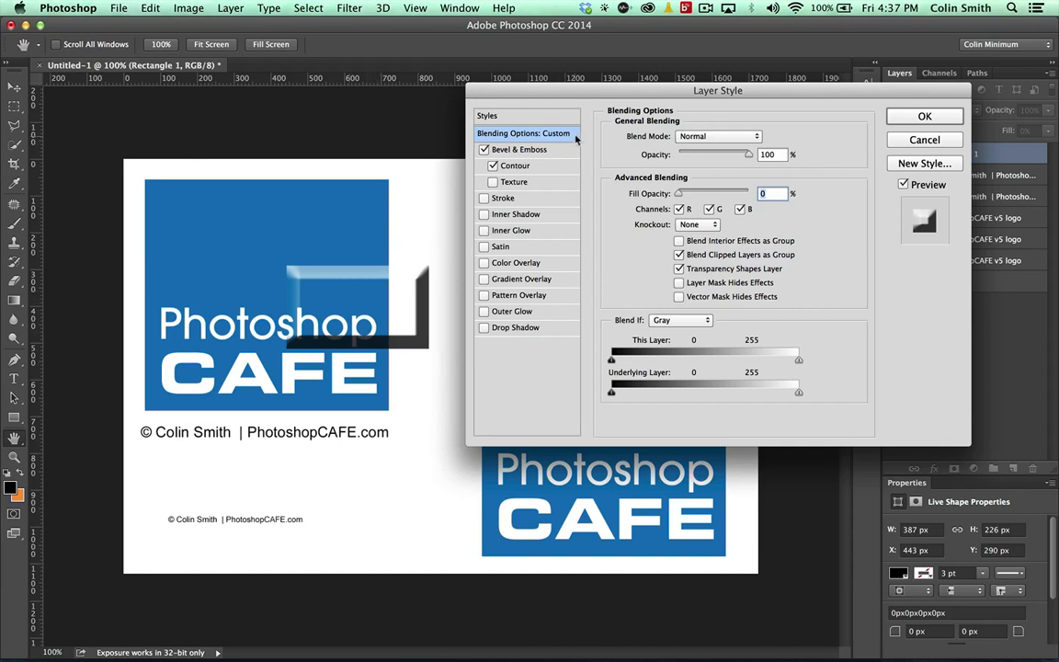
{"action": "left_click", "coordinate": [522, 149]}
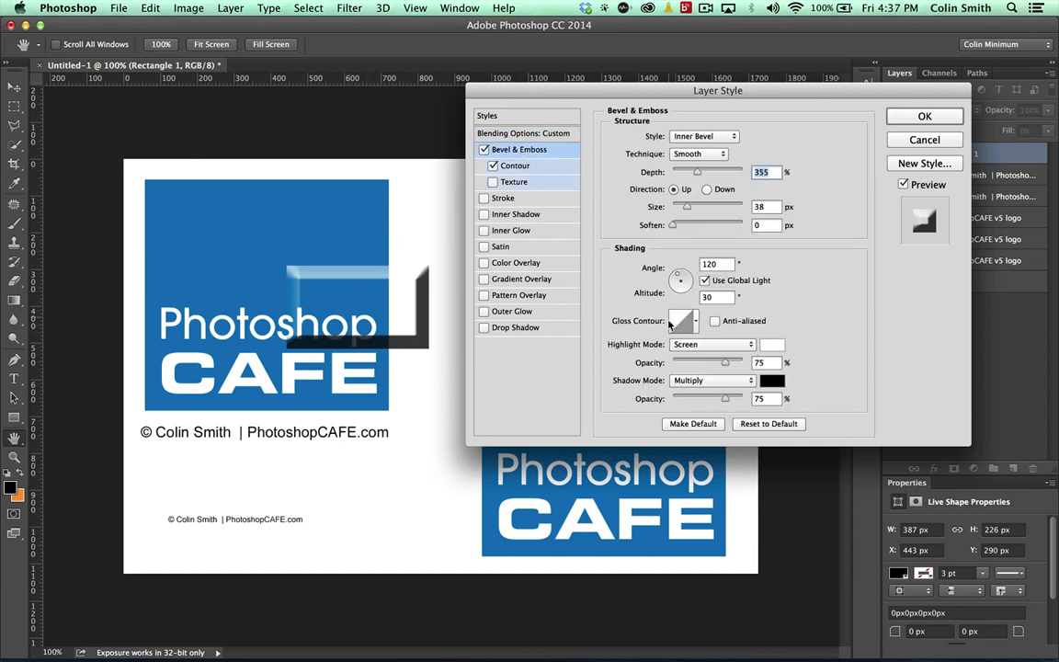
{"action": "left_click", "coordinate": [684, 320]}
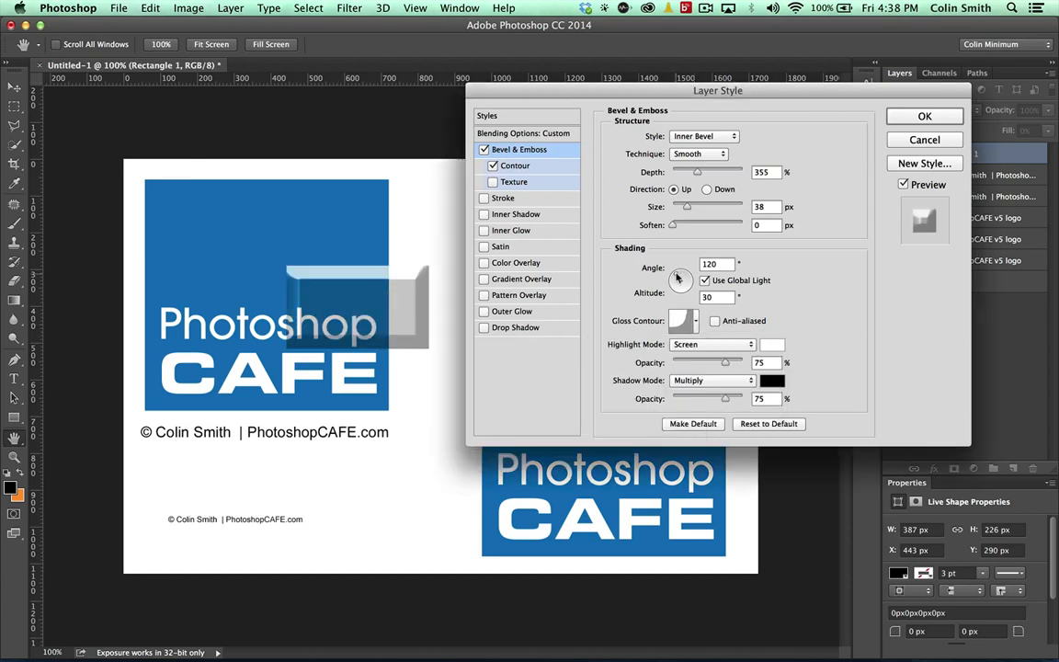
{"action": "left_click_drag", "start_coordinate": [681, 280], "coordinate": [684, 279]}
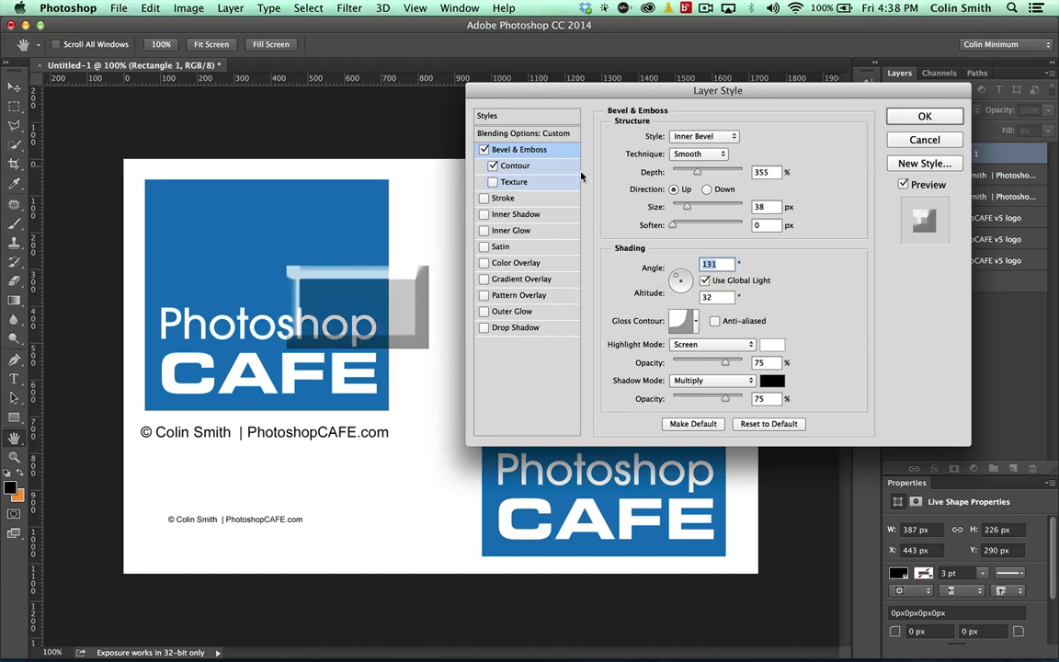
{"action": "mouse_move", "coordinate": [540, 285]}
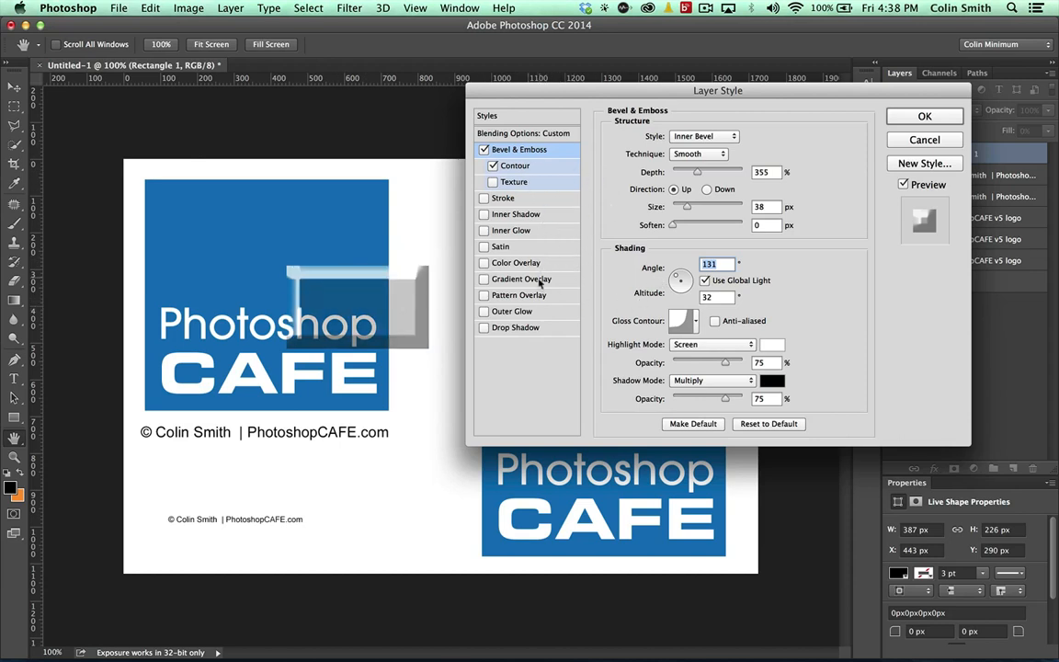
Add a soft drop shadow and apply the layer style to the rectangle
{"action": "left_click", "coordinate": [515, 328]}
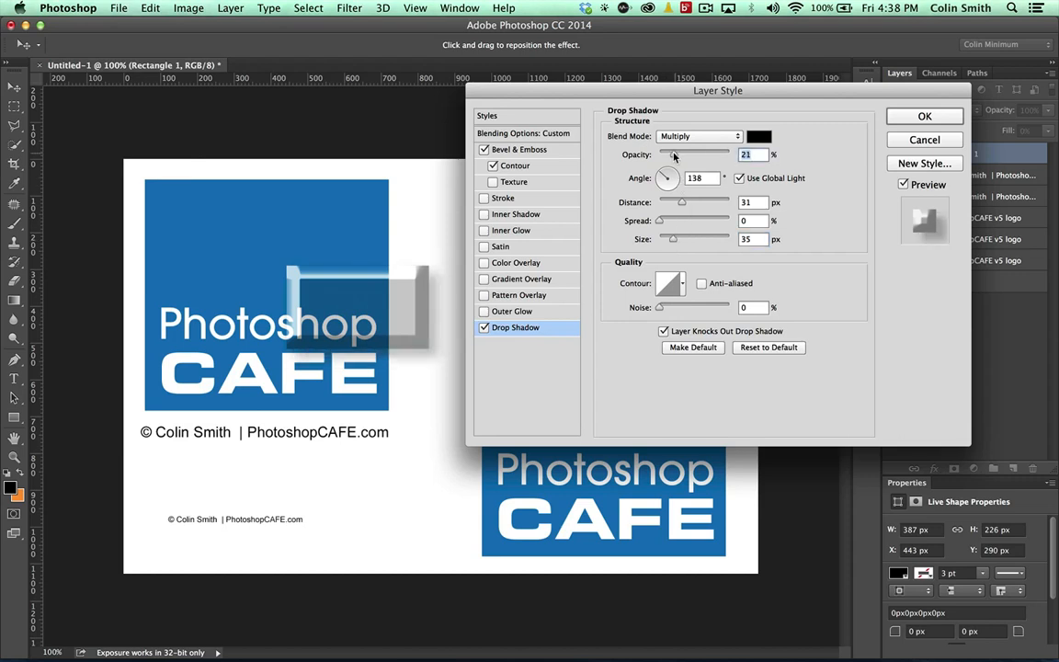
{"action": "left_click_drag", "start_coordinate": [673, 155], "coordinate": [677, 155]}
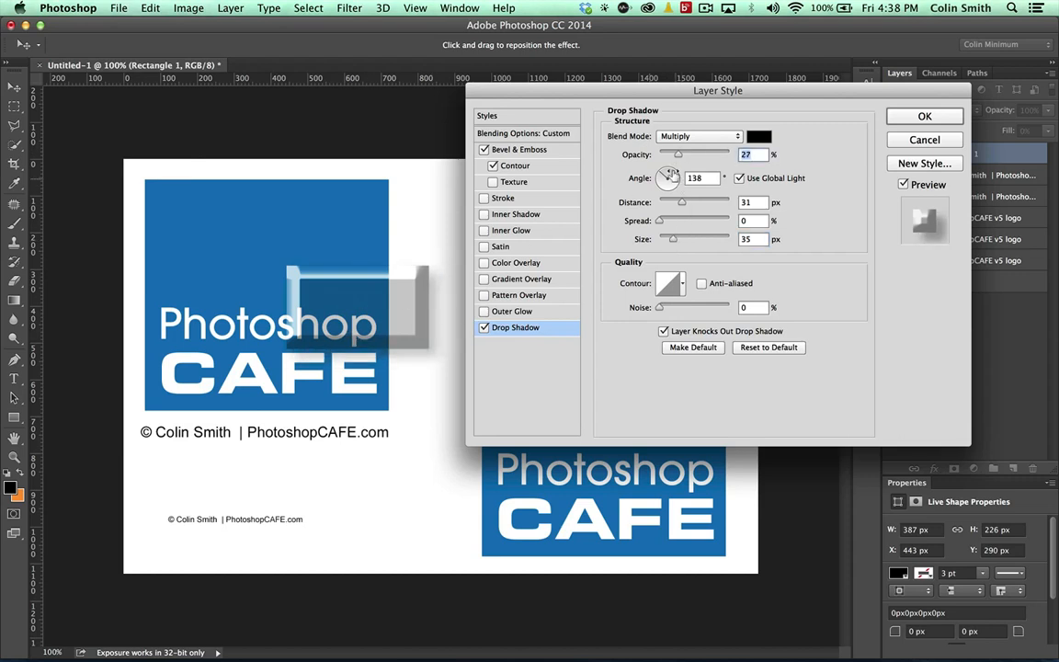
{"action": "left_click", "coordinate": [927, 116]}
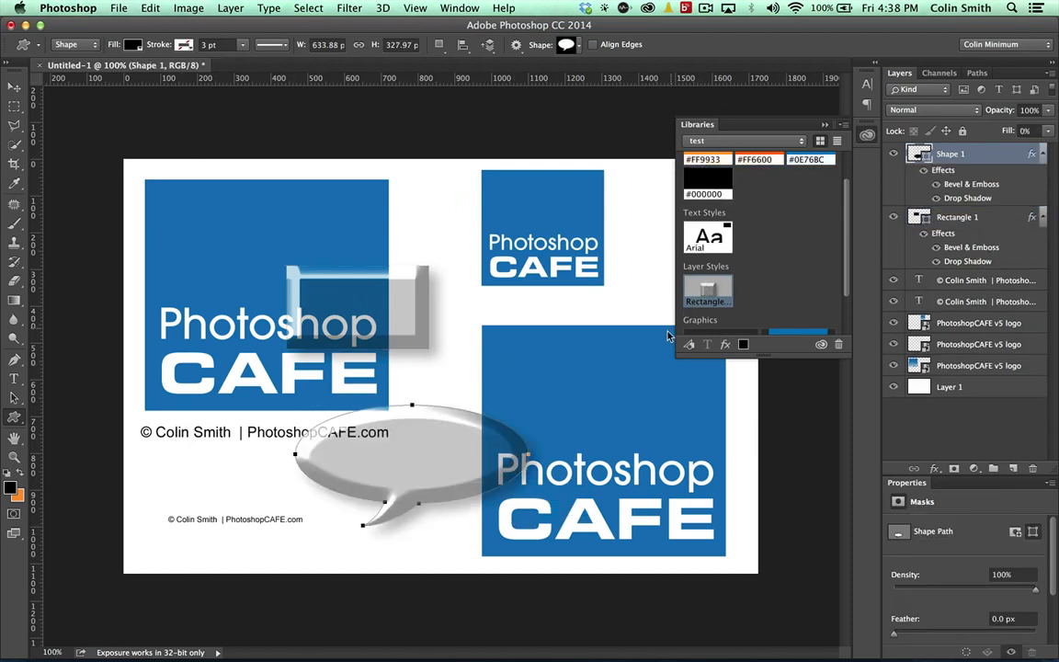
{"action": "mouse_move", "coordinate": [785, 224]}
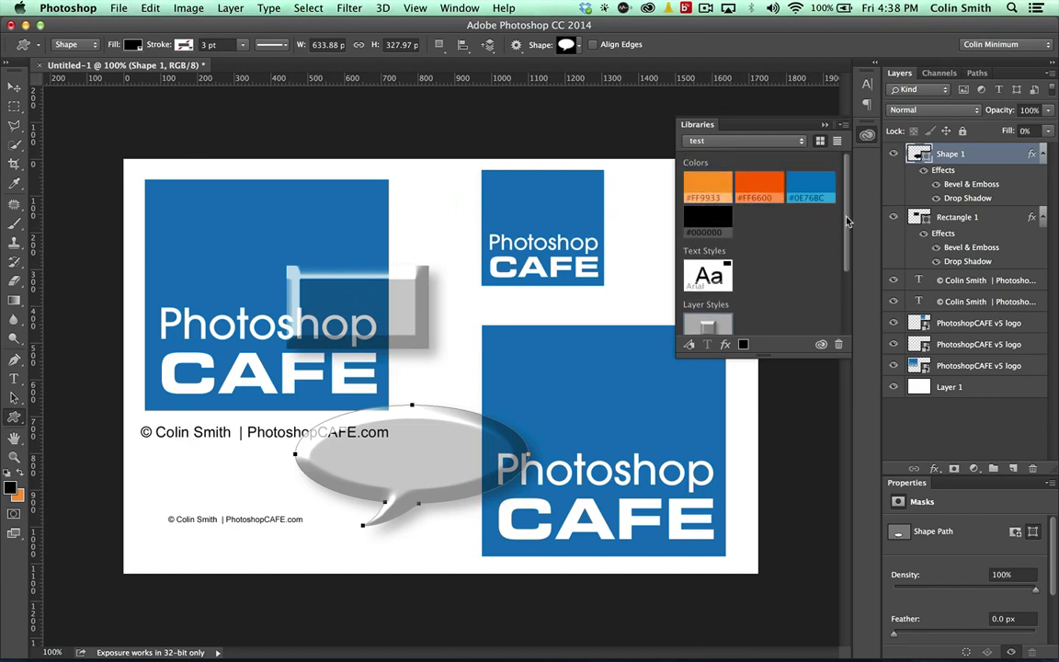
Scroll the Libraries panel to see the speech-bubble graphic and saved style
{"action": "scroll", "scroll_direction": "down", "scroll_amount": 3}
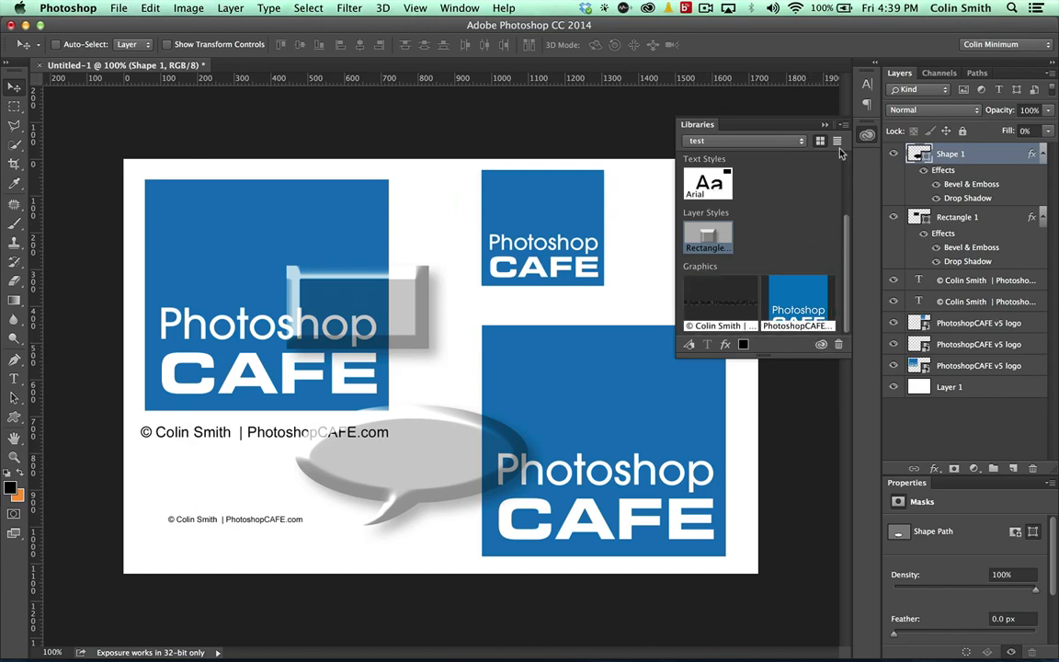
Browse the library options and switch back to the library named test
{"action": "left_click", "coordinate": [835, 140]}
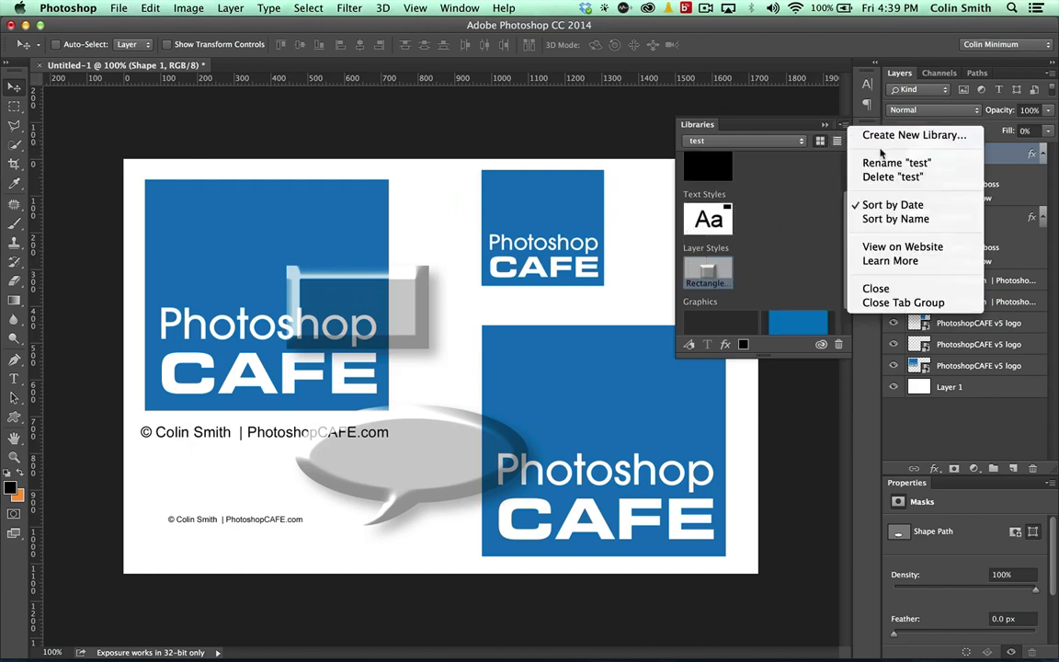
{"action": "mouse_move", "coordinate": [914, 136]}
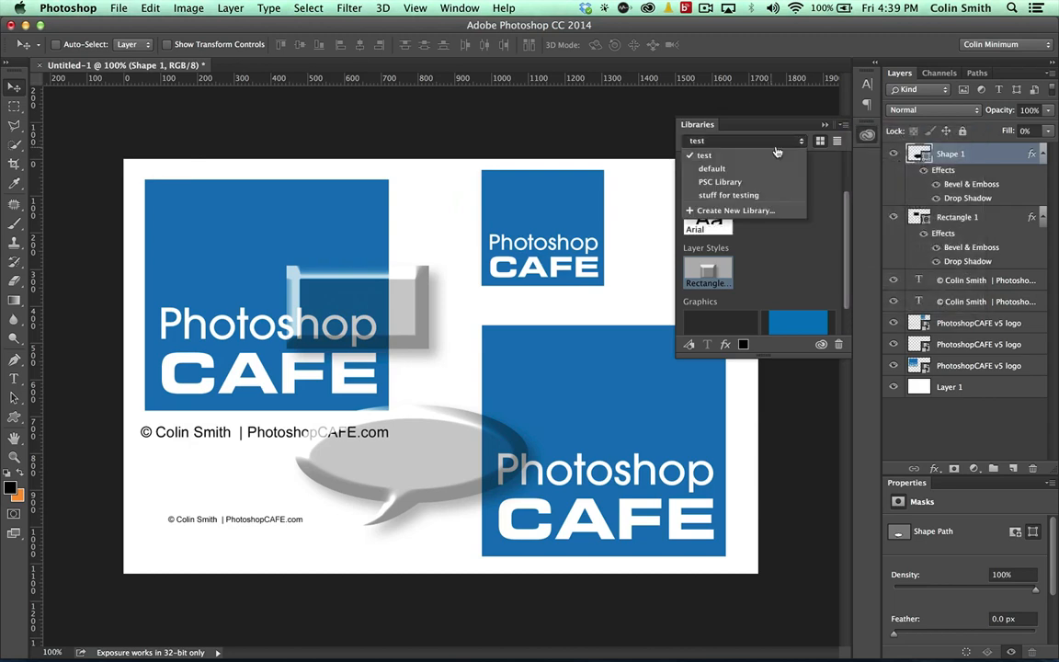
{"action": "mouse_move", "coordinate": [728, 195]}
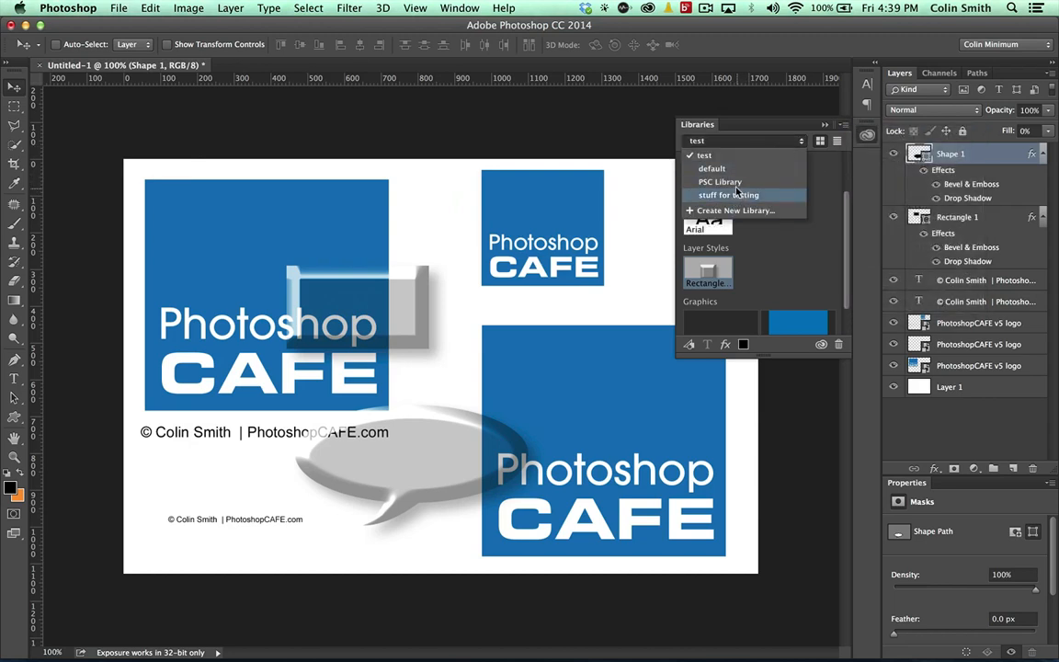
{"action": "left_click", "coordinate": [719, 182]}
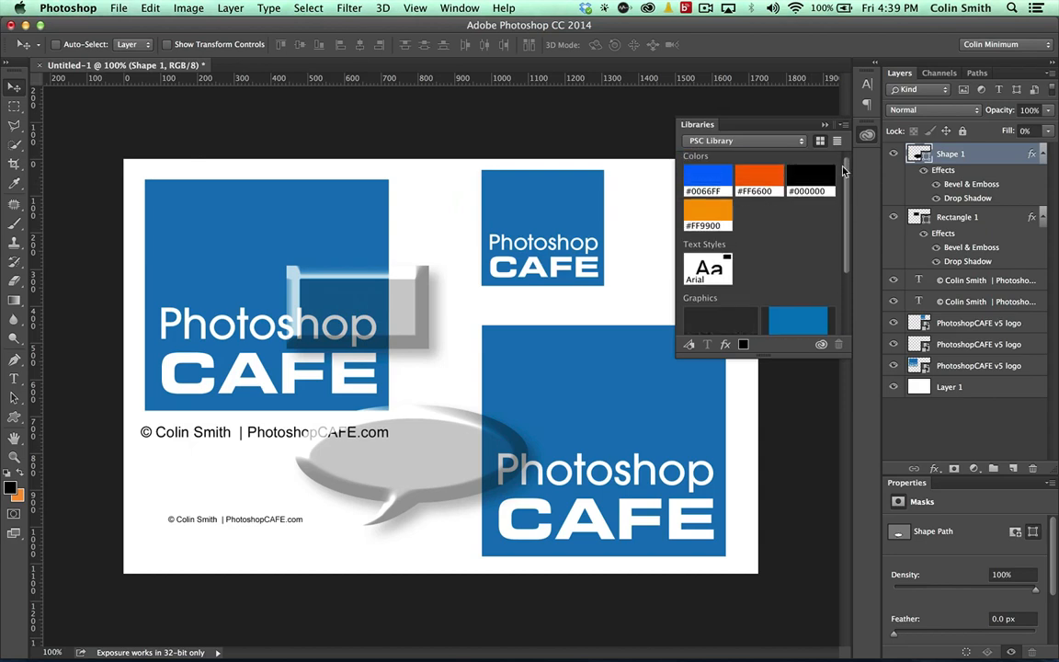
{"action": "left_click", "coordinate": [793, 139]}
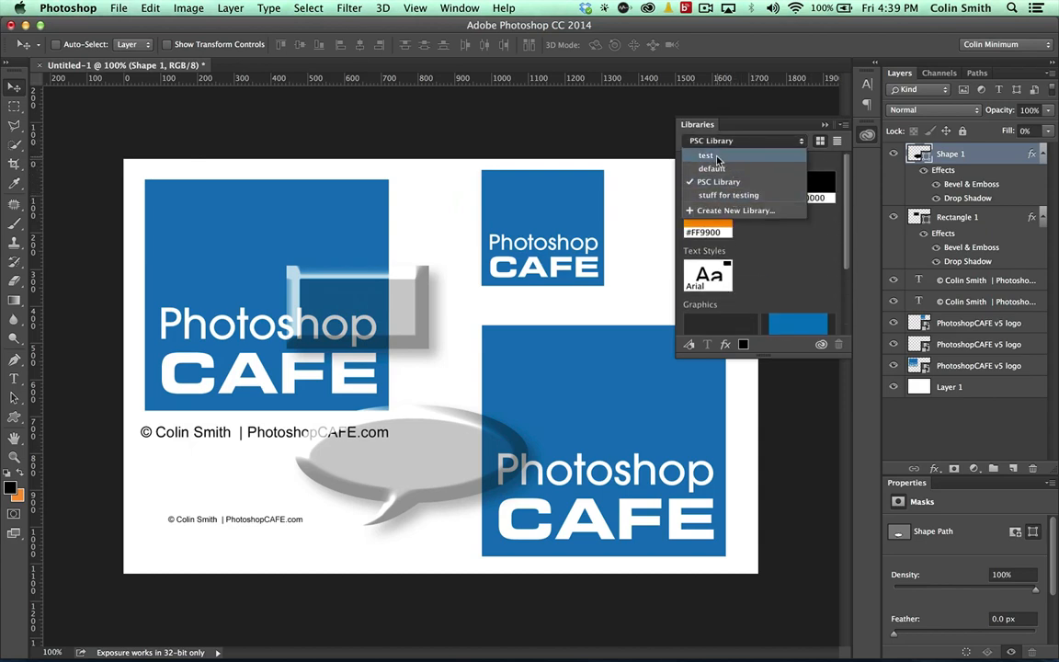
{"action": "mouse_move", "coordinate": [732, 172]}
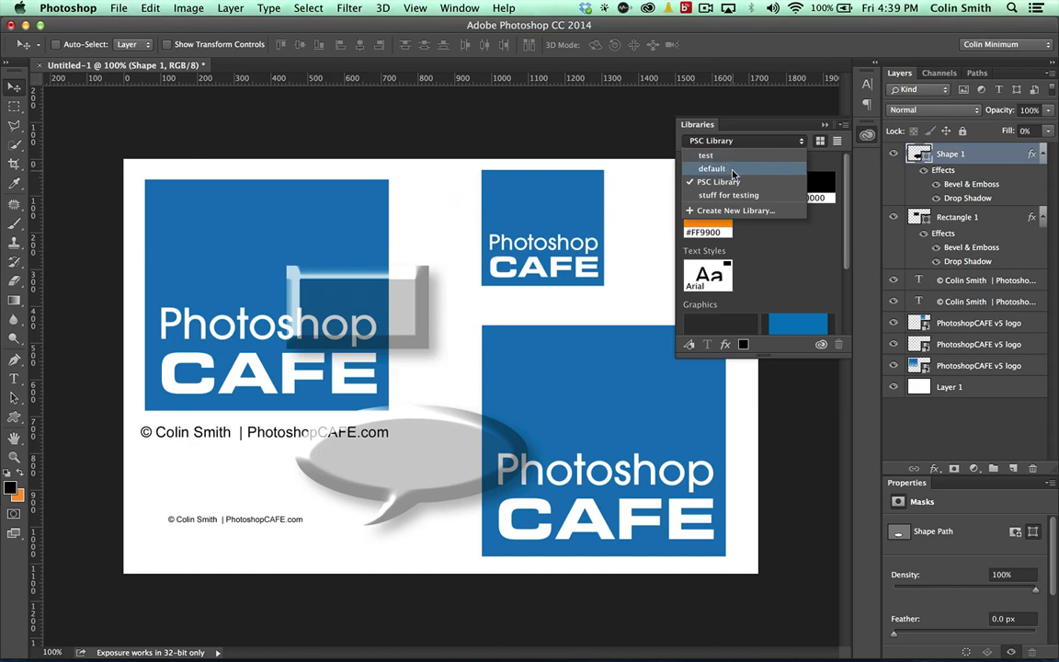
{"action": "left_click", "coordinate": [706, 155]}
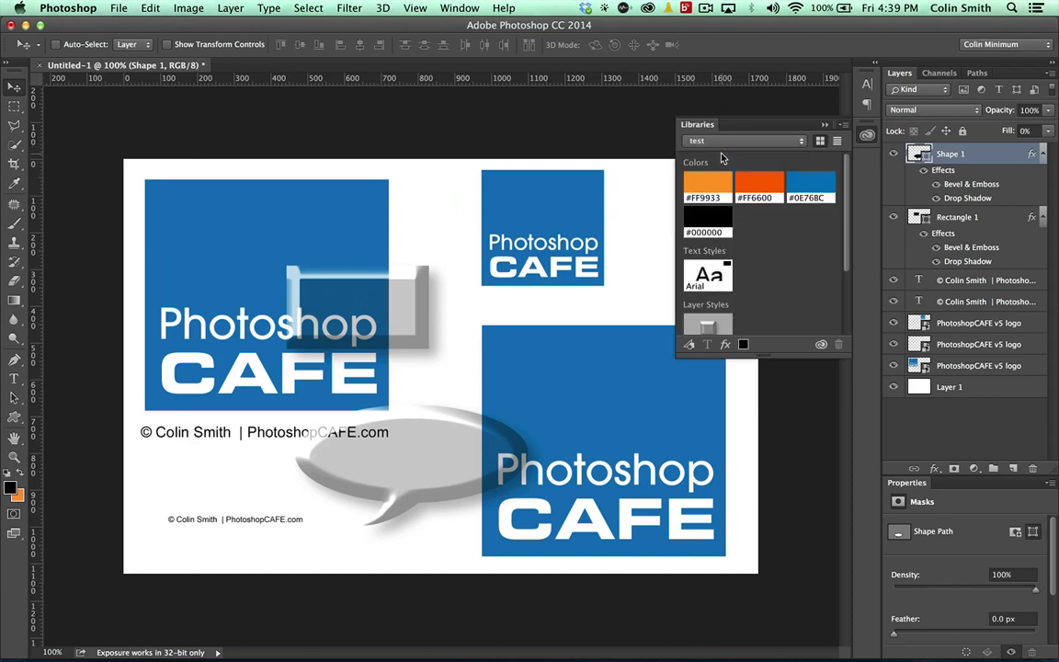
{"action": "mouse_move", "coordinate": [780, 279]}
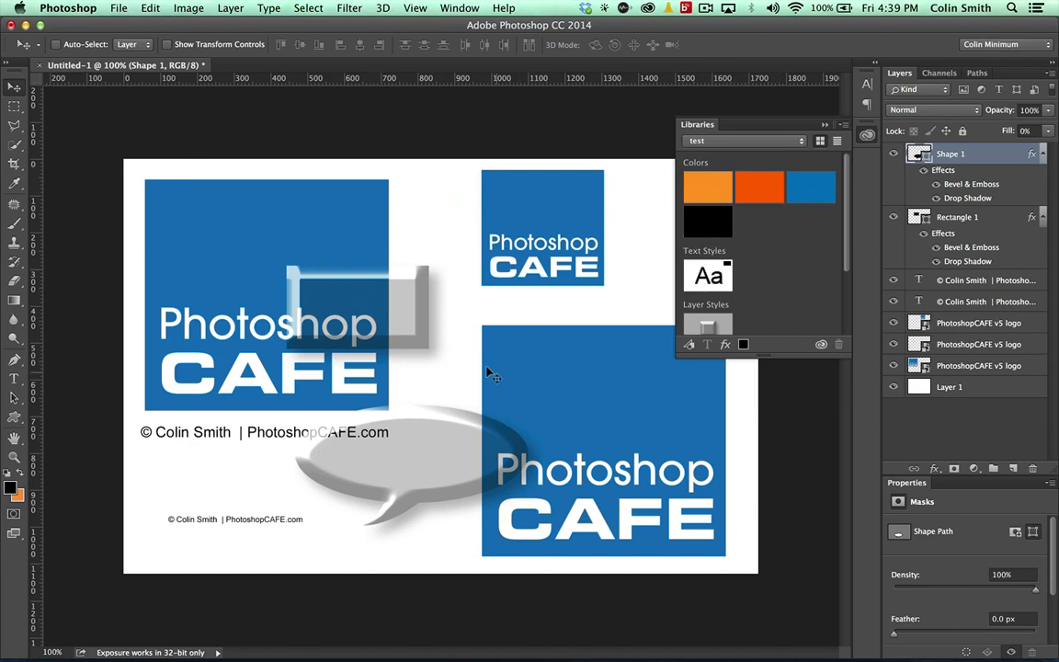
{"action": "mouse_move", "coordinate": [539, 312]}
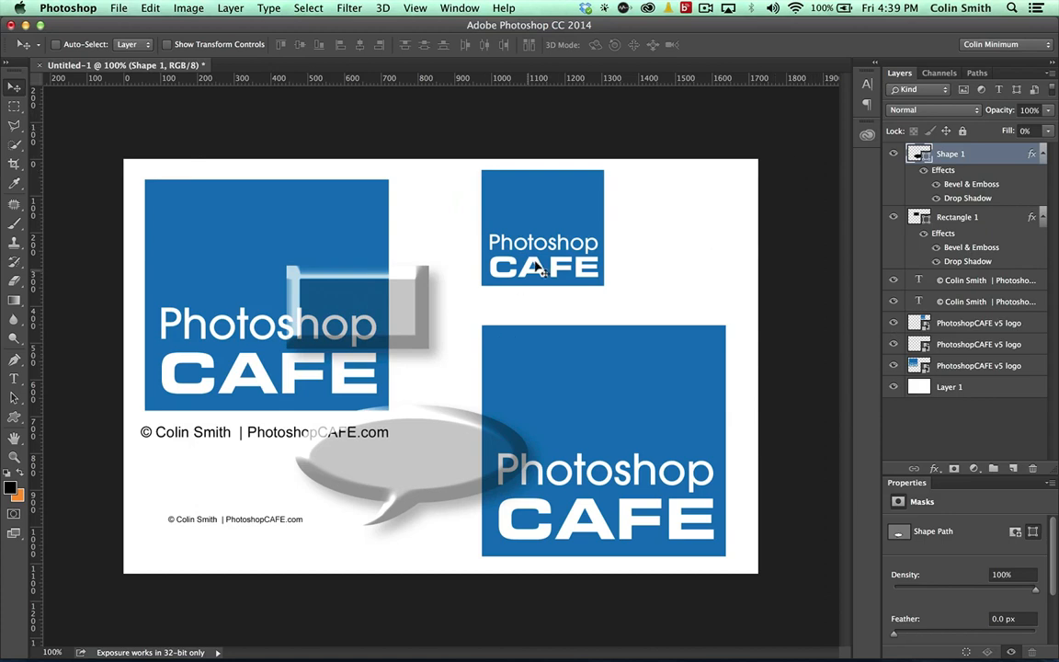
{"action": "mouse_move", "coordinate": [543, 250]}
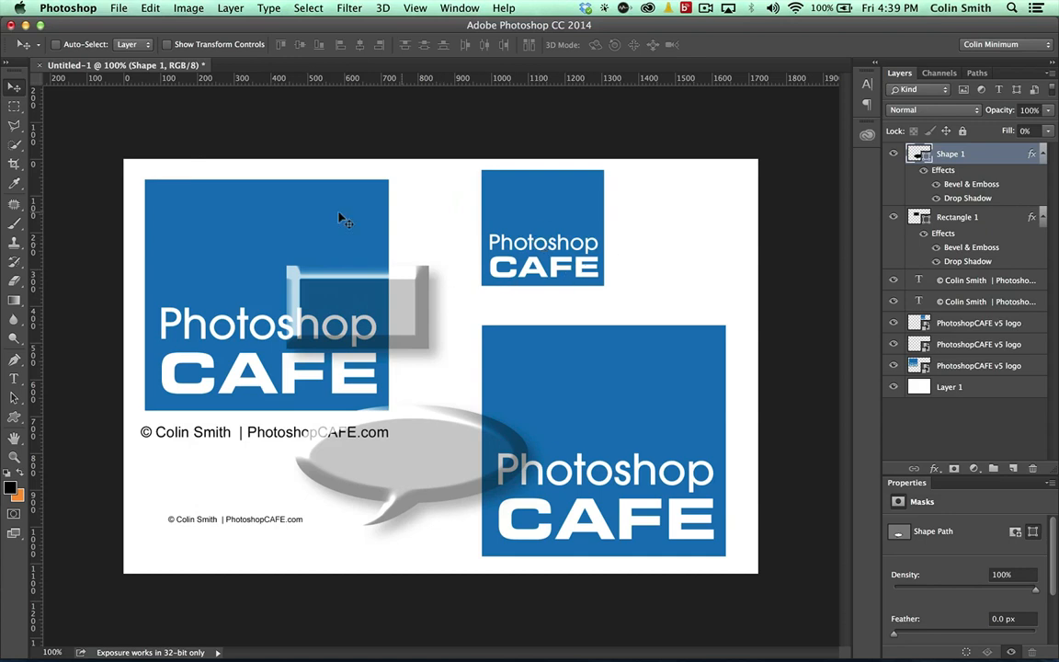
{"action": "mouse_move", "coordinate": [37, 243]}
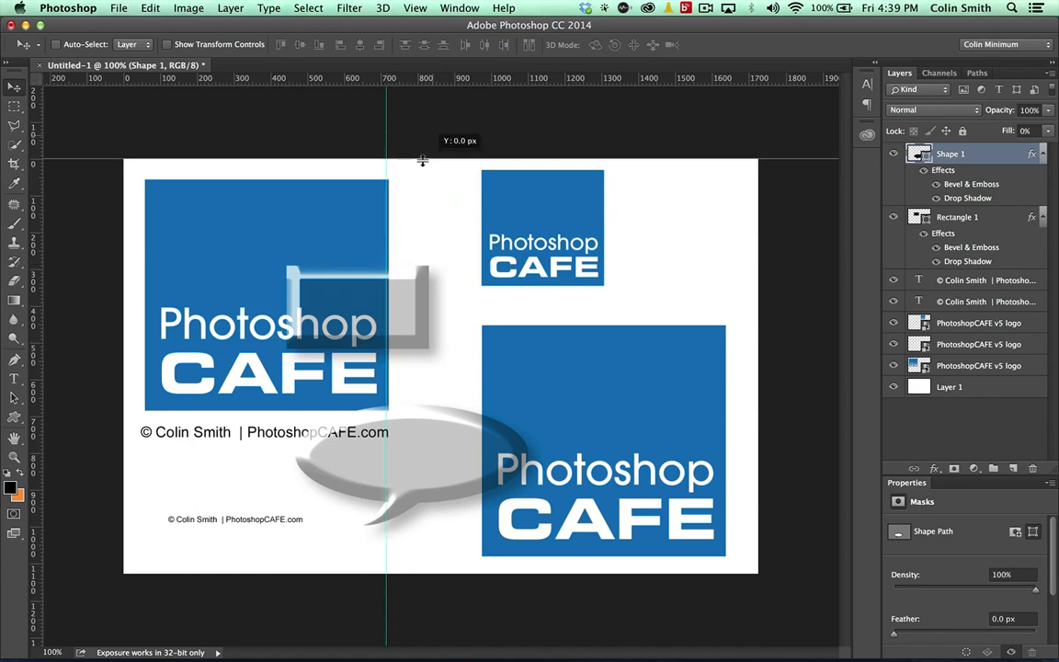
Drag a guide to the left logo's right edge, select and reveal the logo smart object layer, dismissing a stray guide-layout dialog
{"action": "left_click_drag", "start_coordinate": [421, 166], "coordinate": [421, 177]}
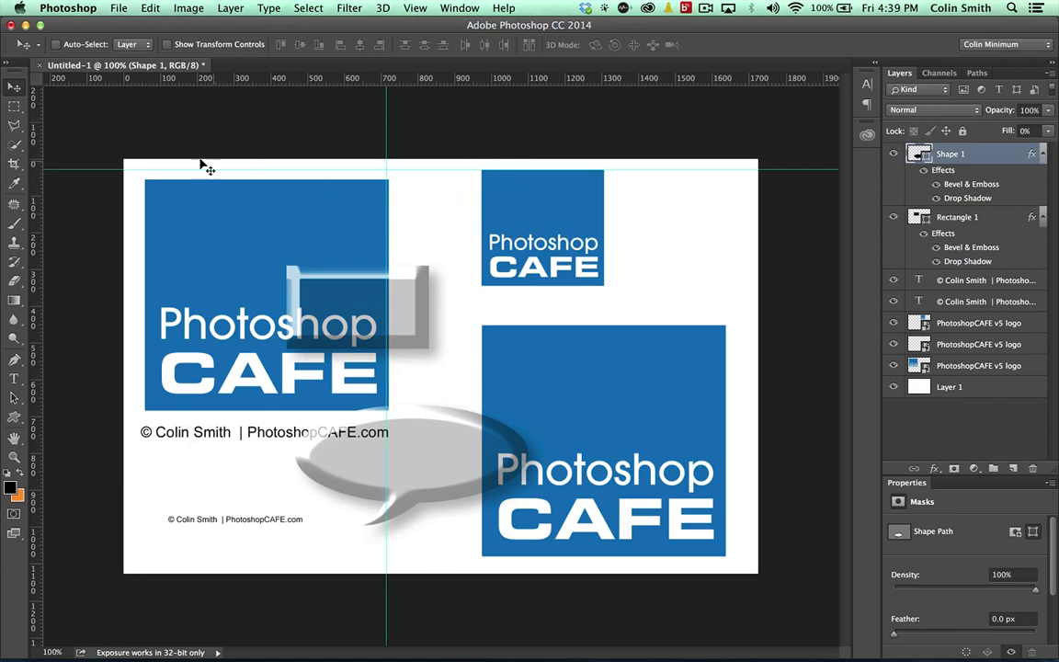
{"action": "mouse_move", "coordinate": [325, 183]}
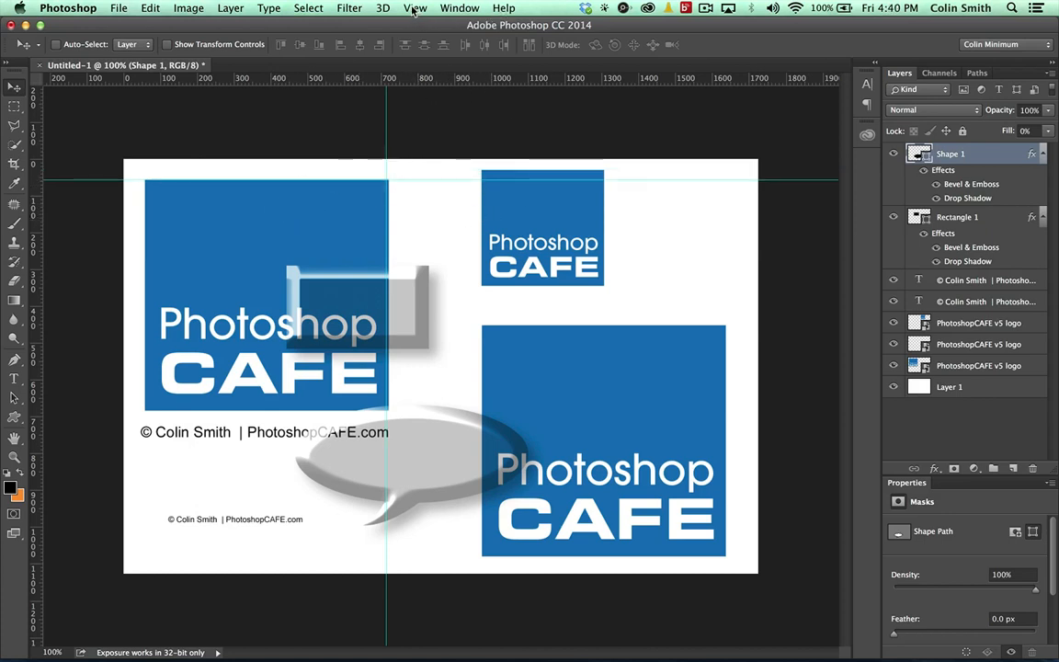
{"action": "left_click", "coordinate": [412, 8]}
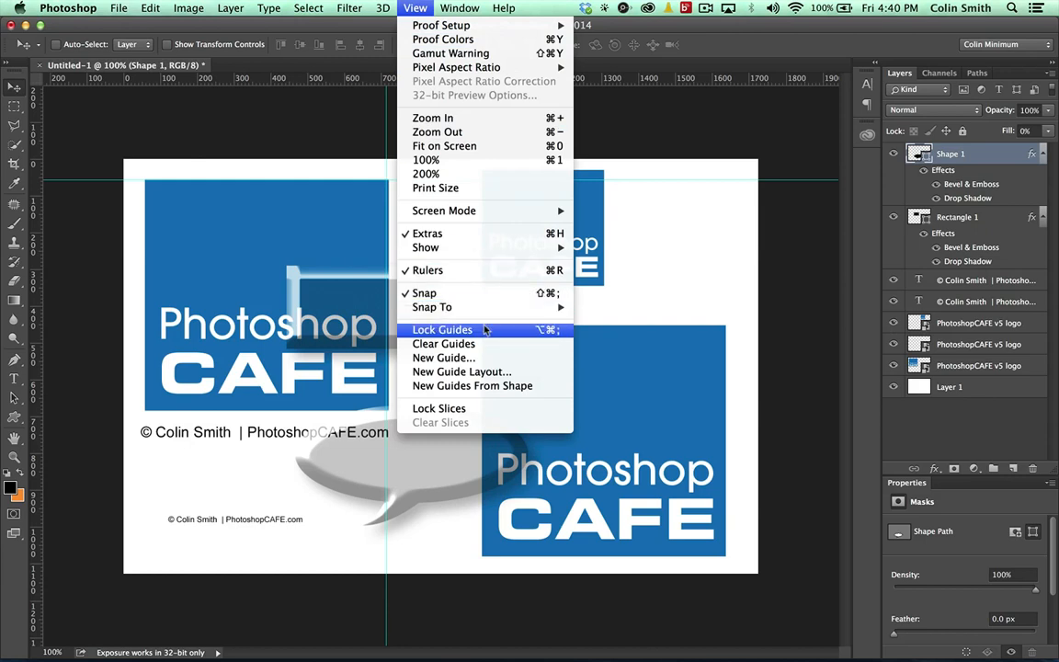
{"action": "mouse_move", "coordinate": [441, 357]}
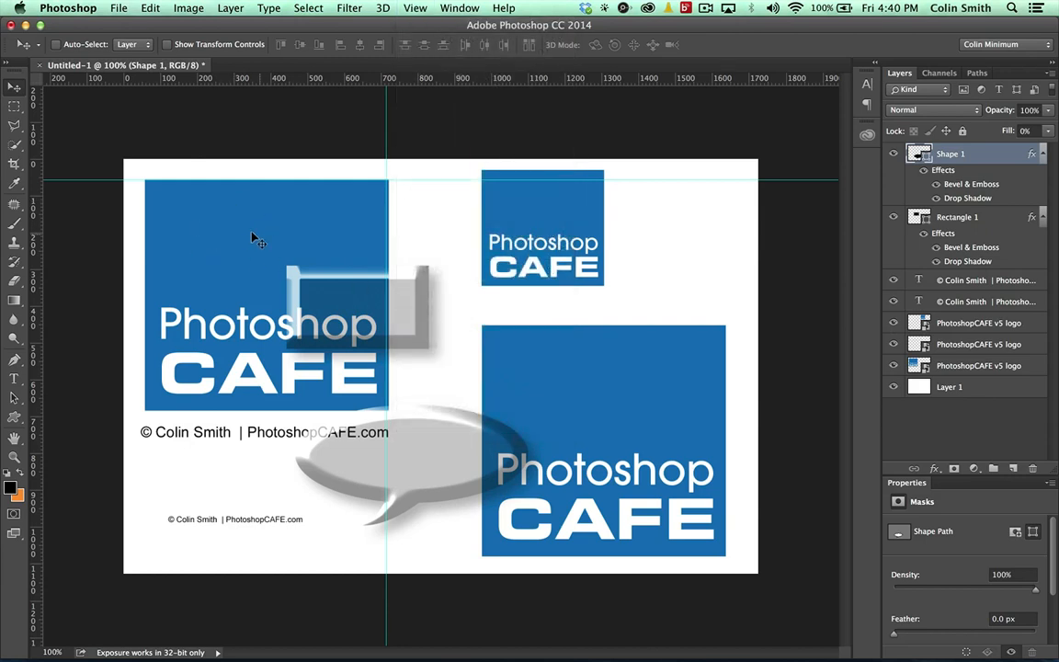
{"action": "left_click", "coordinate": [981, 364]}
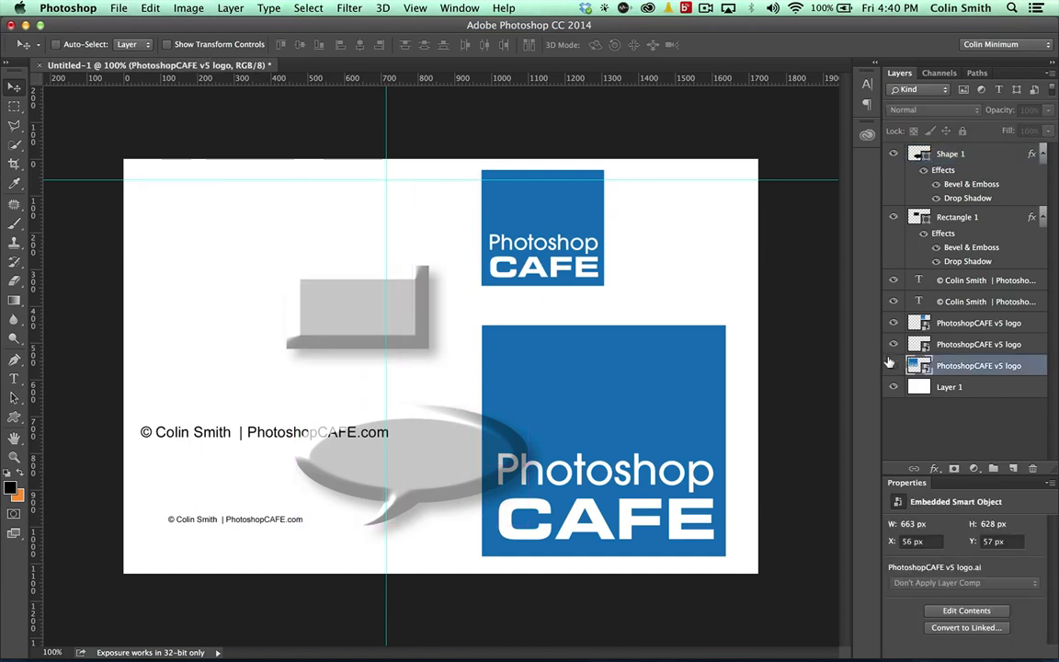
{"action": "left_click", "coordinate": [890, 364]}
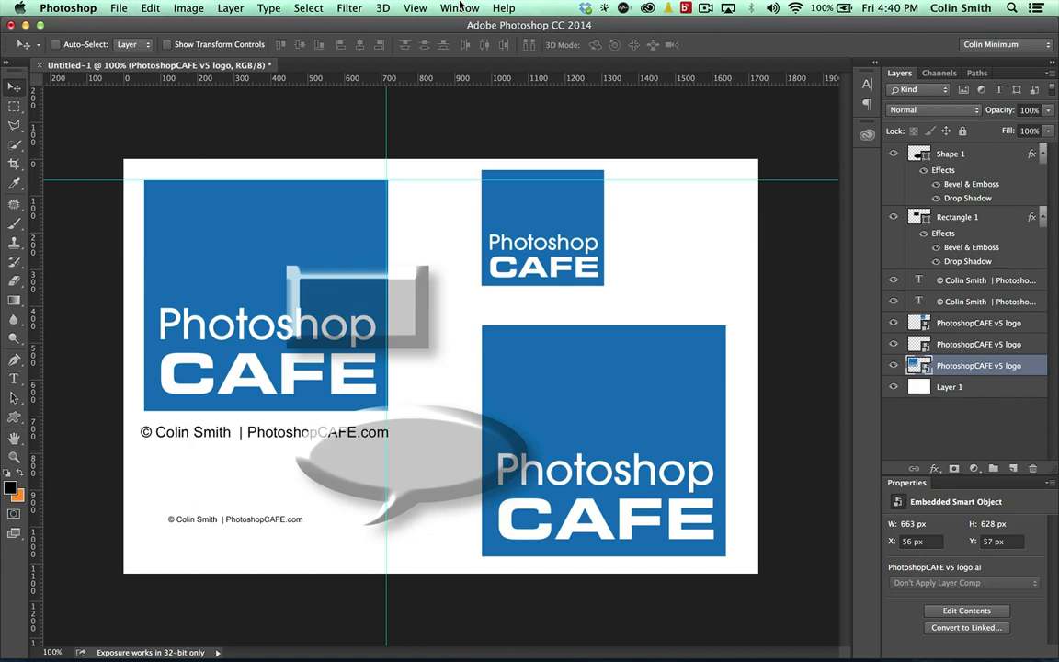
{"action": "left_click", "coordinate": [399, 7]}
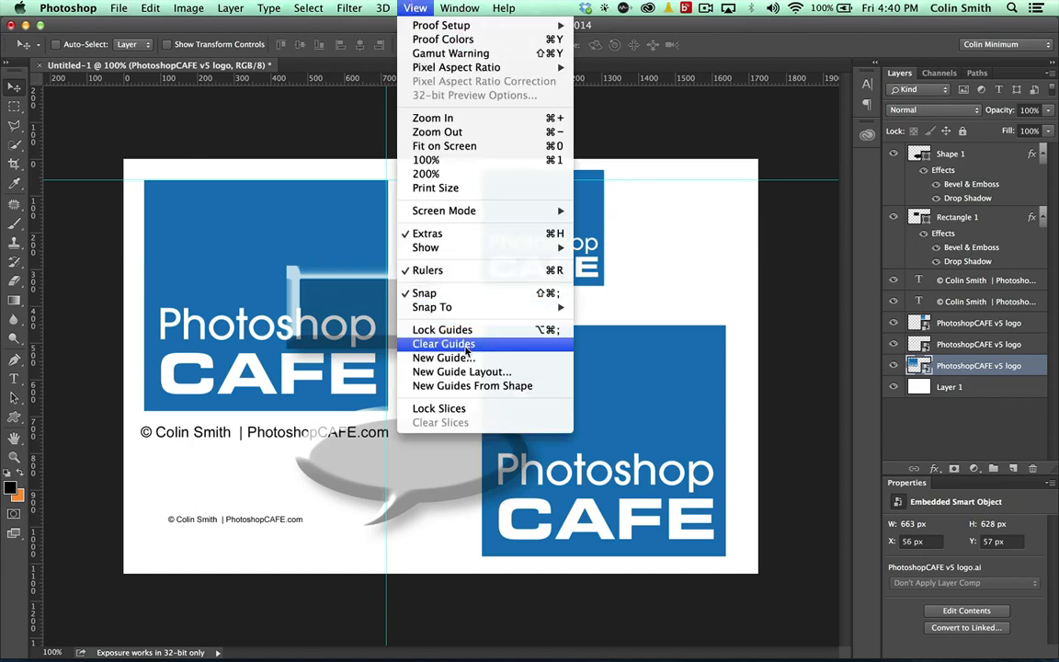
{"action": "left_click", "coordinate": [443, 344]}
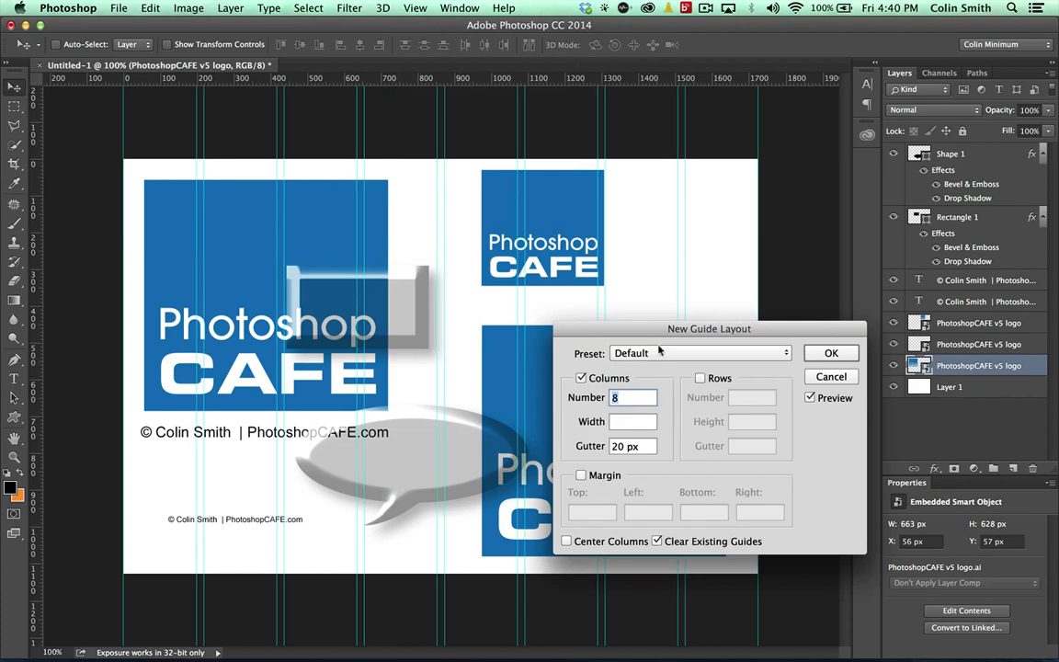
{"action": "left_click", "coordinate": [831, 353]}
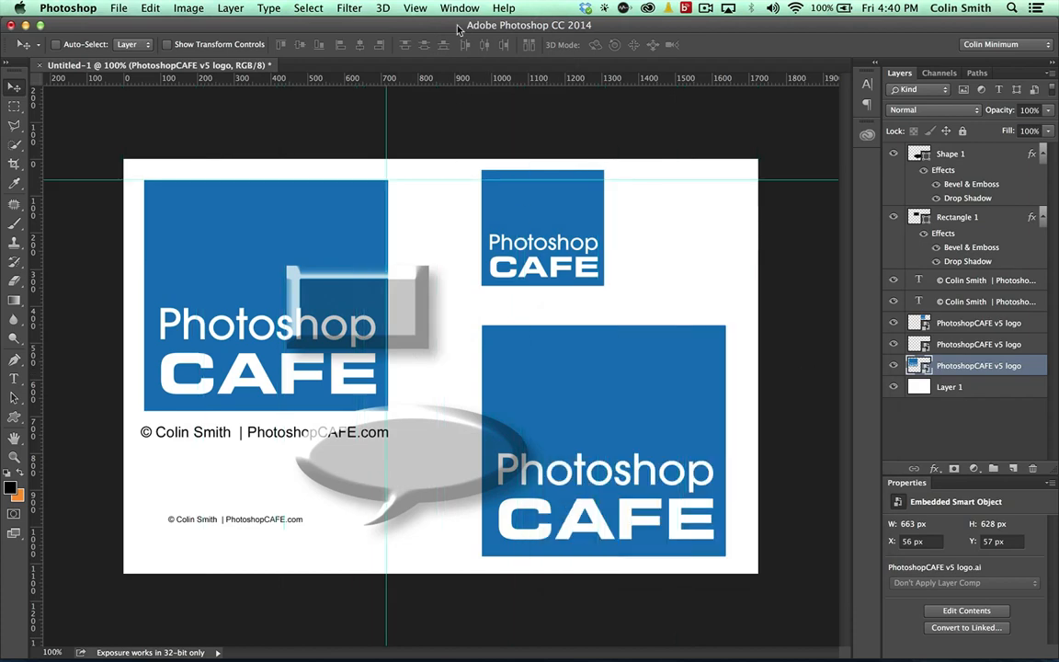
Create guides from the selected logo's shape and nudge the top guide onto its top edge
{"action": "left_click", "coordinate": [415, 7]}
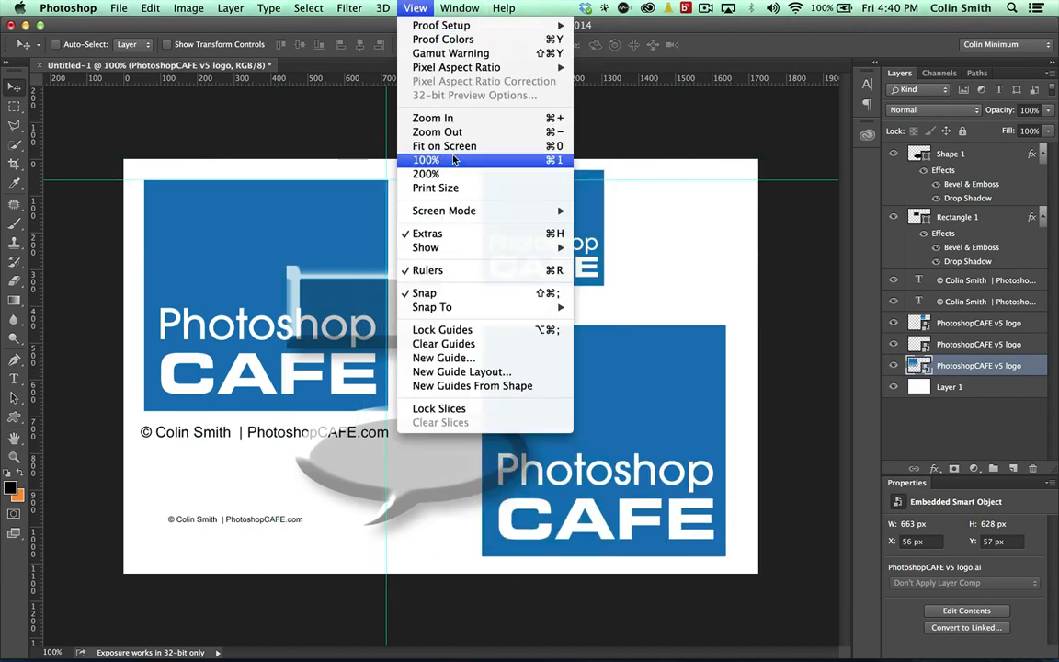
{"action": "mouse_move", "coordinate": [470, 386]}
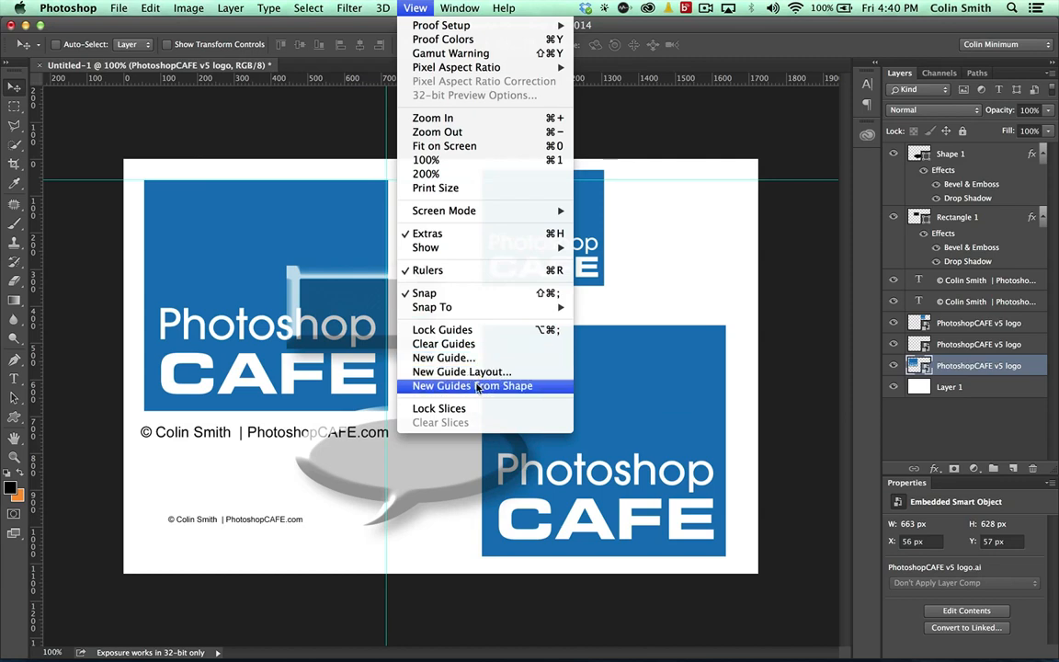
{"action": "left_click", "coordinate": [473, 386]}
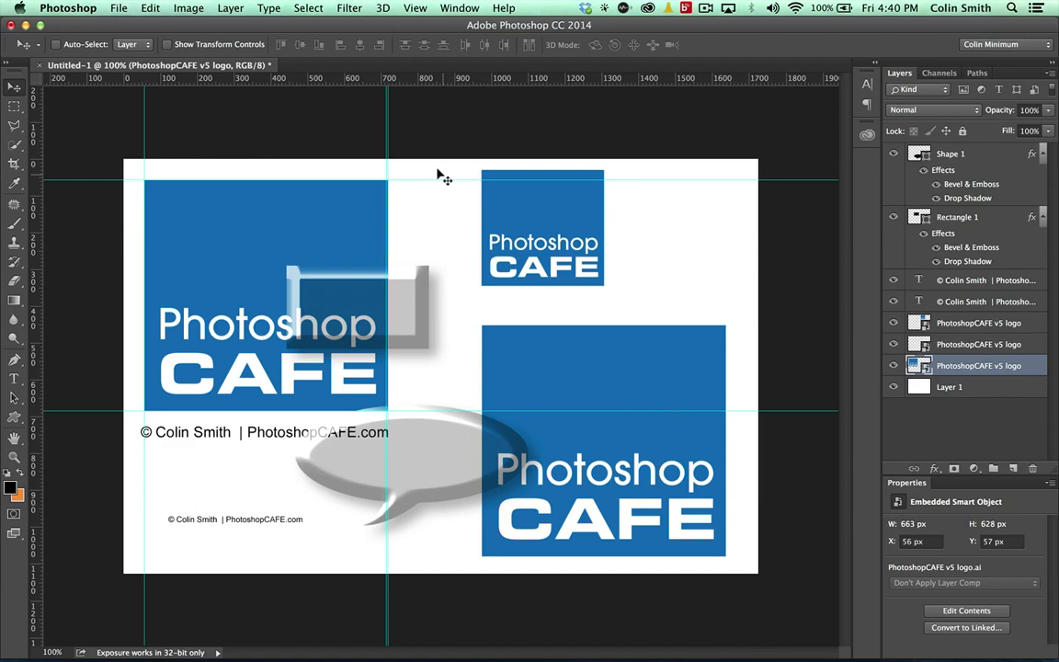
{"action": "left_click_drag", "start_coordinate": [430, 180], "coordinate": [431, 180]}
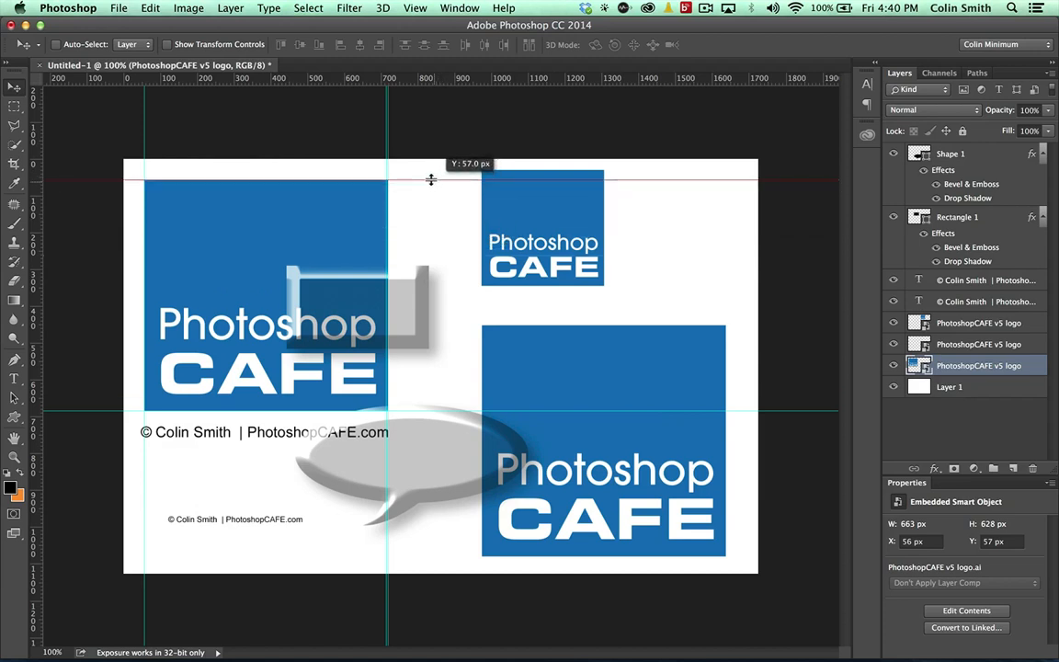
{"action": "mouse_move", "coordinate": [612, 309]}
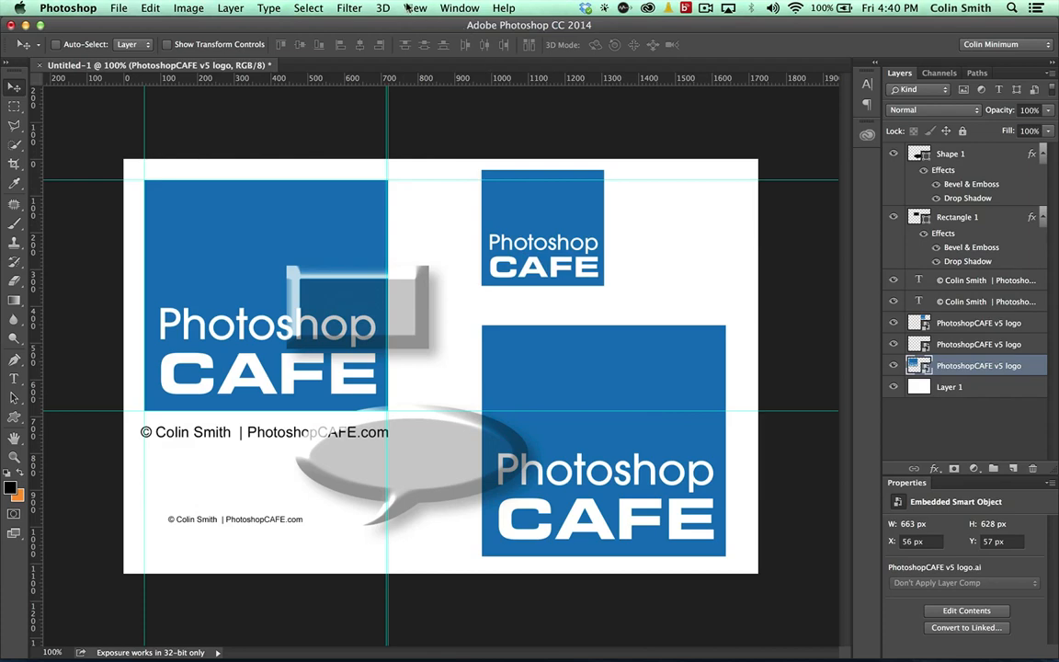
{"action": "left_click", "coordinate": [434, 8]}
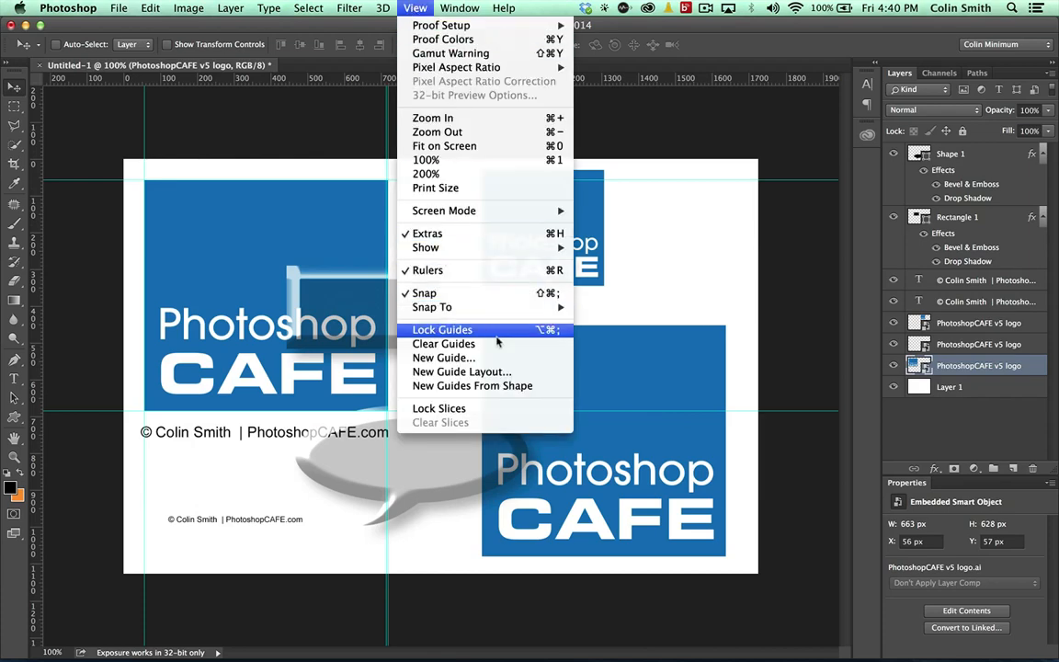
In New Guide Layout pick a preset, enter 20 and 118, toggle clearing existing guides, and turn margins off
{"action": "left_click", "coordinate": [462, 372]}
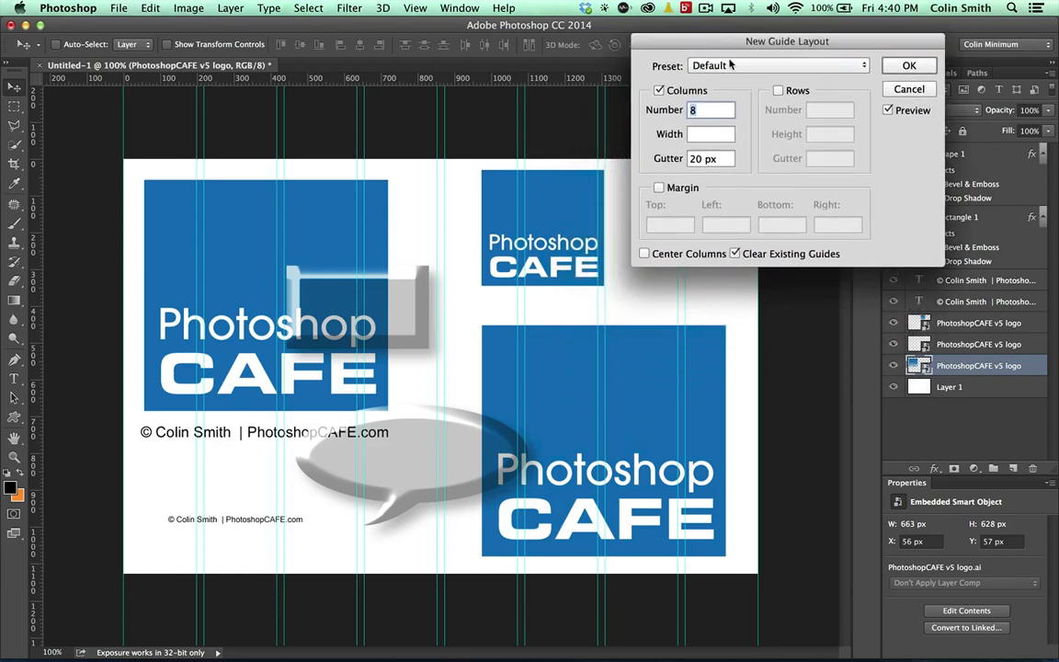
{"action": "left_click", "coordinate": [776, 66]}
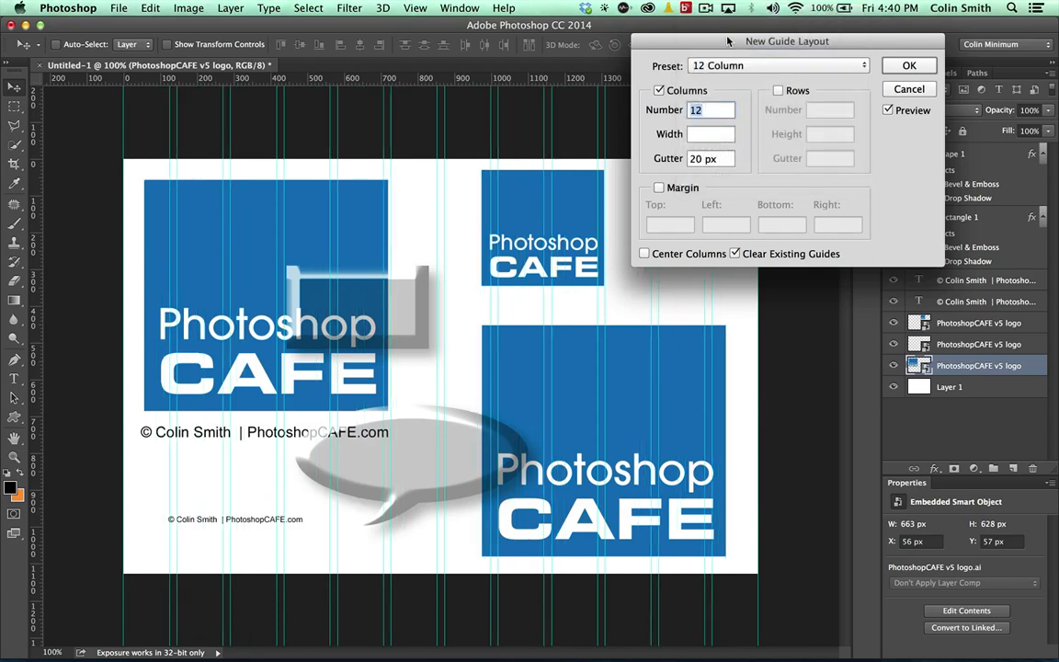
{"action": "mouse_move", "coordinate": [566, 195]}
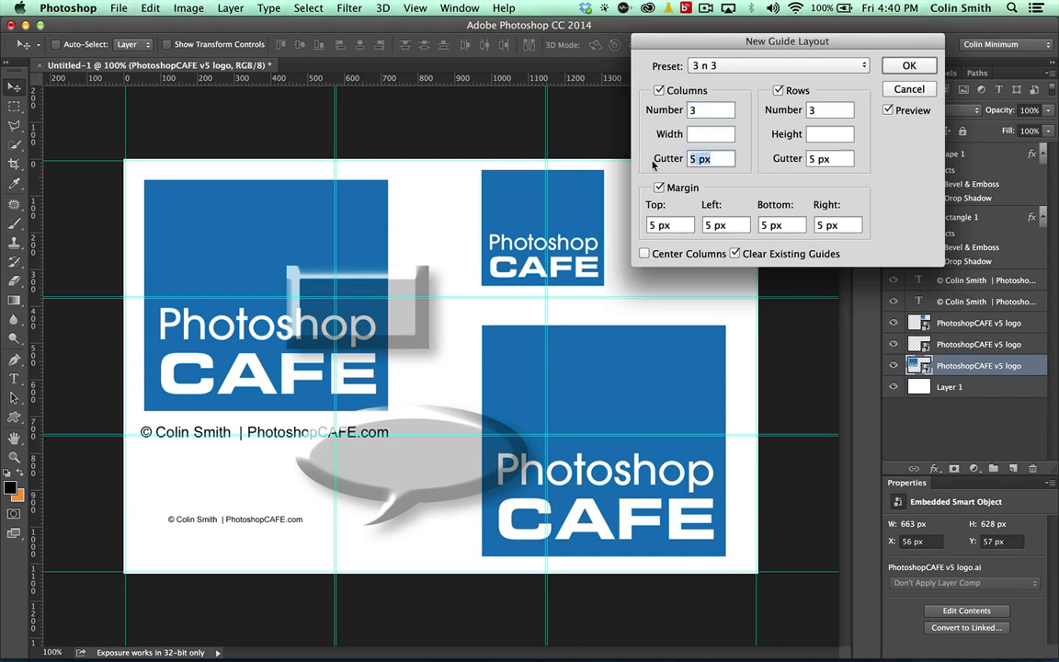
{"action": "type", "text": "20"}
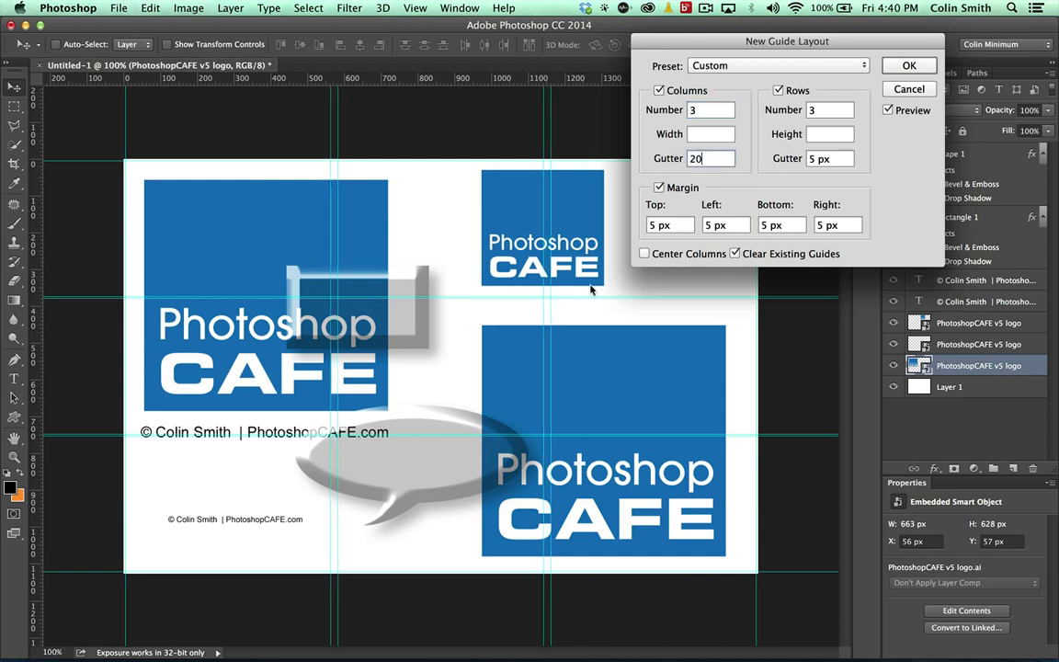
{"action": "left_click", "coordinate": [831, 158]}
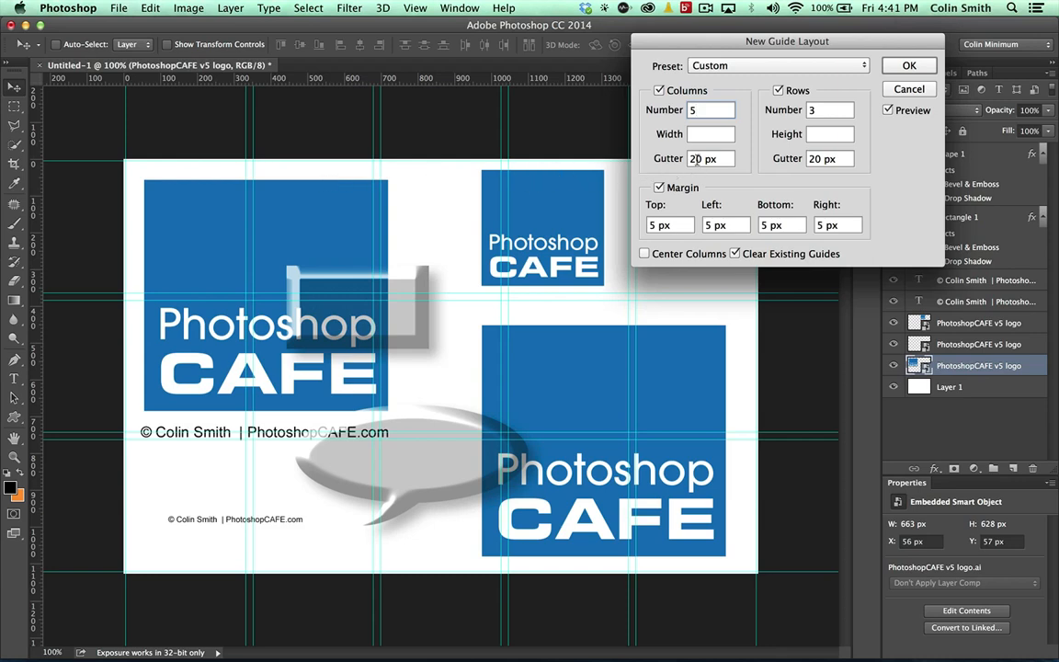
{"action": "type", "text": "118"}
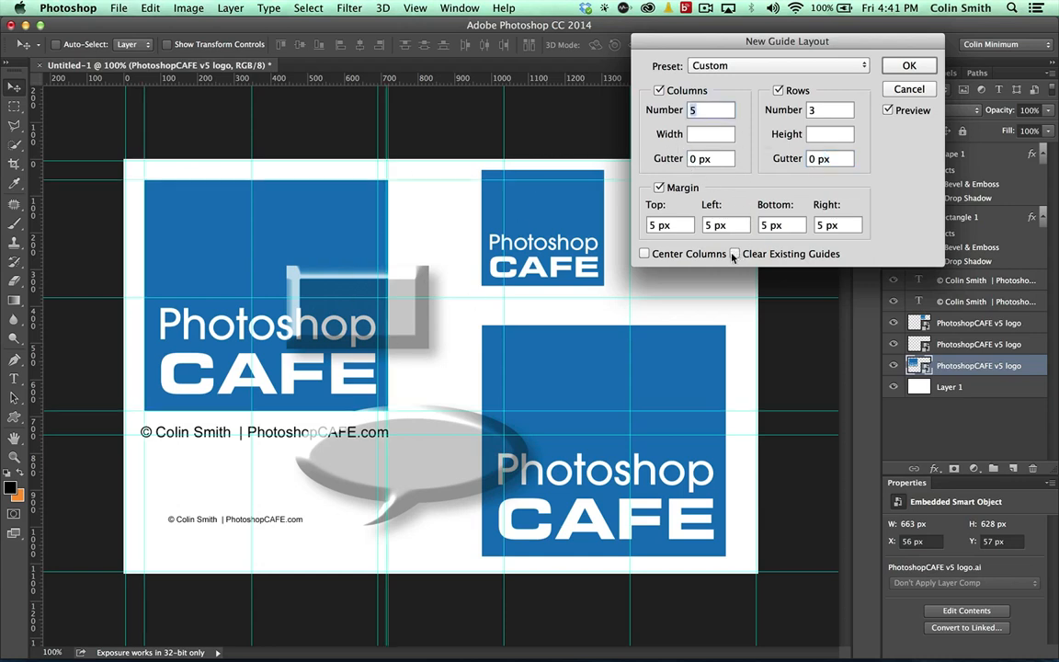
{"action": "left_click", "coordinate": [740, 254]}
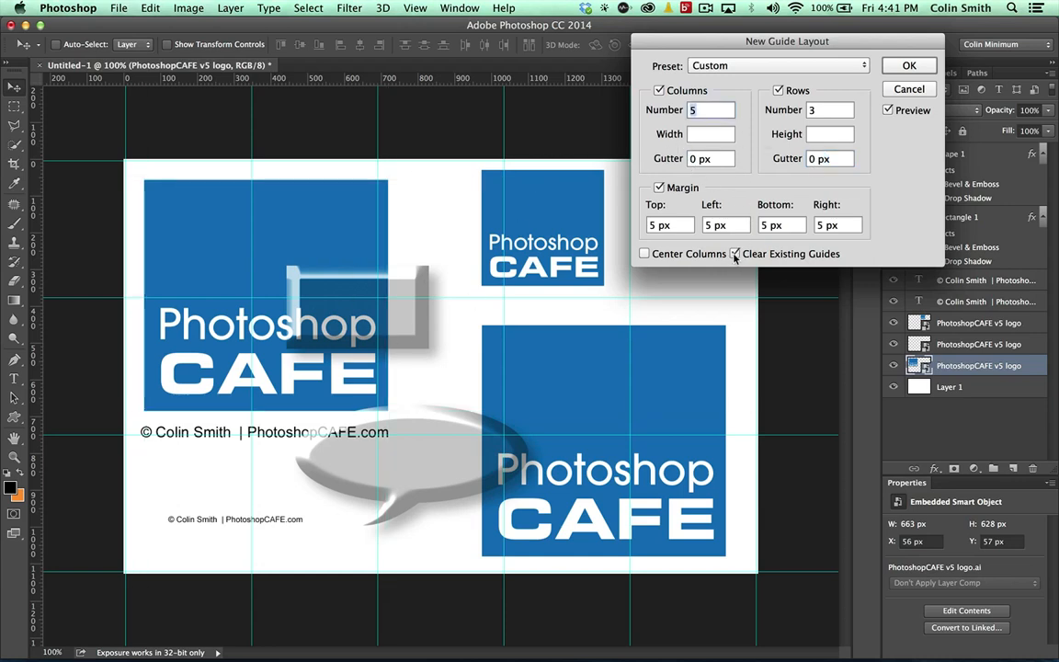
{"action": "left_click", "coordinate": [736, 254]}
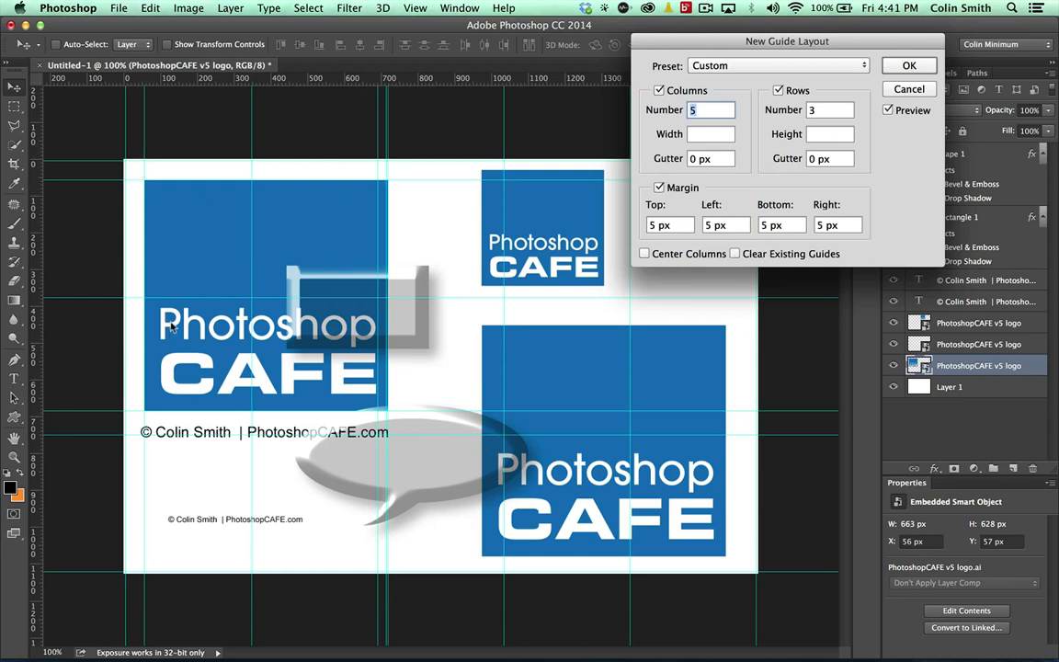
{"action": "mouse_move", "coordinate": [739, 254]}
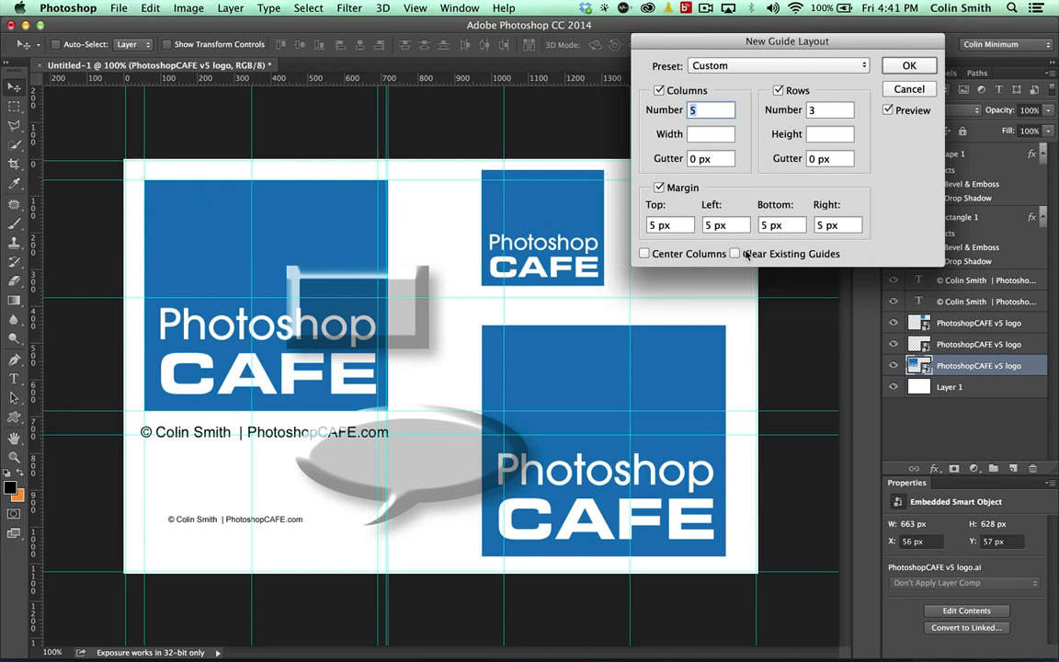
{"action": "left_click", "coordinate": [735, 253]}
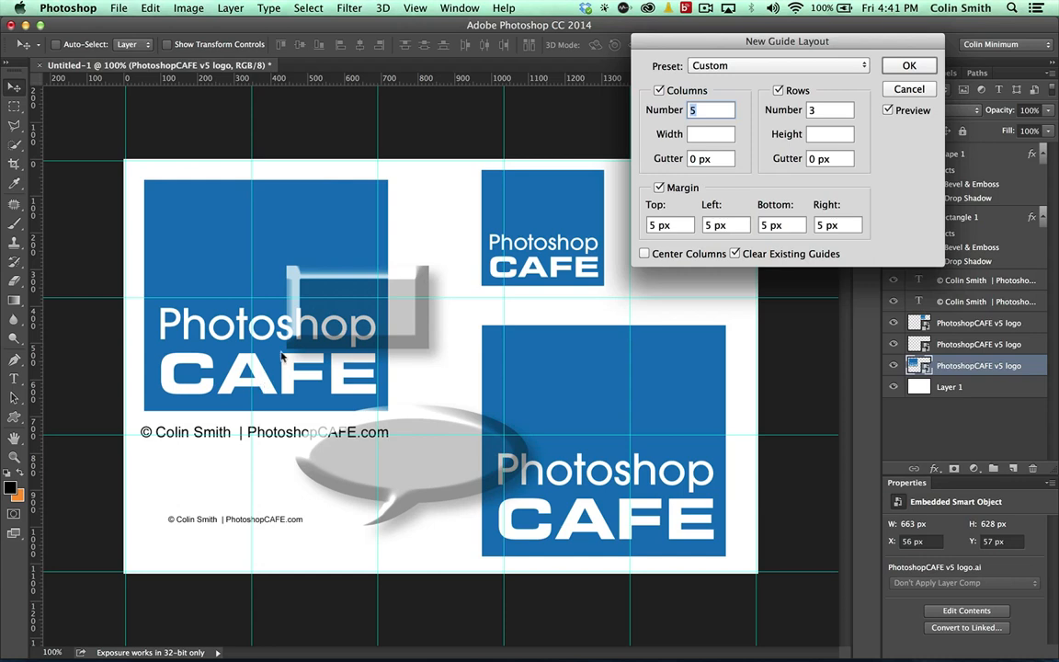
{"action": "left_click", "coordinate": [659, 187]}
{"action": "type", "text": "0"}
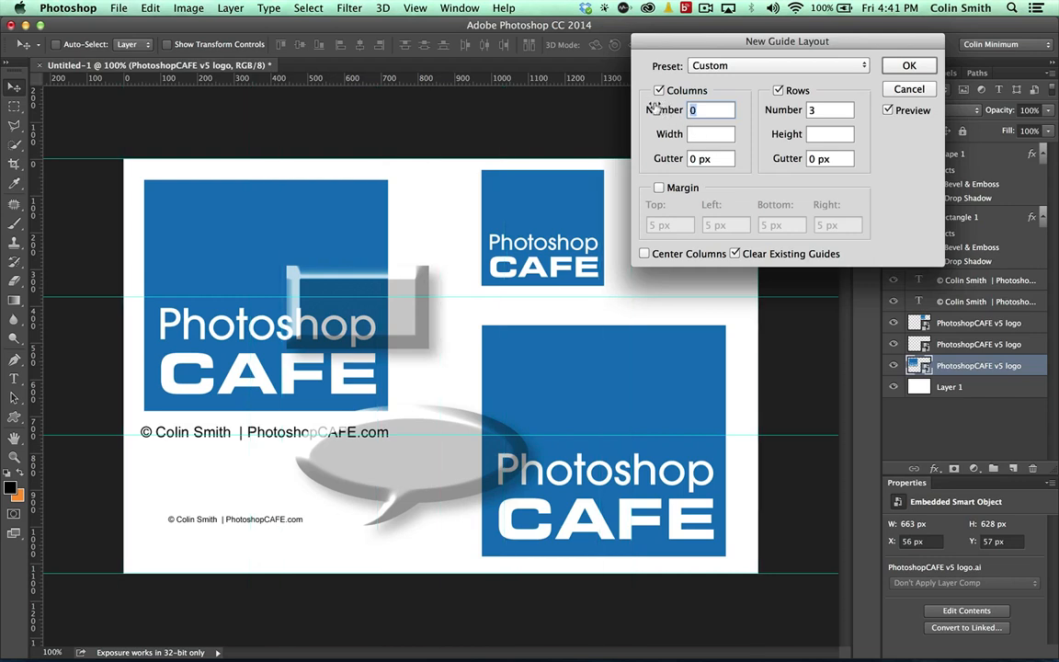
Set the layout to 2 rows and 8 columns with margins enabled, and apply it to the page
{"action": "type", "text": "2"}
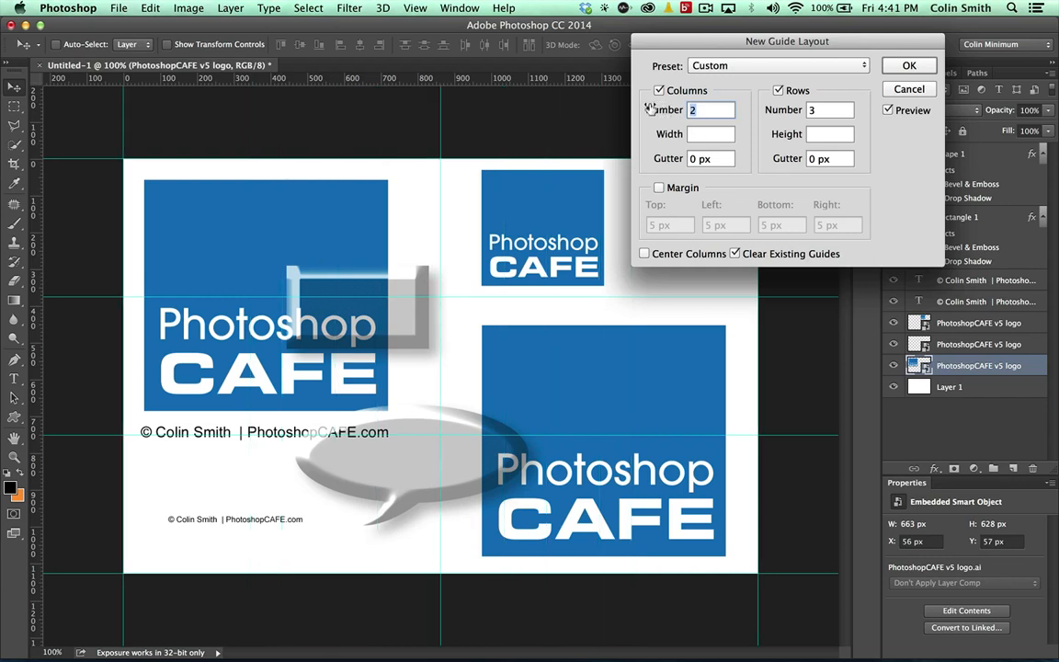
{"action": "mouse_move", "coordinate": [658, 132]}
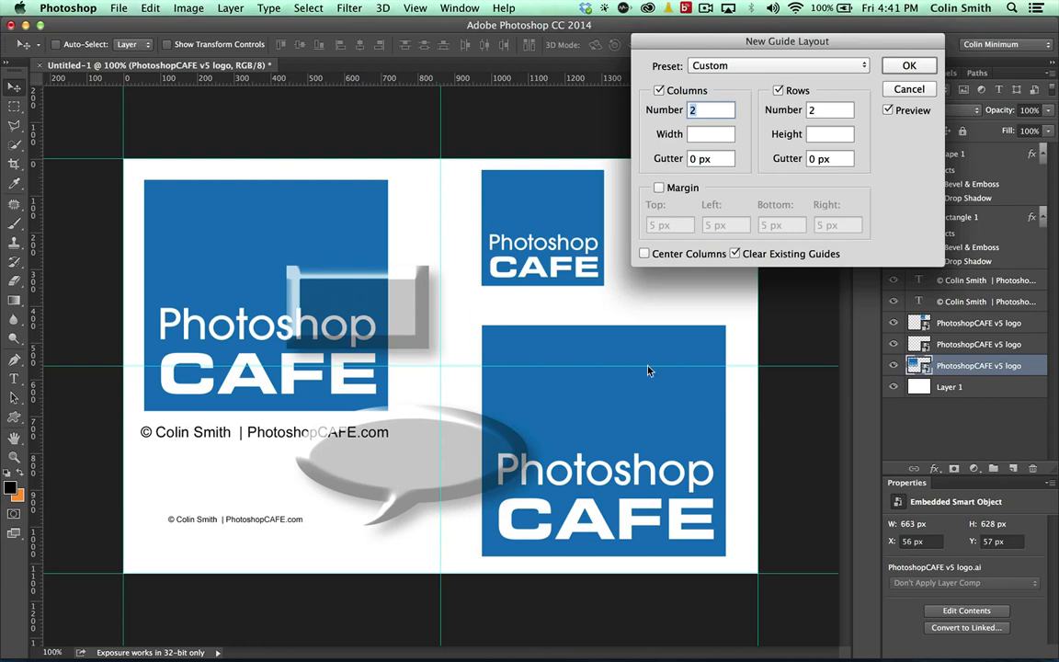
{"action": "mouse_move", "coordinate": [625, 242]}
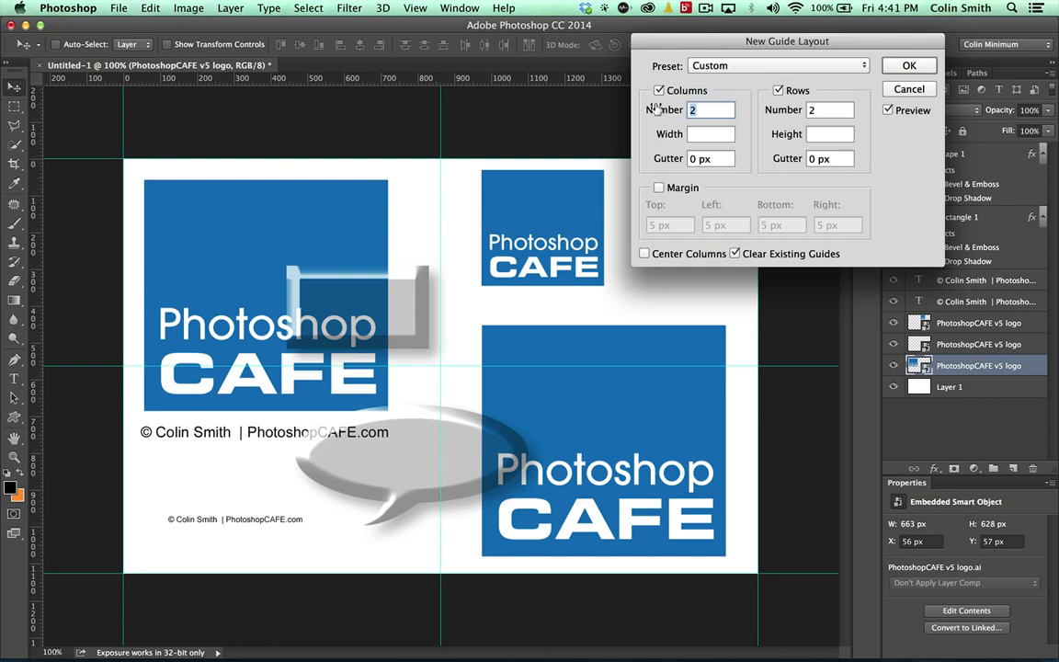
{"action": "type", "text": "8"}
{"action": "left_click", "coordinate": [712, 158]}
{"action": "type", "text": "55"}
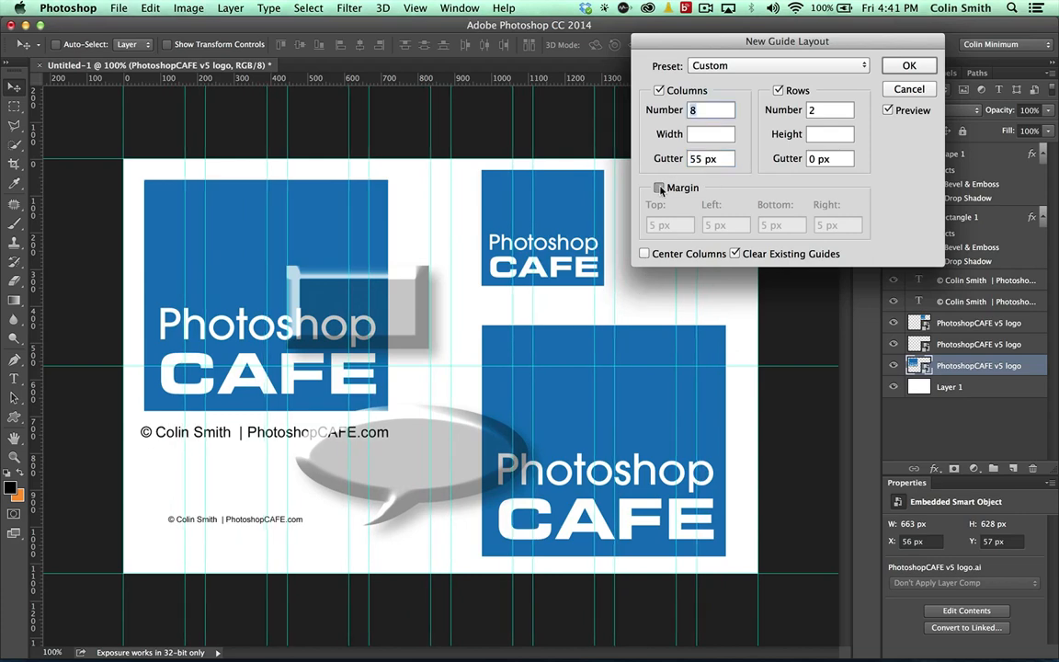
{"action": "left_click", "coordinate": [659, 187]}
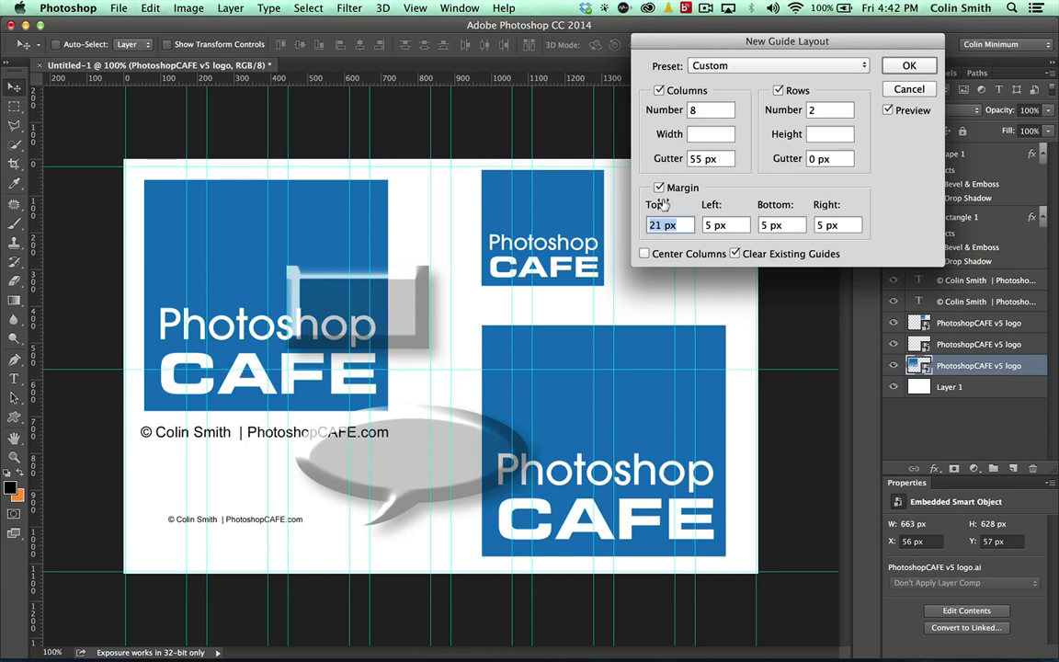
{"action": "type", "text": "3 px"}
{"action": "left_click", "coordinate": [837, 225]}
{"action": "type", "text": "20"}
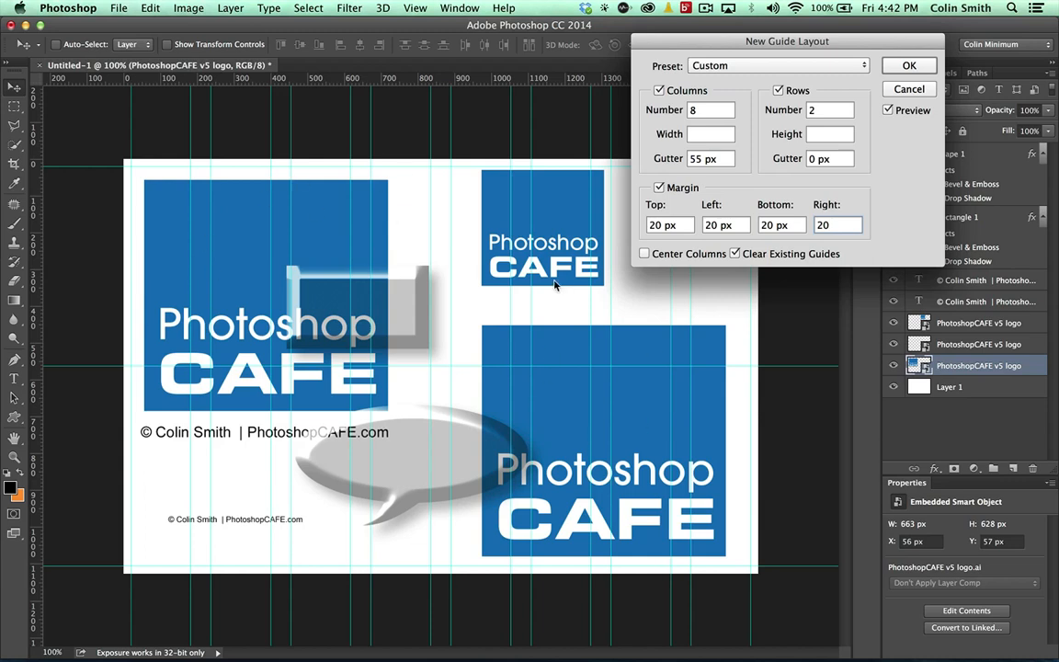
{"action": "mouse_move", "coordinate": [478, 243]}
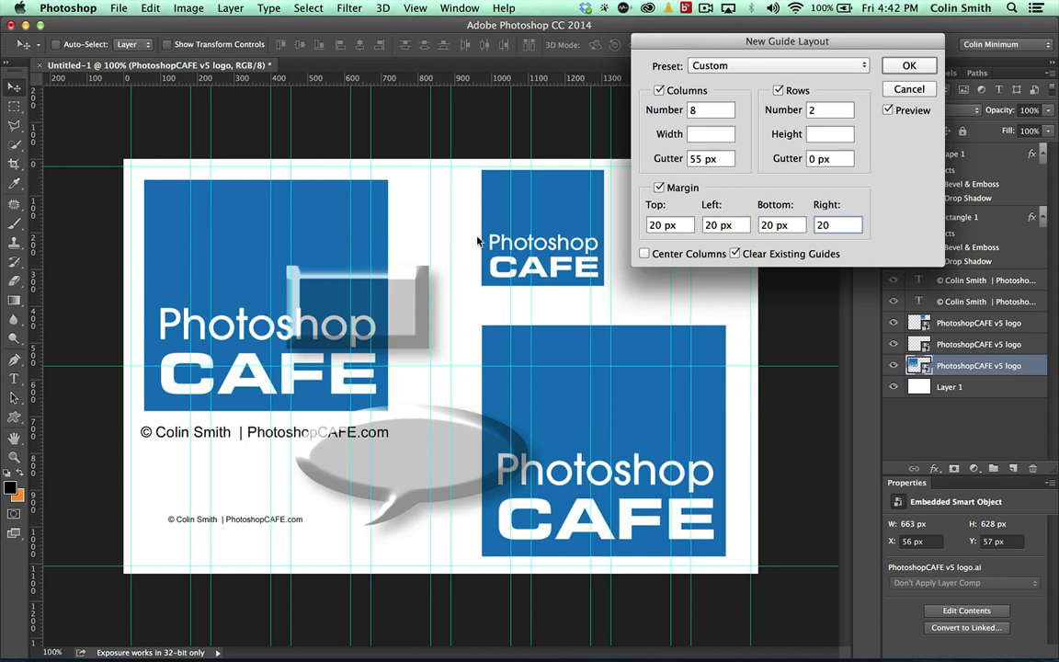
{"action": "left_click", "coordinate": [909, 66]}
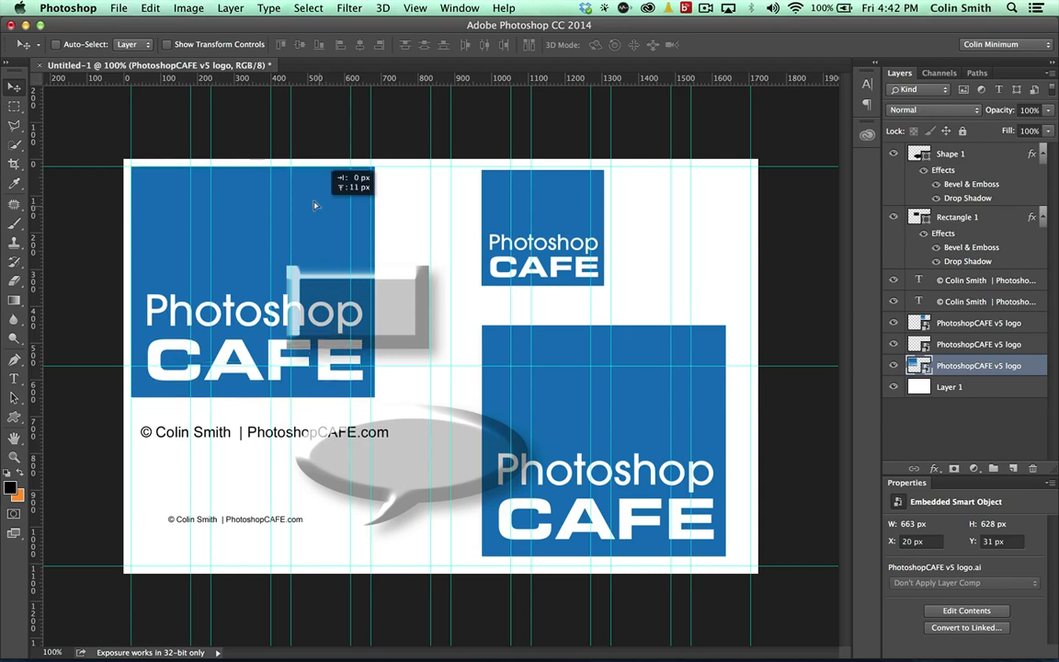
Snap the large logo to the left margin, move the small logo to the top centre columns and the grey shape to the page bottom
{"action": "left_click_drag", "start_coordinate": [316, 206], "coordinate": [543, 206]}
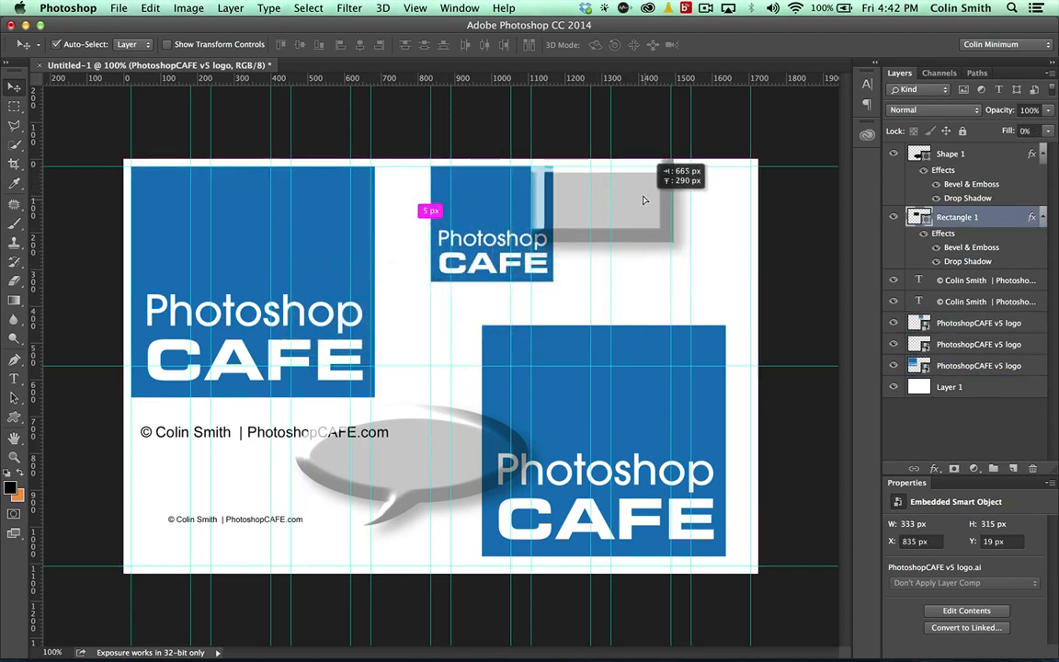
{"action": "left_click_drag", "start_coordinate": [643, 201], "coordinate": [541, 331]}
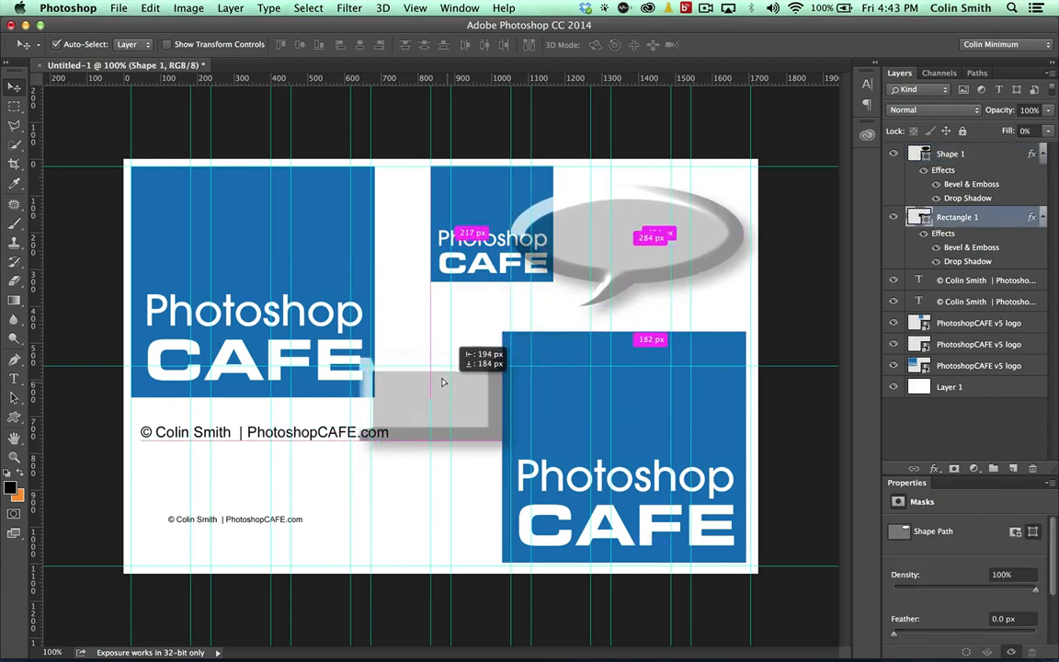
{"action": "left_click_drag", "start_coordinate": [441, 383], "coordinate": [442, 436]}
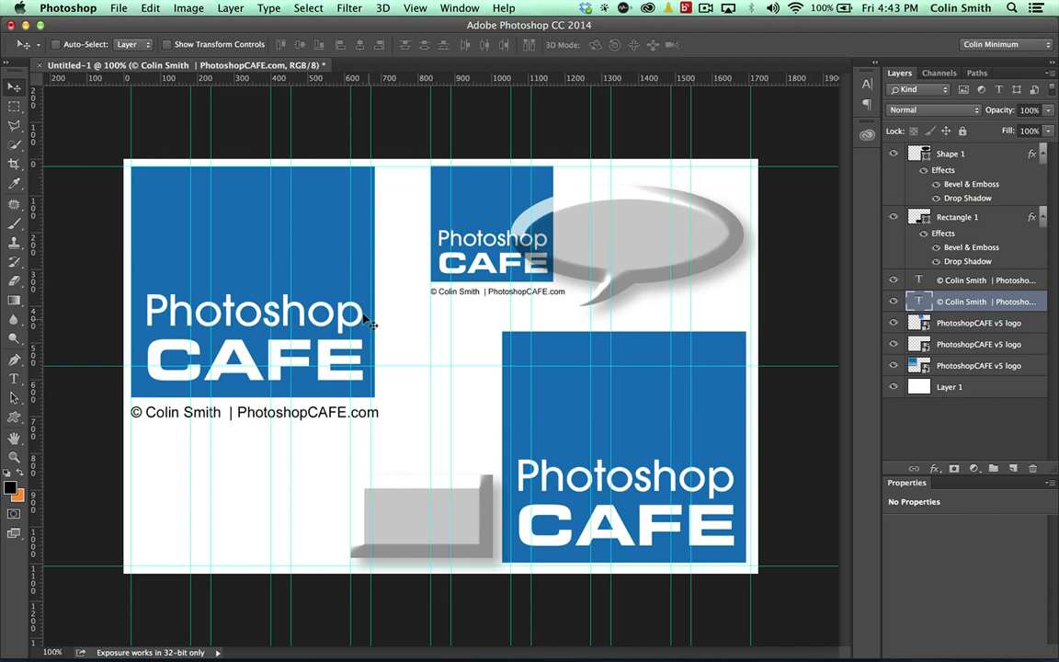
{"action": "mouse_move", "coordinate": [590, 334]}
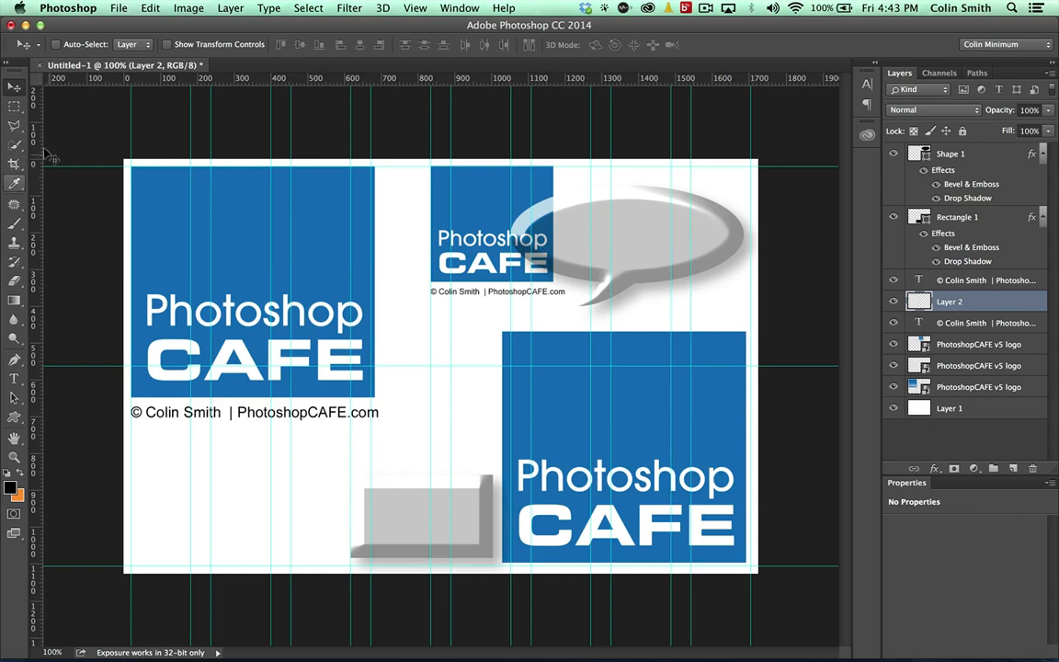
{"action": "mouse_move", "coordinate": [88, 349]}
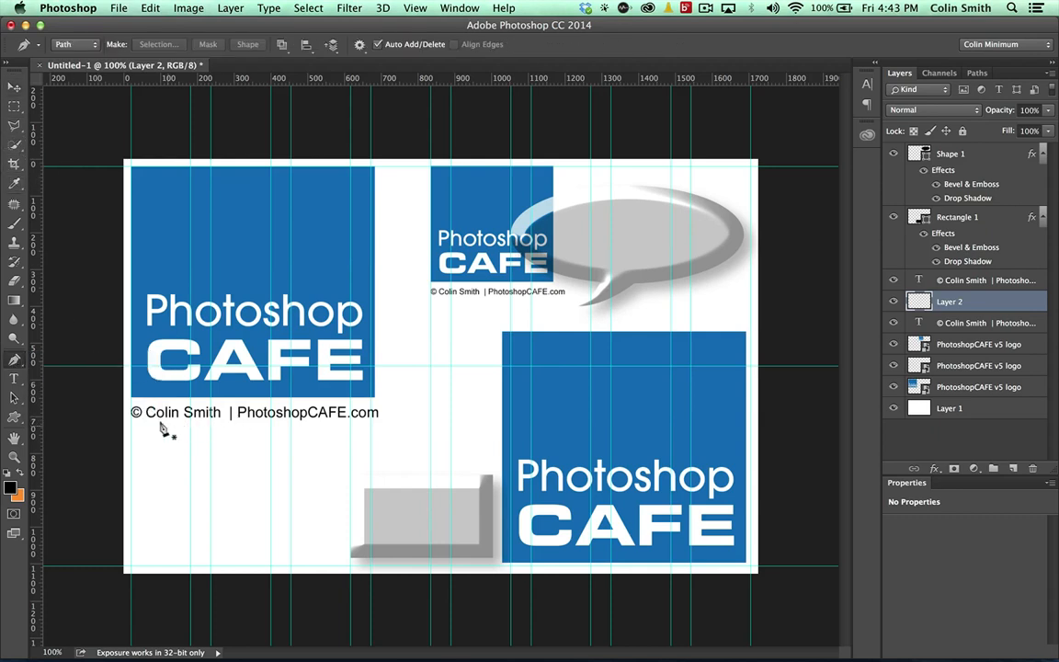
Draw a curved path starting below the copyright line, then browse the Select and Filter menus
{"action": "left_click_drag", "start_coordinate": [166, 439], "coordinate": [423, 379]}
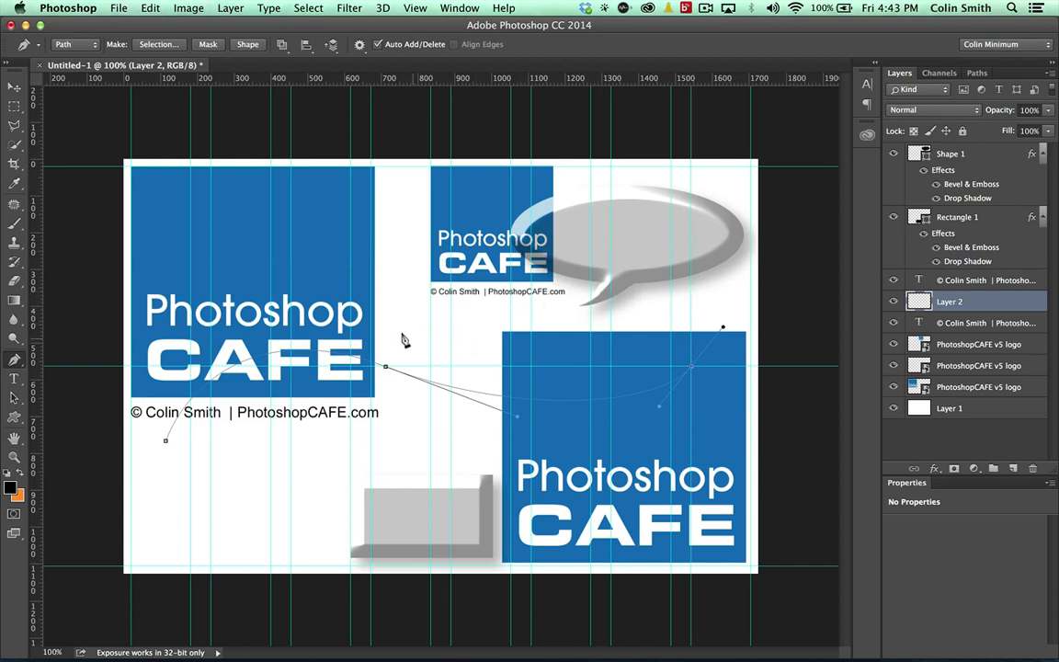
{"action": "mouse_move", "coordinate": [530, 395]}
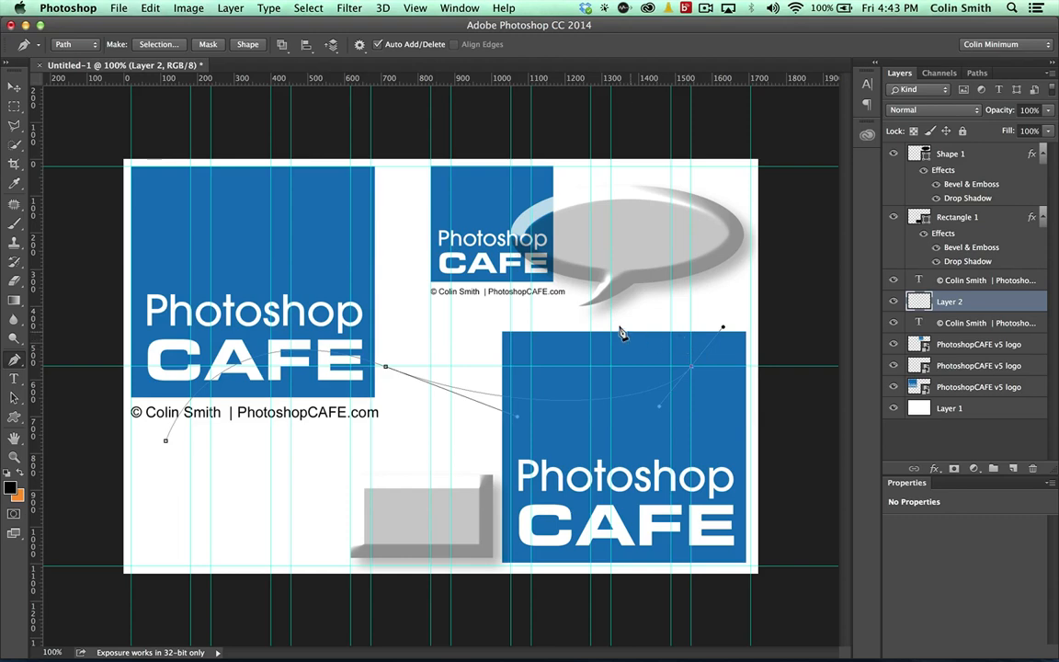
{"action": "left_click", "coordinate": [309, 7]}
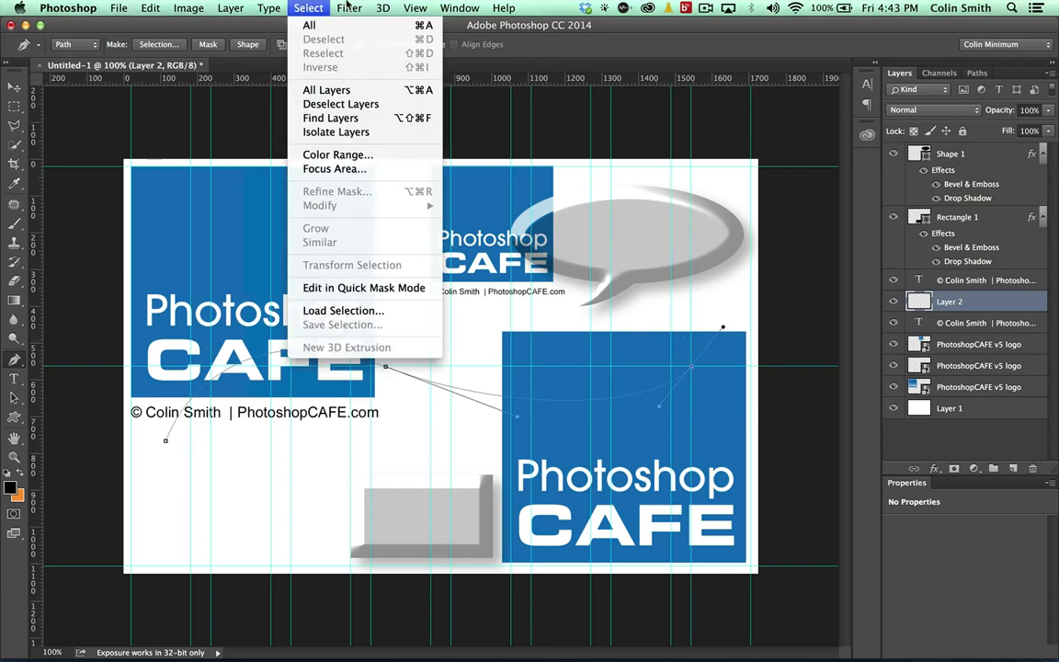
{"action": "left_click", "coordinate": [349, 7]}
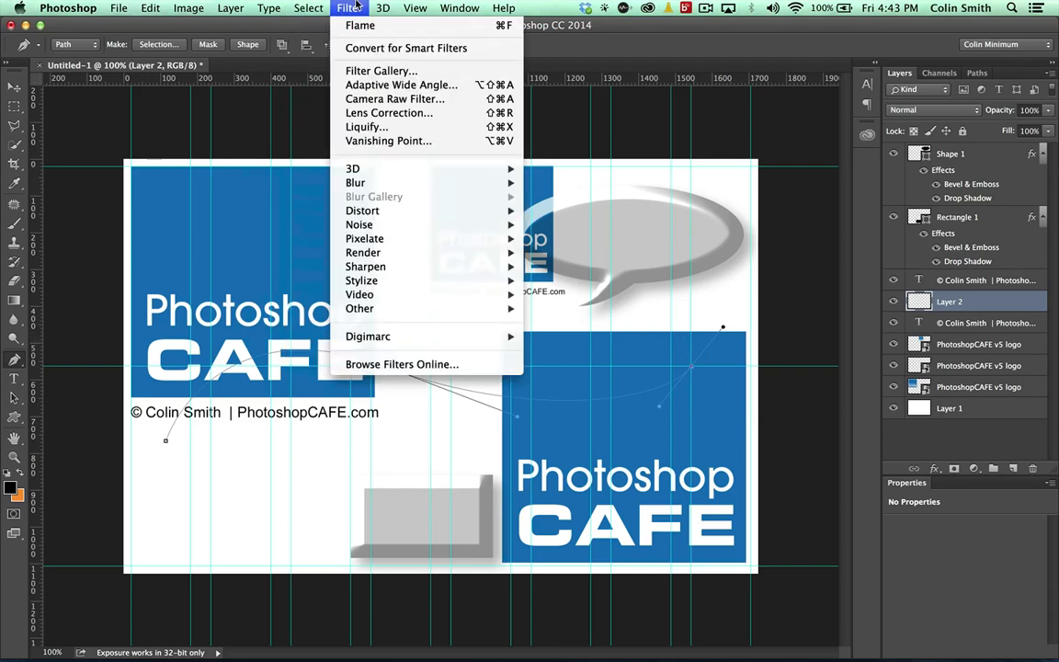
{"action": "mouse_move", "coordinate": [366, 267]}
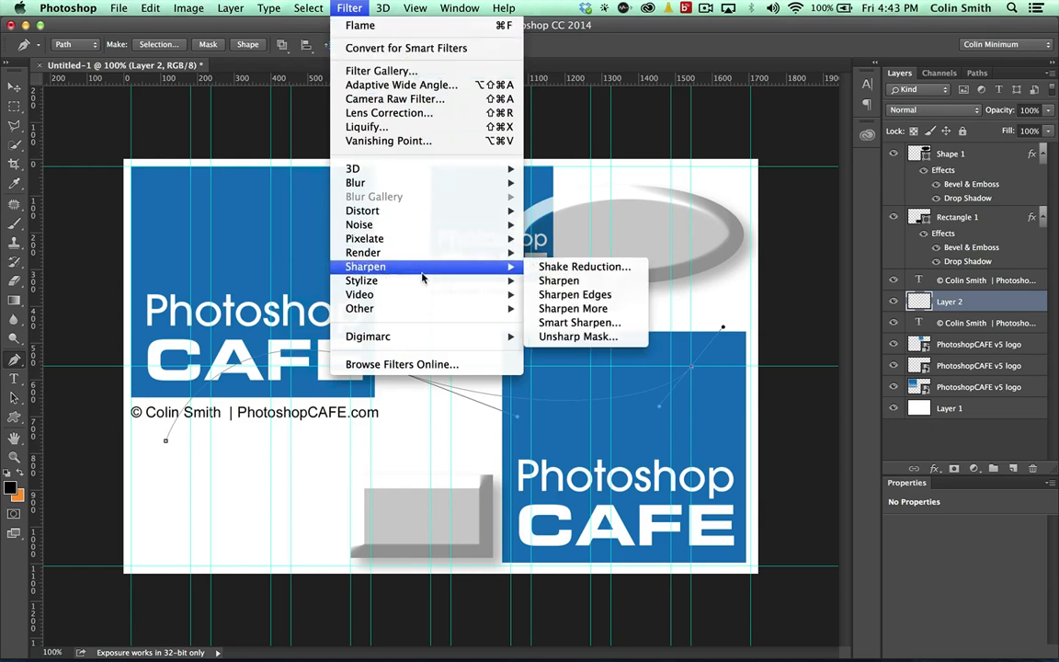
{"action": "mouse_move", "coordinate": [399, 205]}
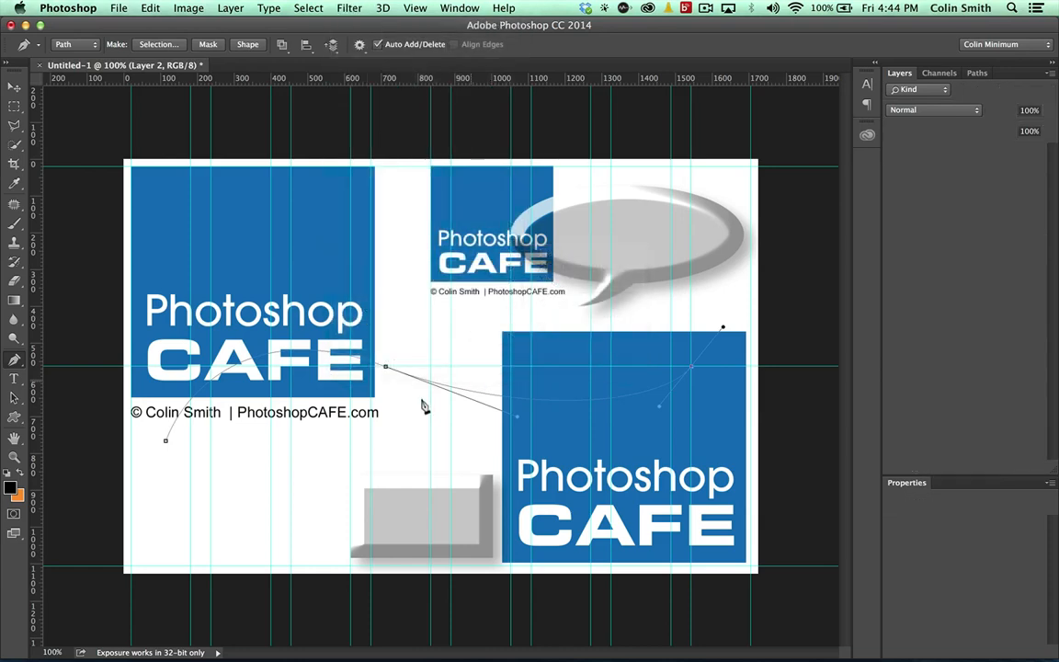
{"action": "mouse_move", "coordinate": [691, 259]}
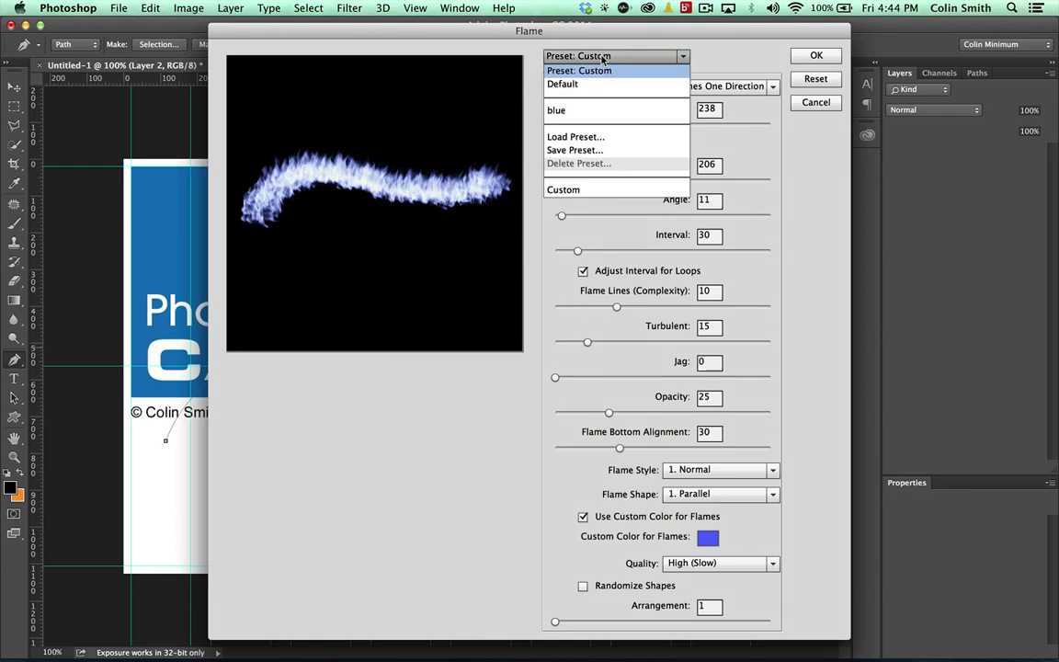
{"action": "mouse_move", "coordinate": [581, 85]}
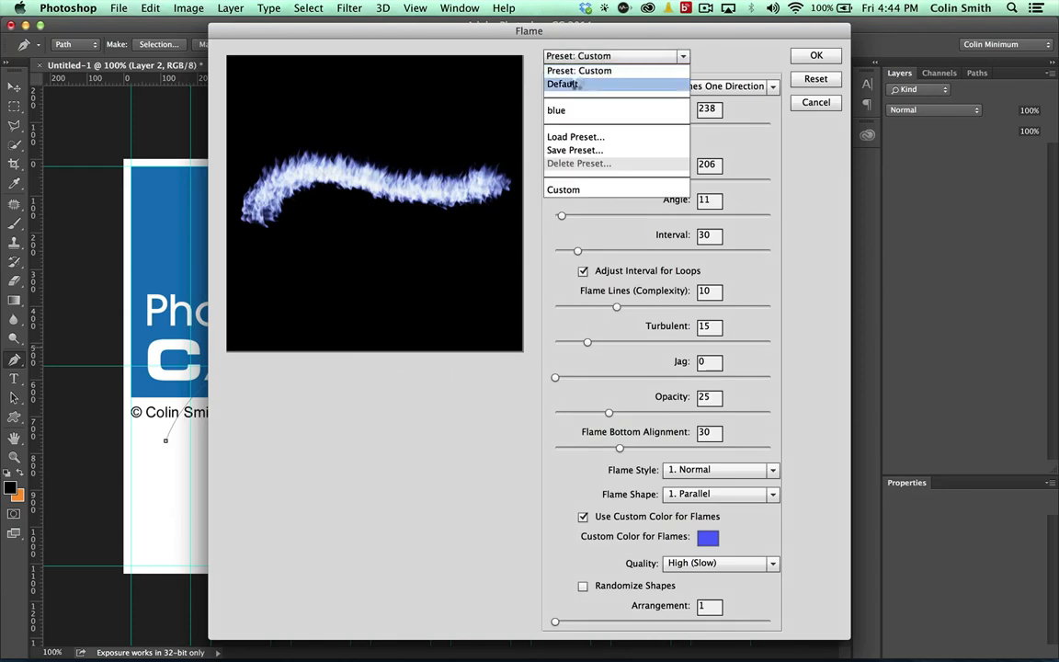
Choose the Default orange flame preset with length 214, randomized lengths and width 179
{"action": "left_click", "coordinate": [570, 84]}
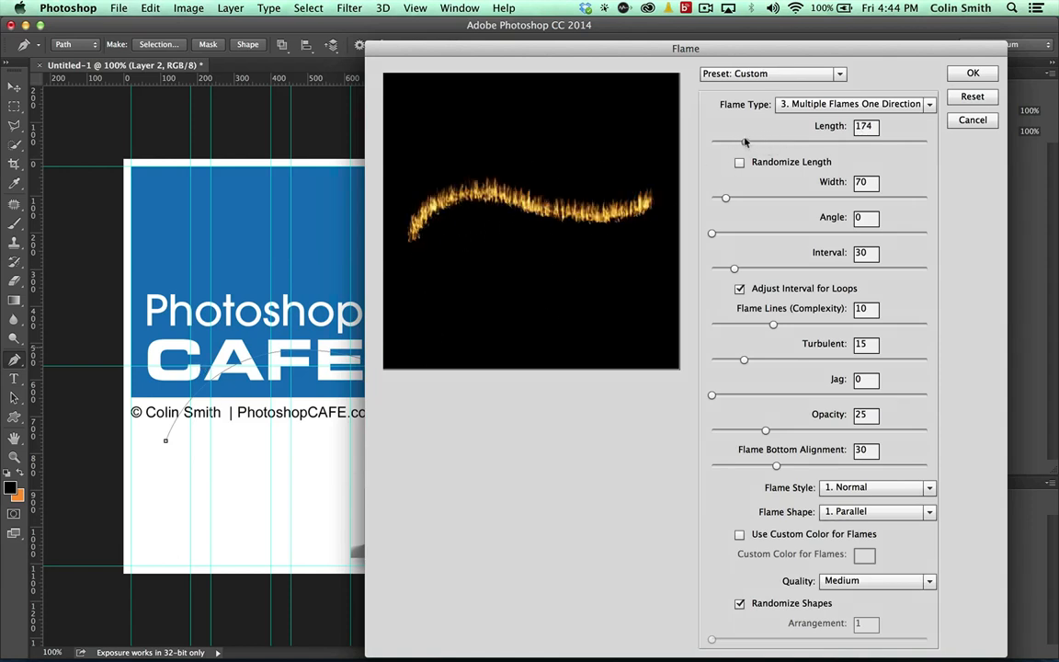
{"action": "left_click_drag", "start_coordinate": [743, 143], "coordinate": [754, 144]}
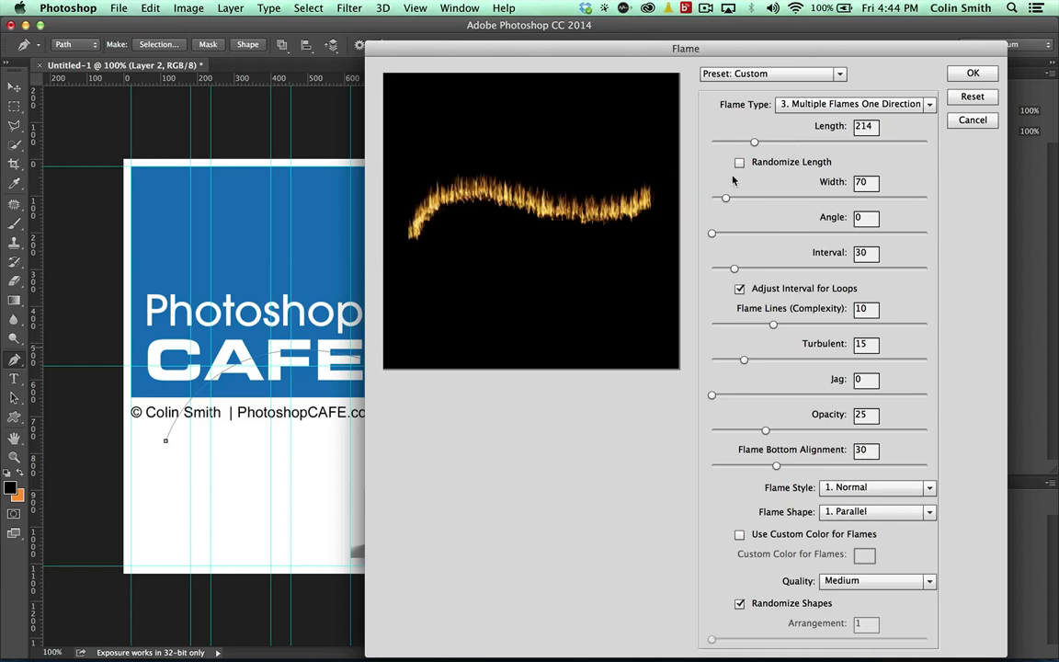
{"action": "left_click", "coordinate": [739, 161]}
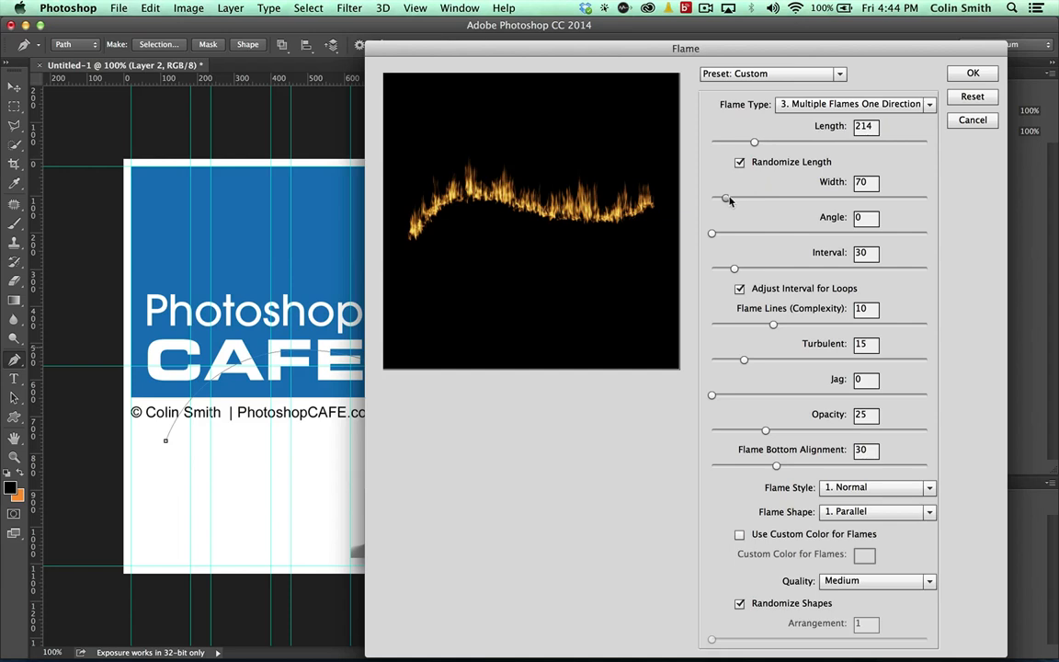
{"action": "left_click_drag", "start_coordinate": [726, 198], "coordinate": [752, 199]}
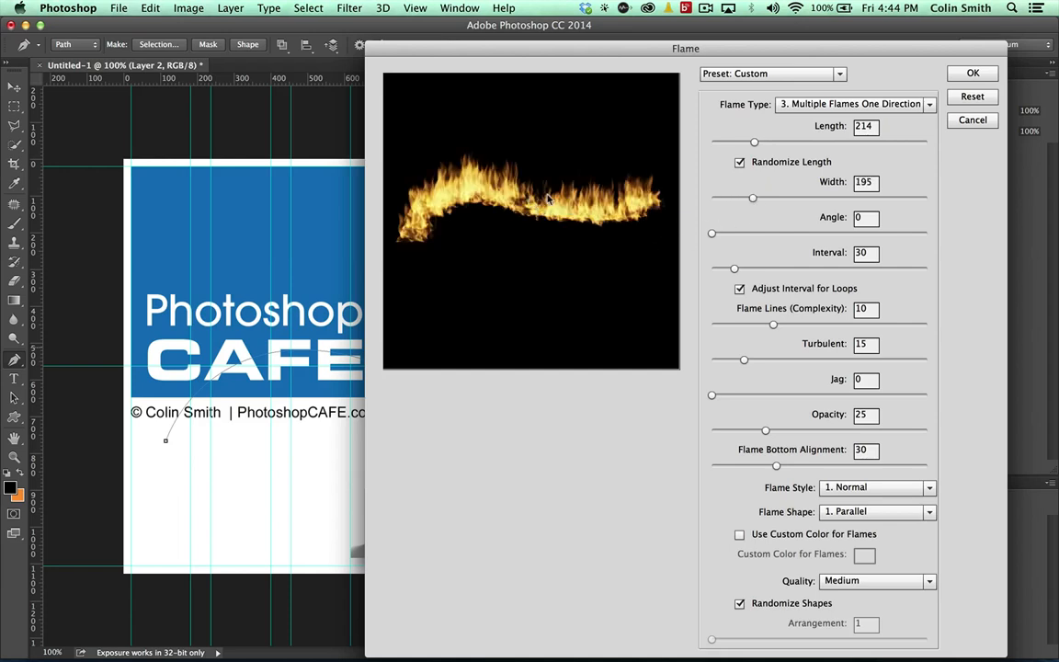
{"action": "left_click_drag", "start_coordinate": [752, 199], "coordinate": [749, 199]}
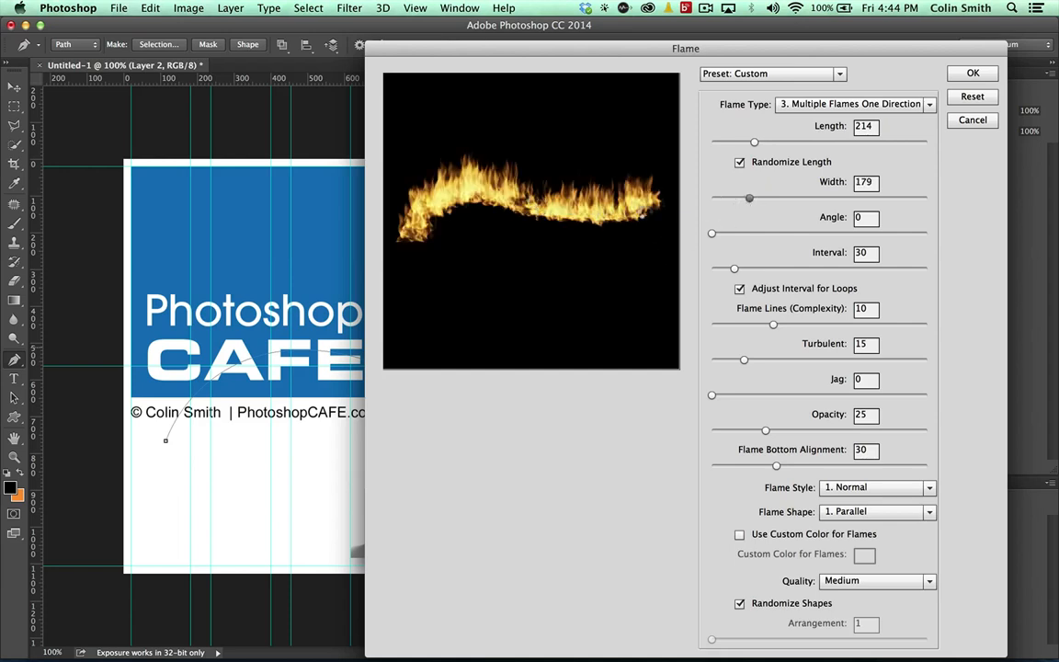
Try tilting the flames, settle on an upright 0-degree angle, and confirm the flame render
{"action": "left_click_drag", "start_coordinate": [710, 234], "coordinate": [727, 234]}
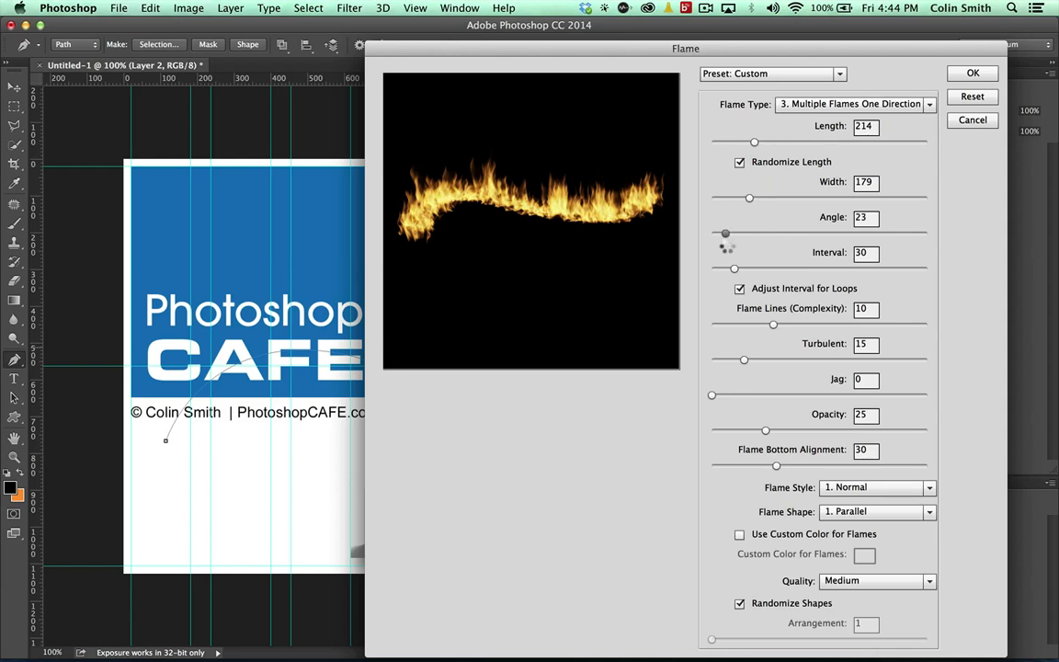
{"action": "left_click_drag", "start_coordinate": [725, 234], "coordinate": [726, 234]}
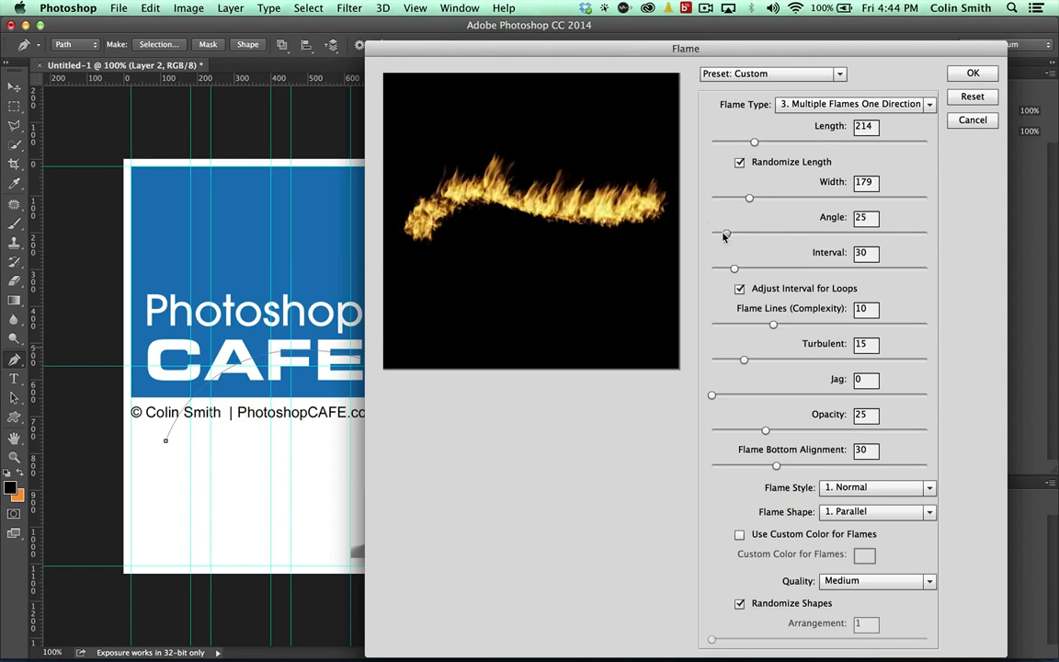
{"action": "left_click_drag", "start_coordinate": [727, 235], "coordinate": [721, 236]}
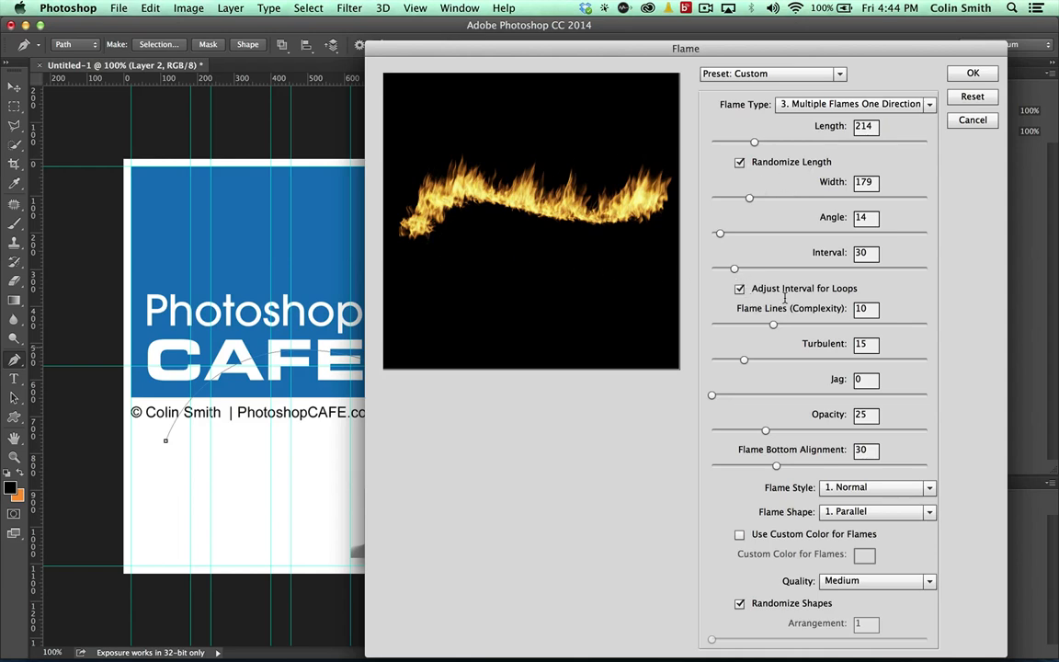
{"action": "left_click_drag", "start_coordinate": [721, 233], "coordinate": [710, 233]}
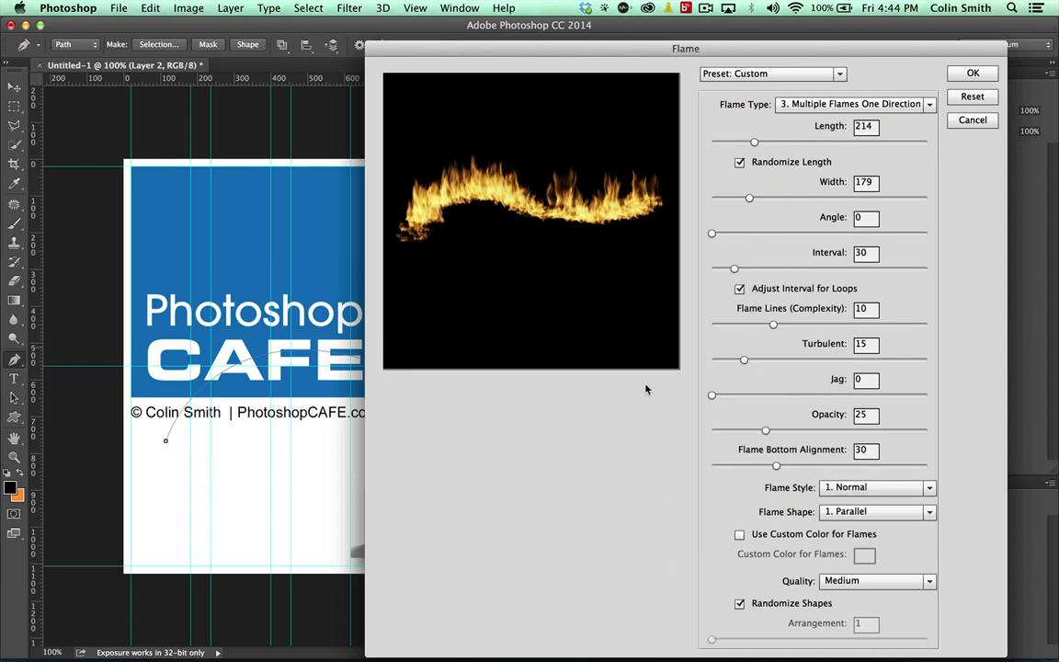
{"action": "left_click", "coordinate": [969, 120]}
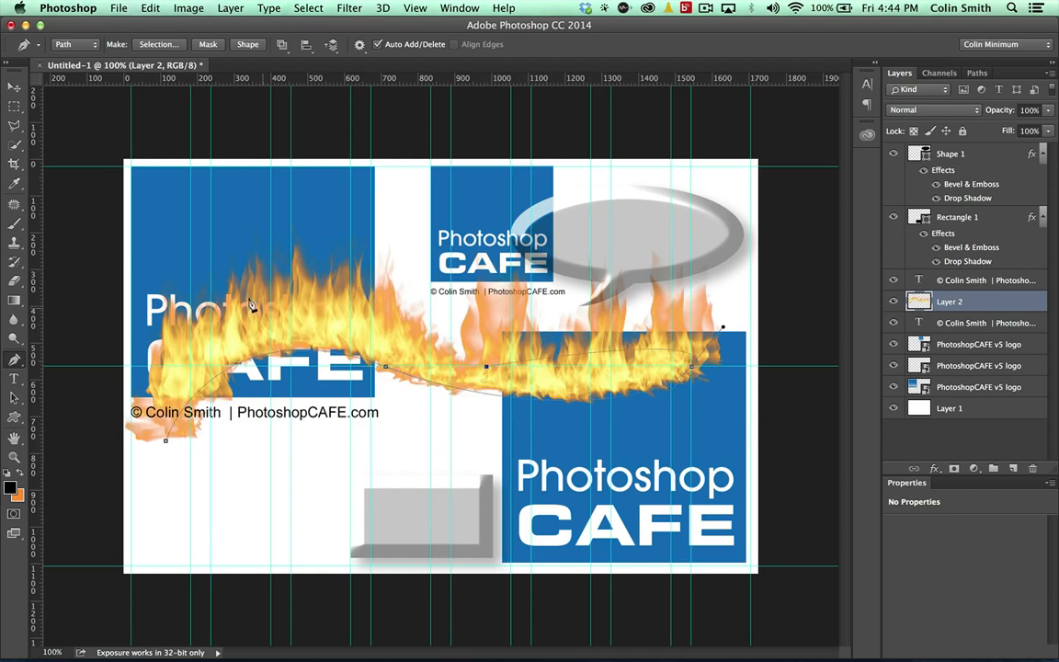
{"action": "mouse_move", "coordinate": [217, 240]}
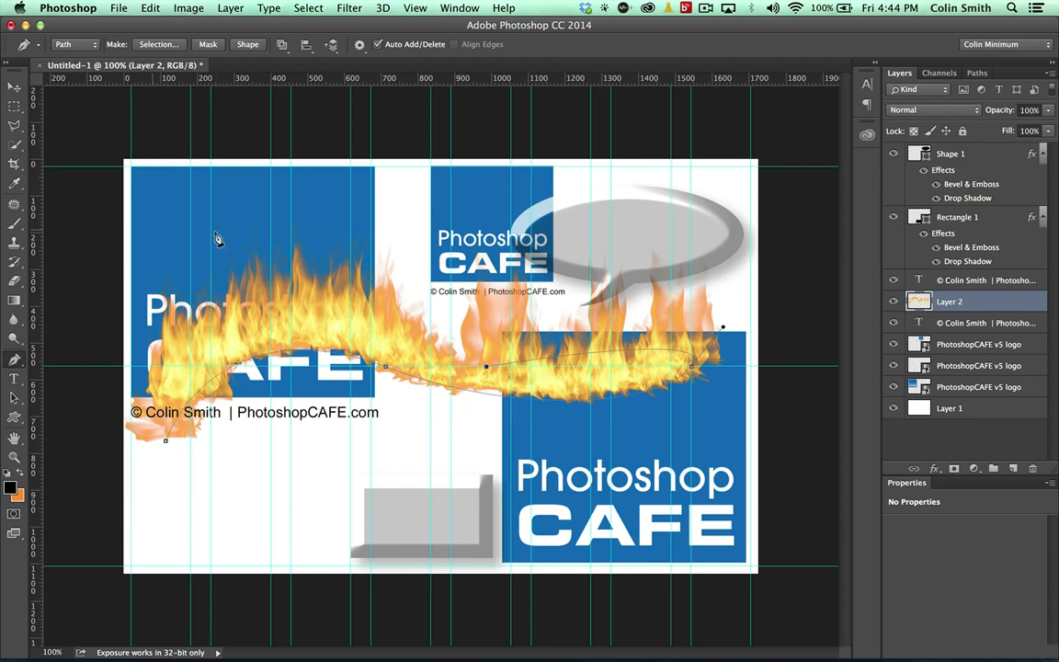
{"action": "mouse_move", "coordinate": [537, 359]}
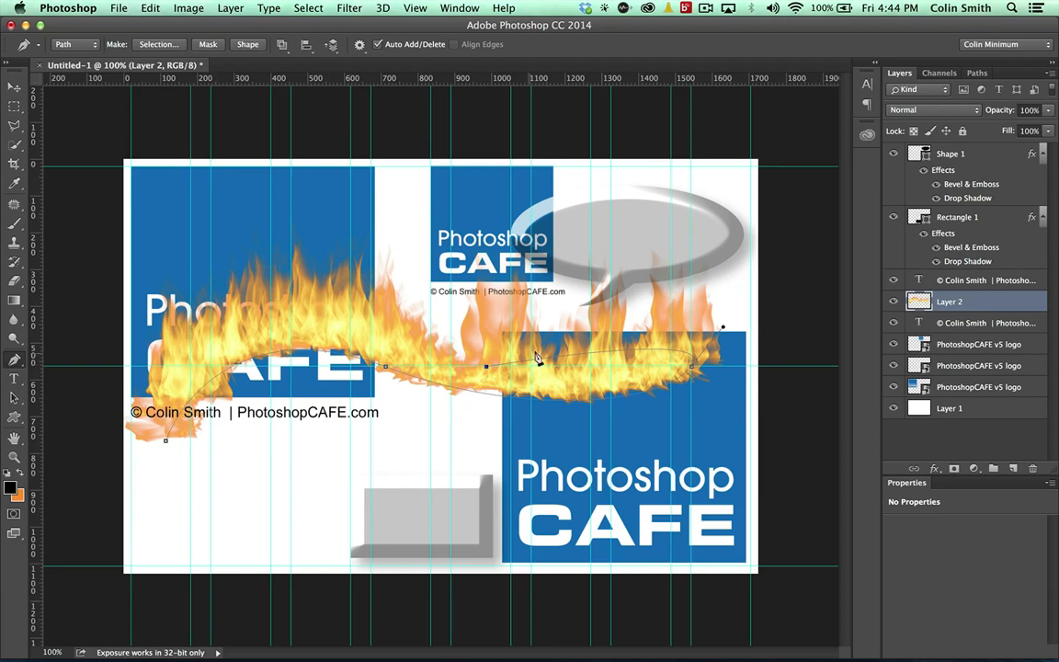
{"action": "mouse_move", "coordinate": [62, 123]}
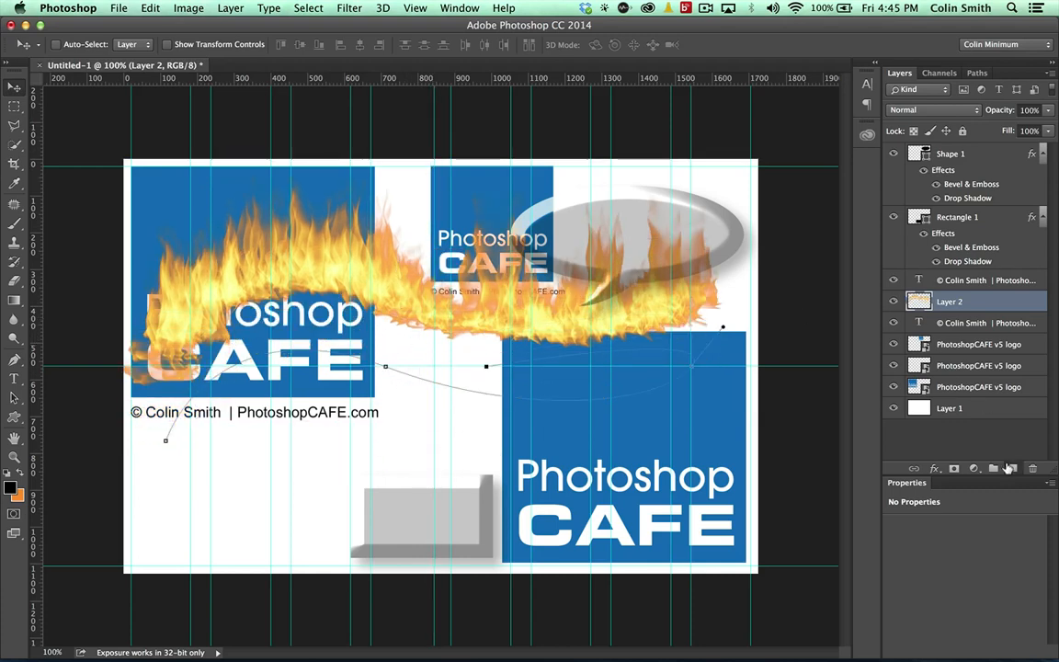
Add a layer for the black backing and select the curved Work Path in the Paths panel
{"action": "left_click", "coordinate": [1008, 469]}
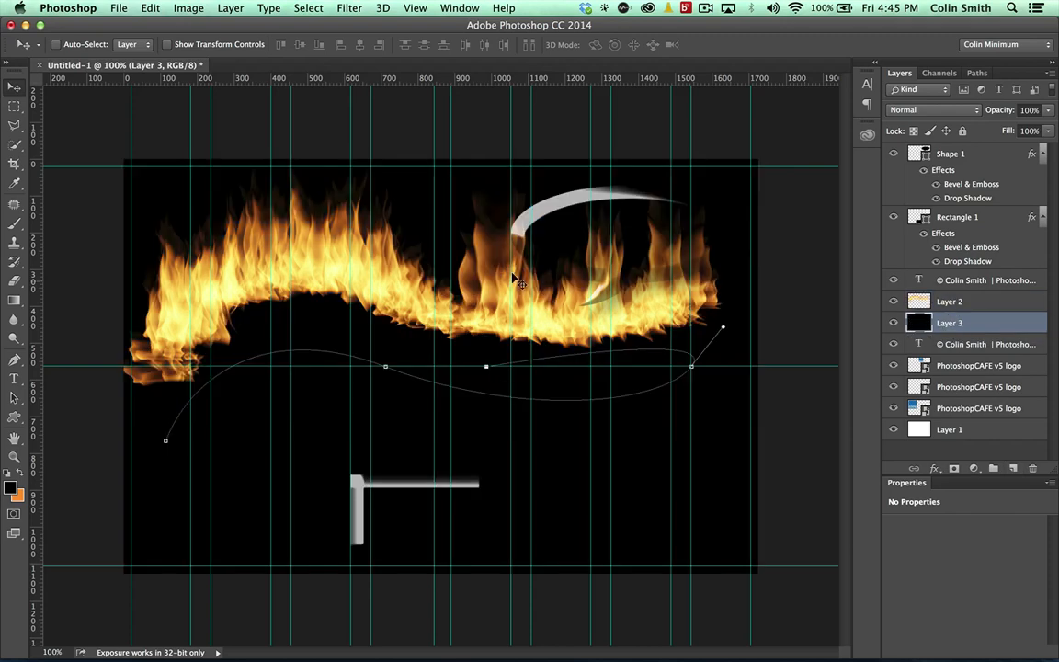
{"action": "mouse_move", "coordinate": [485, 283]}
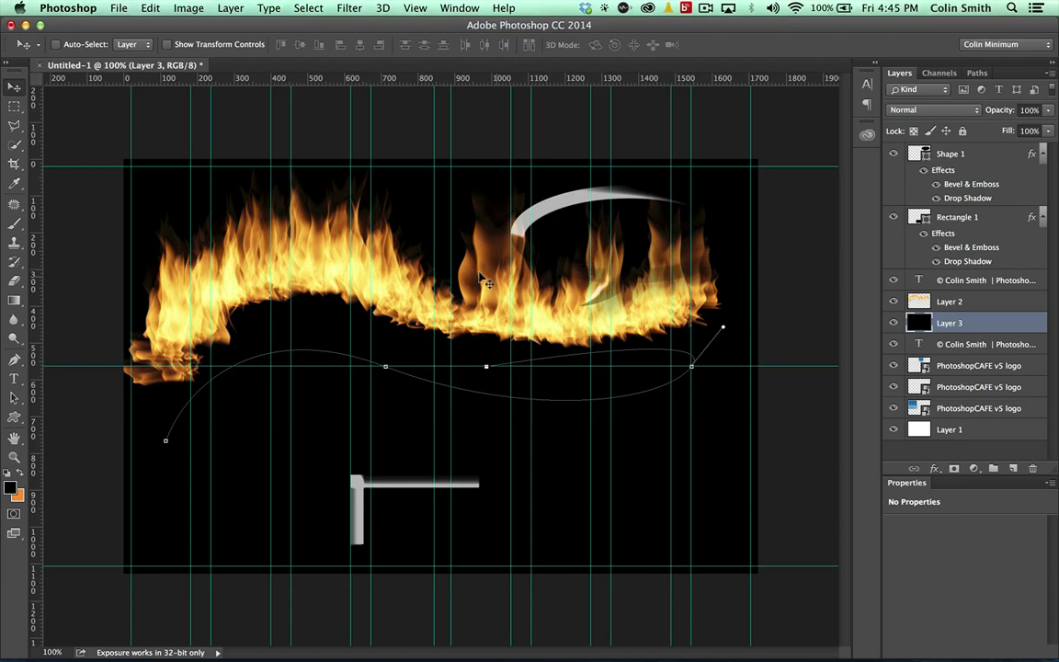
{"action": "mouse_move", "coordinate": [754, 285]}
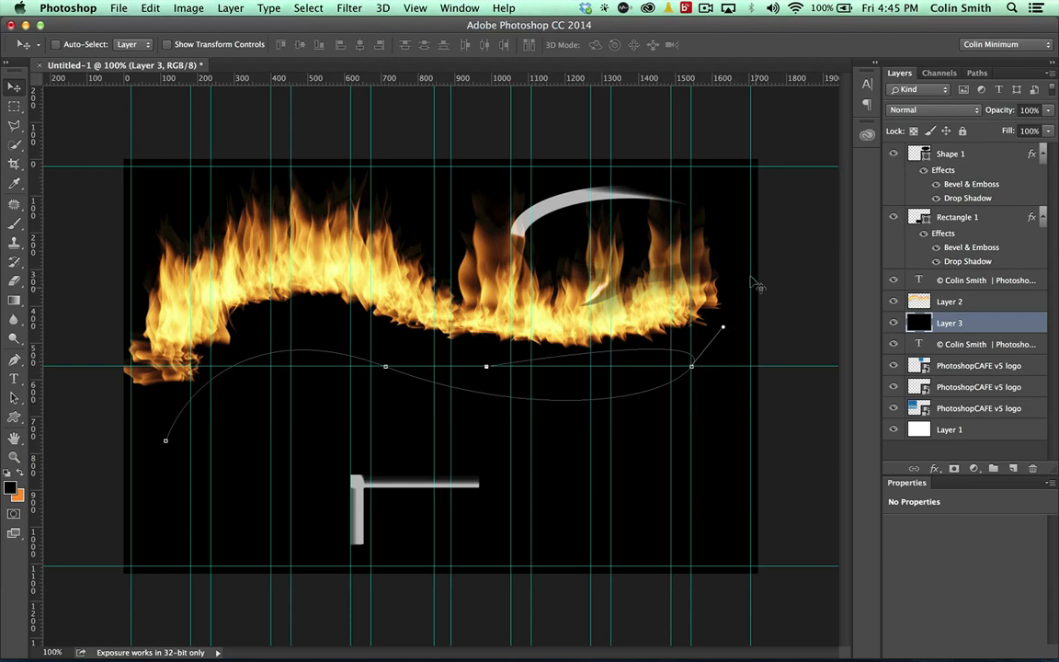
{"action": "left_click", "coordinate": [979, 74]}
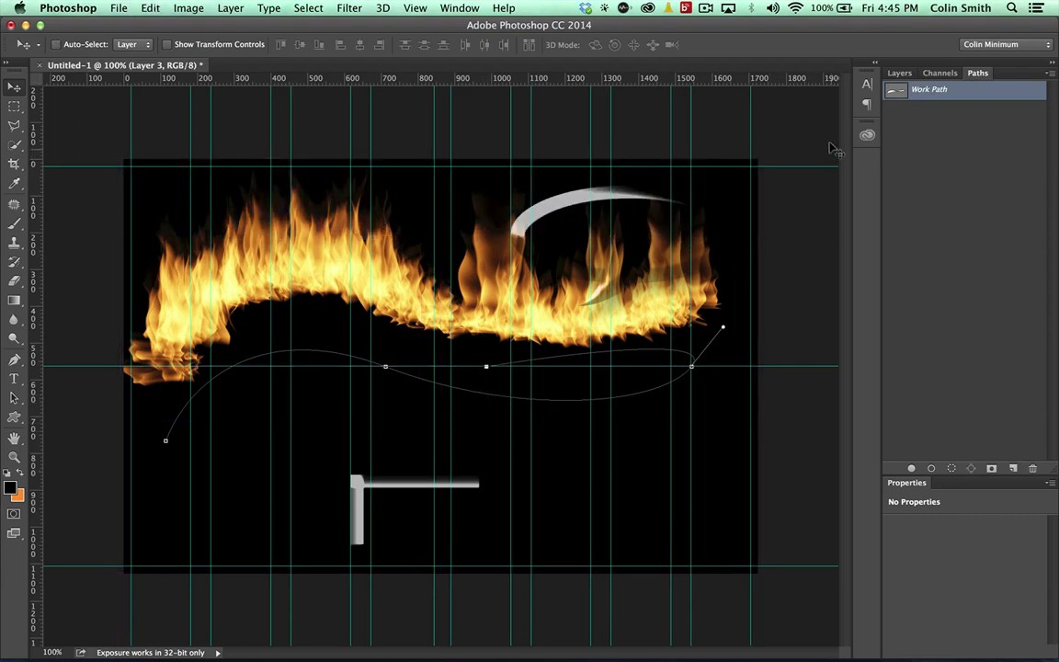
{"action": "mouse_move", "coordinate": [515, 388]}
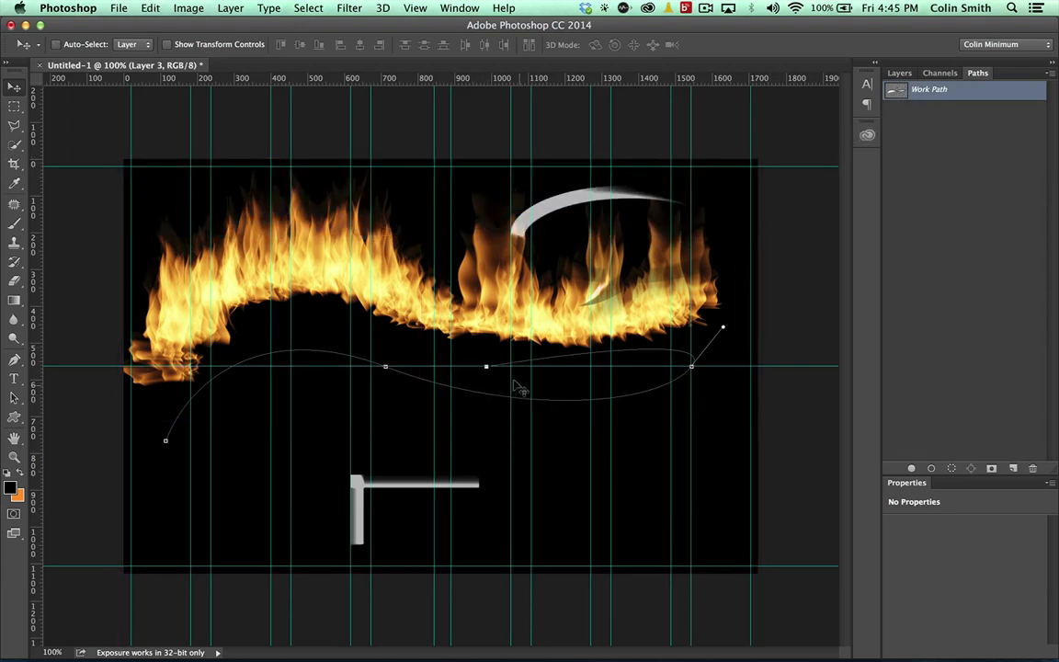
{"action": "left_click", "coordinate": [907, 74]}
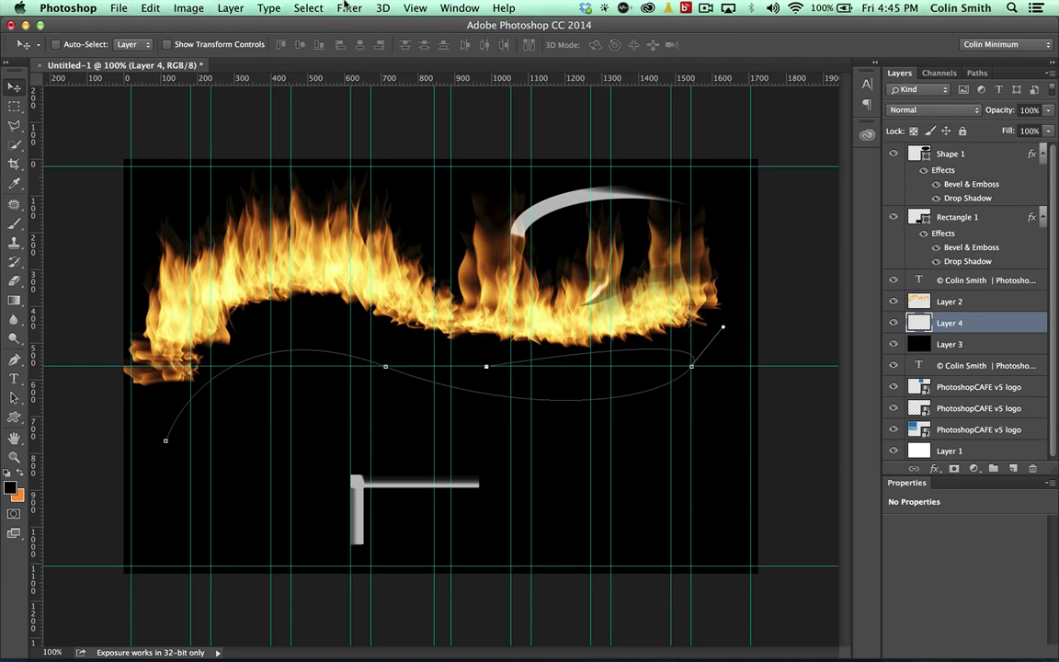
Start a second Flame render and give it a custom light blue colour
{"action": "left_click", "coordinate": [349, 7]}
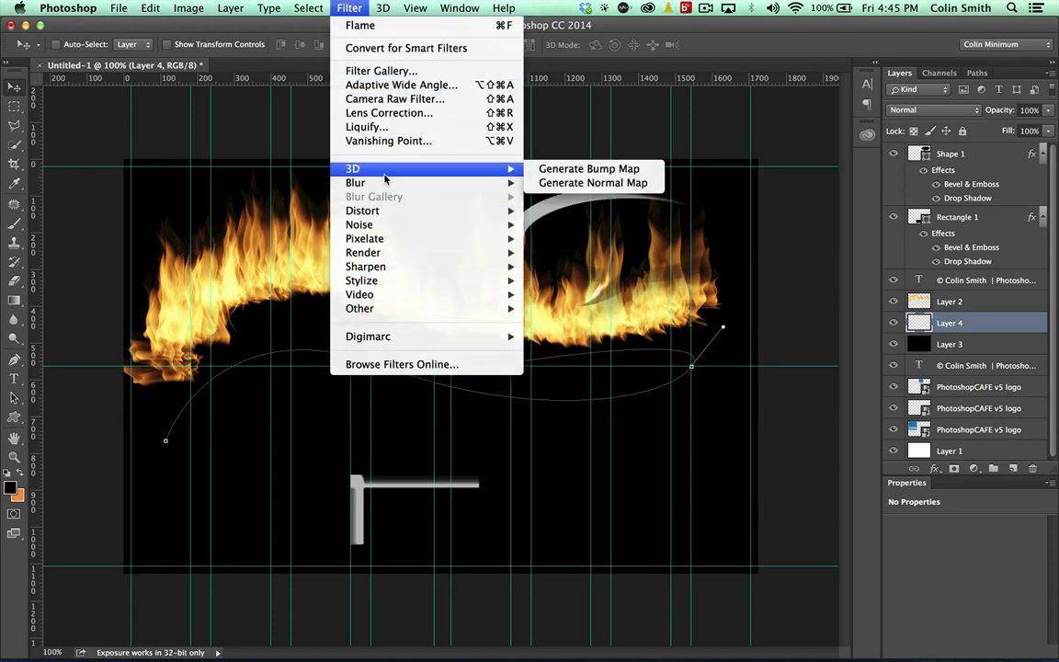
{"action": "mouse_move", "coordinate": [364, 252]}
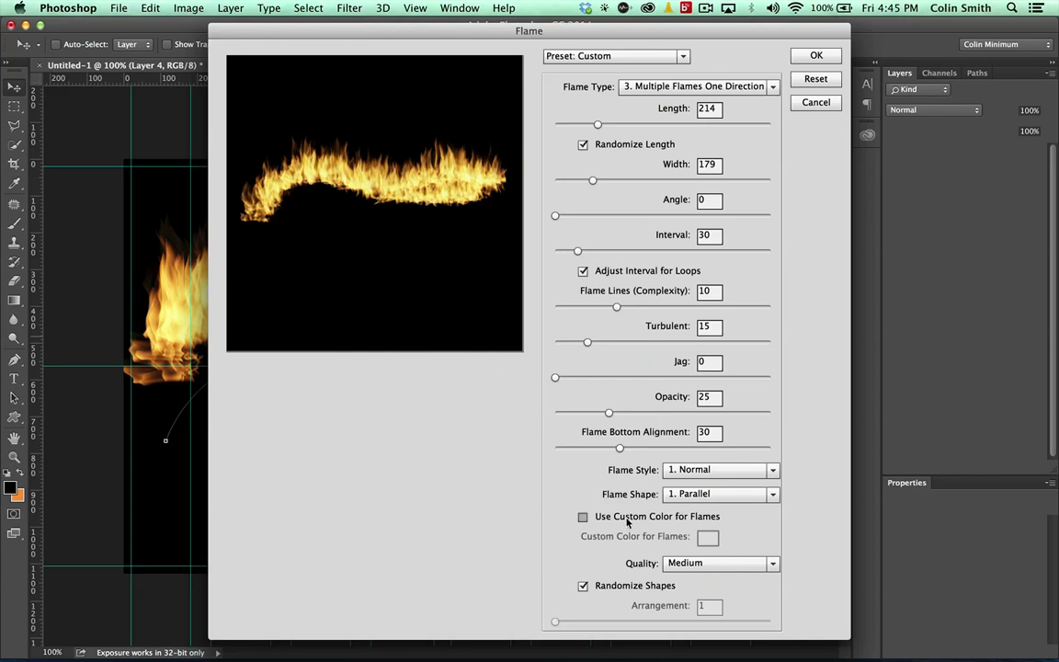
{"action": "left_click", "coordinate": [583, 517]}
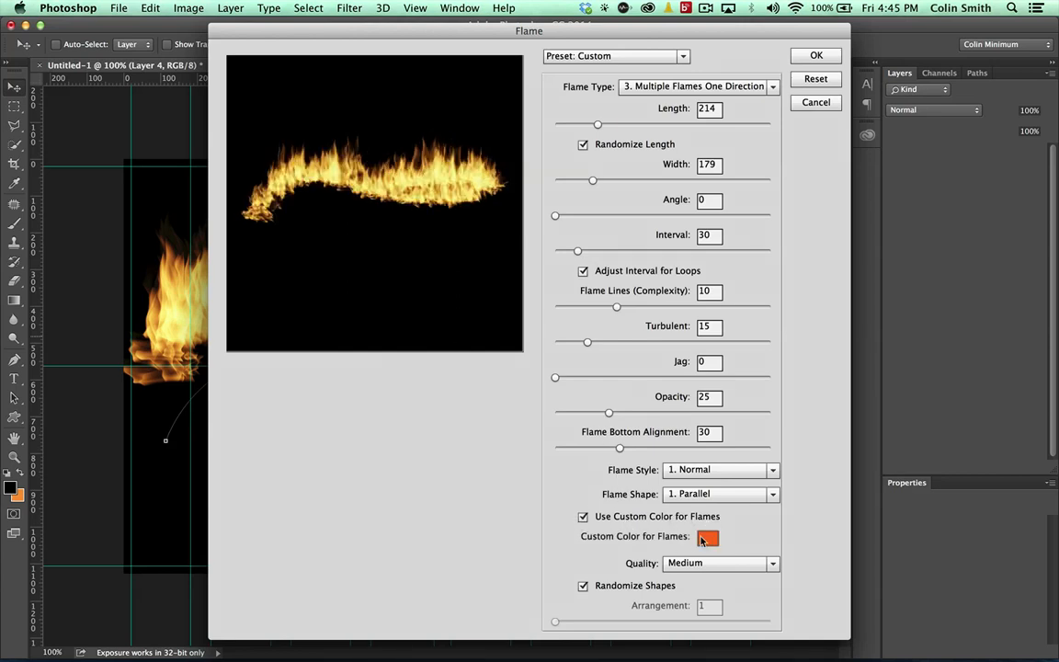
{"action": "left_click", "coordinate": [708, 537]}
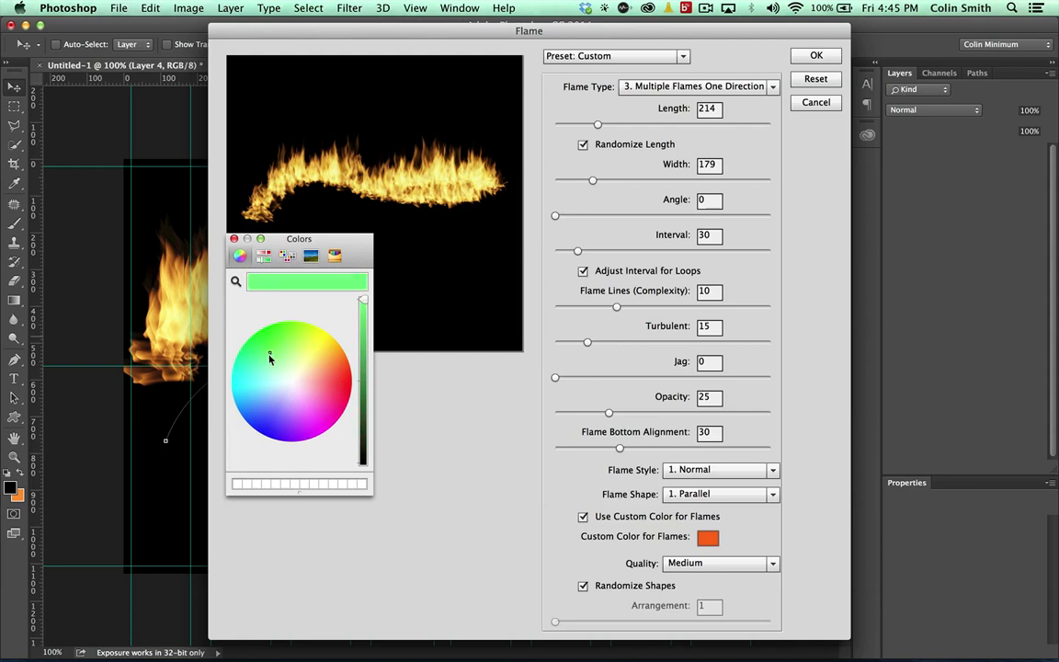
{"action": "left_click", "coordinate": [253, 379]}
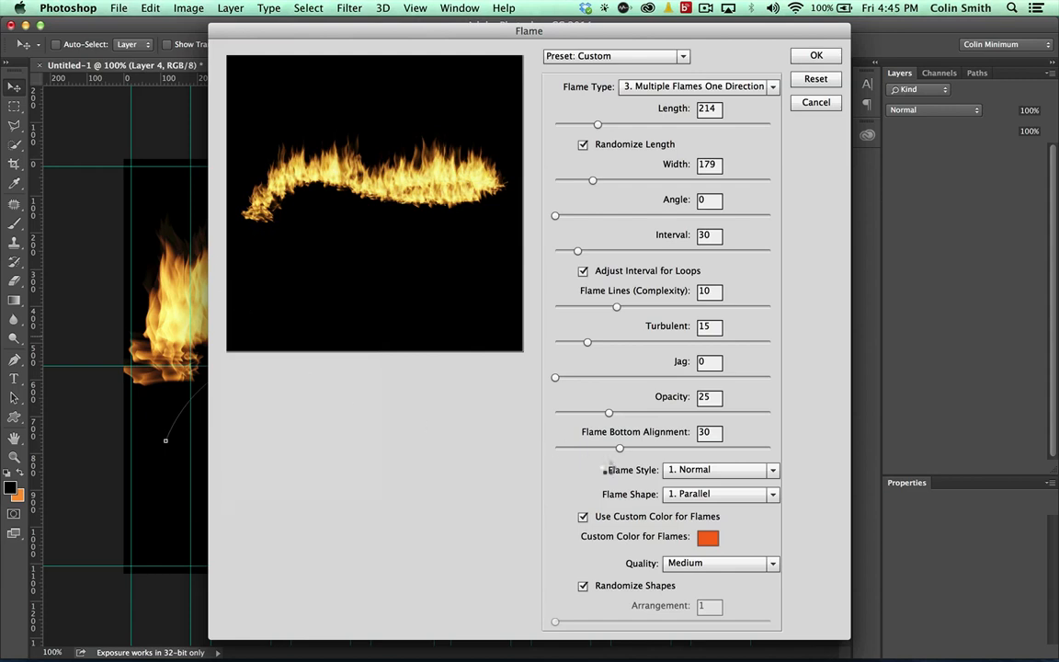
{"action": "left_click", "coordinate": [706, 537]}
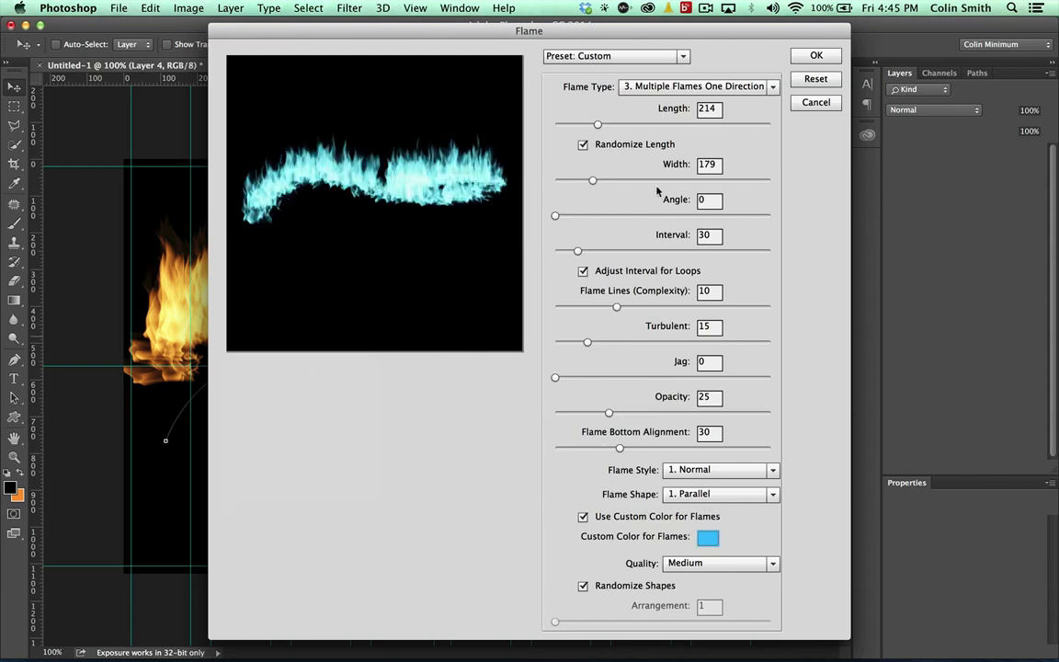
Set the blue flames to length 174, narrower width, interval 61 and angle 49, and render them
{"action": "left_click_drag", "start_coordinate": [598, 125], "coordinate": [589, 125]}
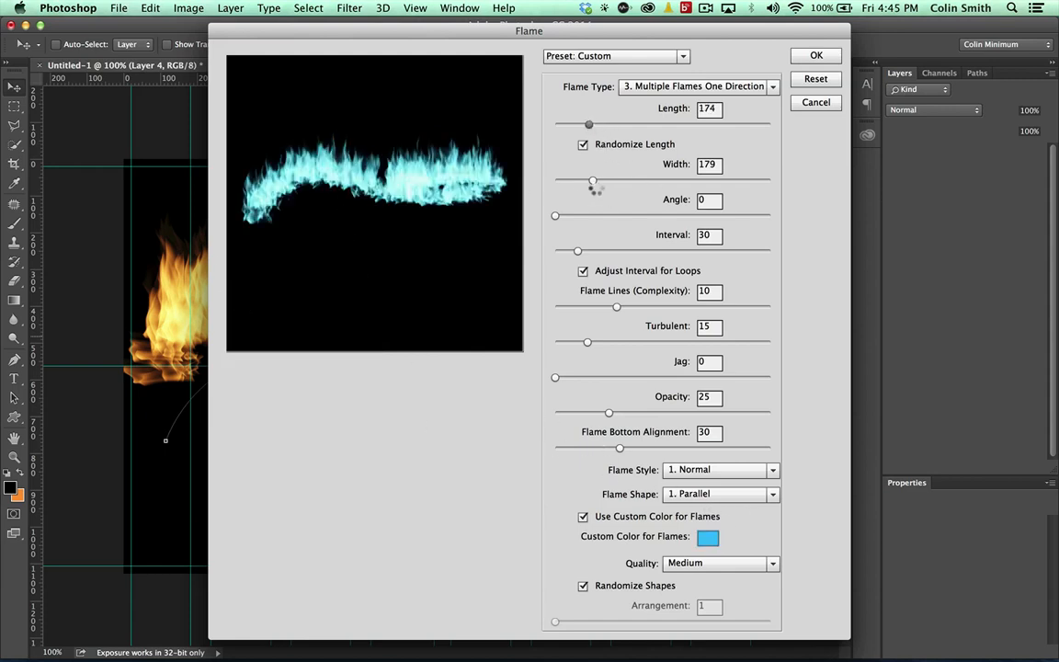
{"action": "left_click_drag", "start_coordinate": [596, 182], "coordinate": [578, 182]}
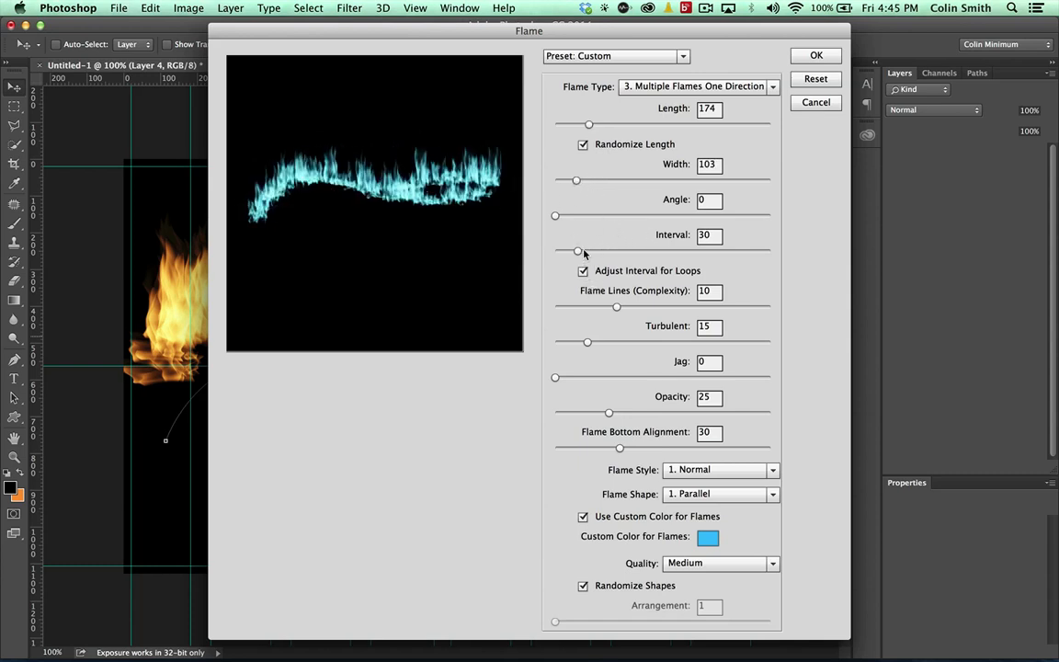
{"action": "left_click_drag", "start_coordinate": [578, 250], "coordinate": [613, 250]}
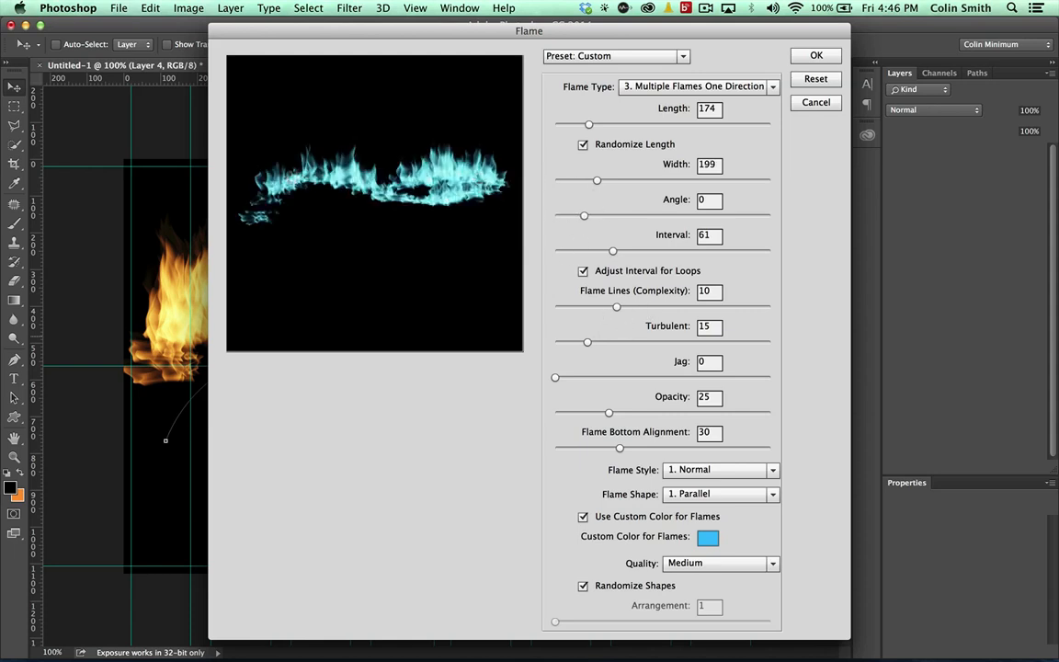
{"action": "type", "text": "49"}
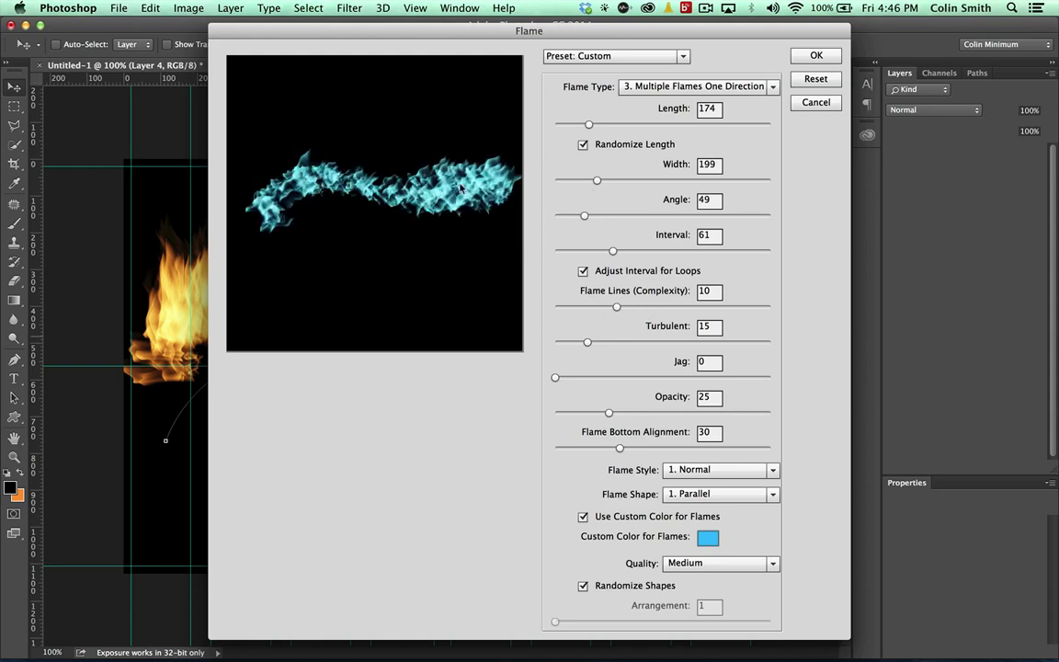
{"action": "left_click", "coordinate": [817, 55]}
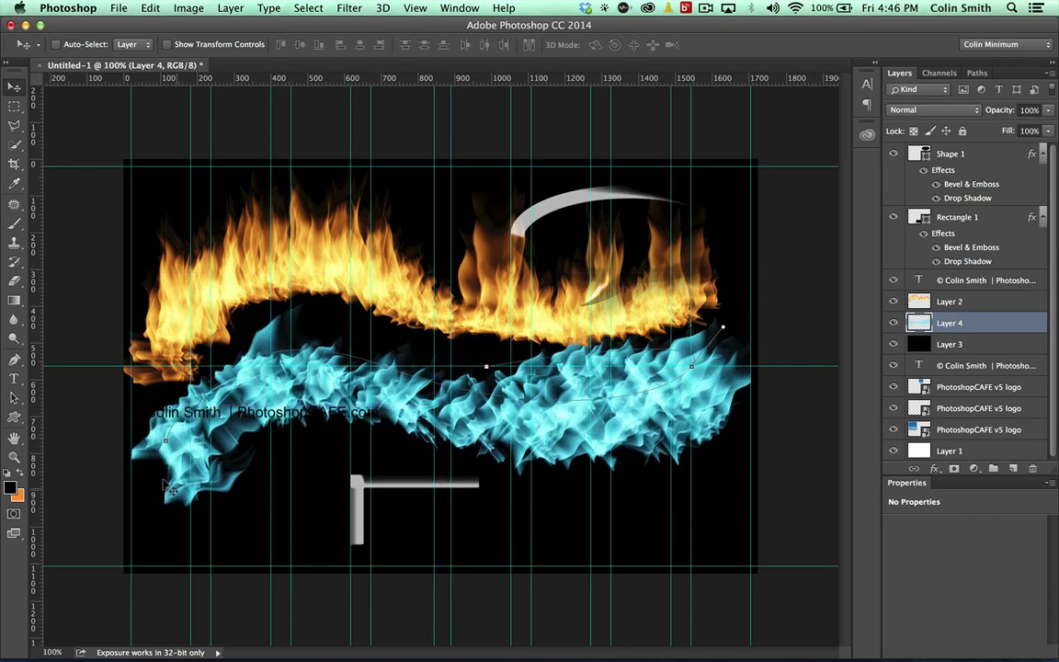
{"action": "mouse_move", "coordinate": [296, 442]}
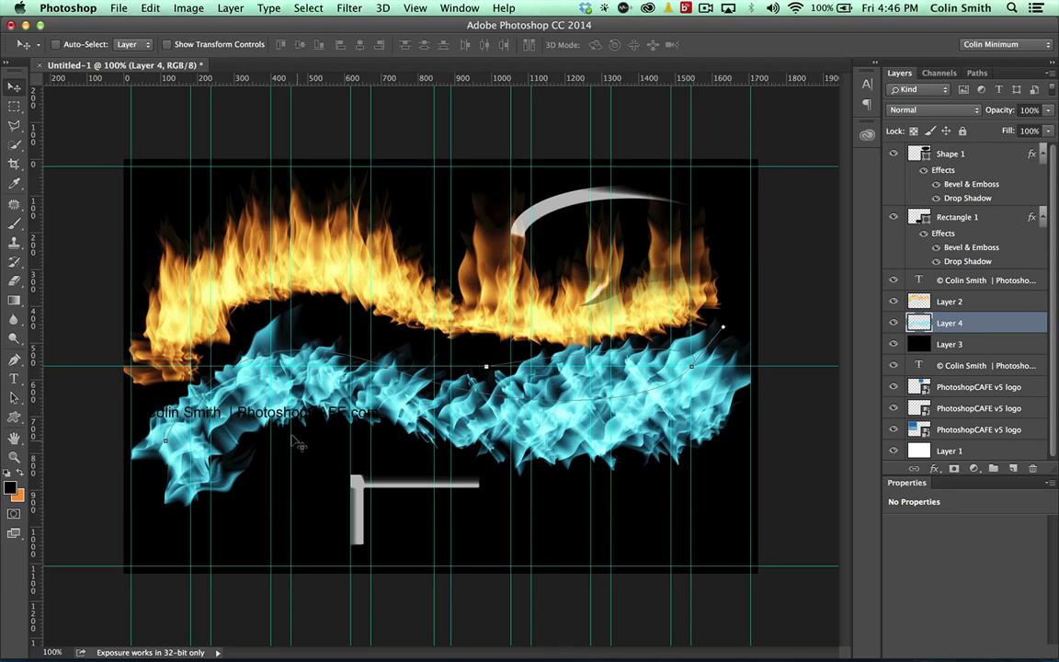
{"action": "mouse_move", "coordinate": [850, 185]}
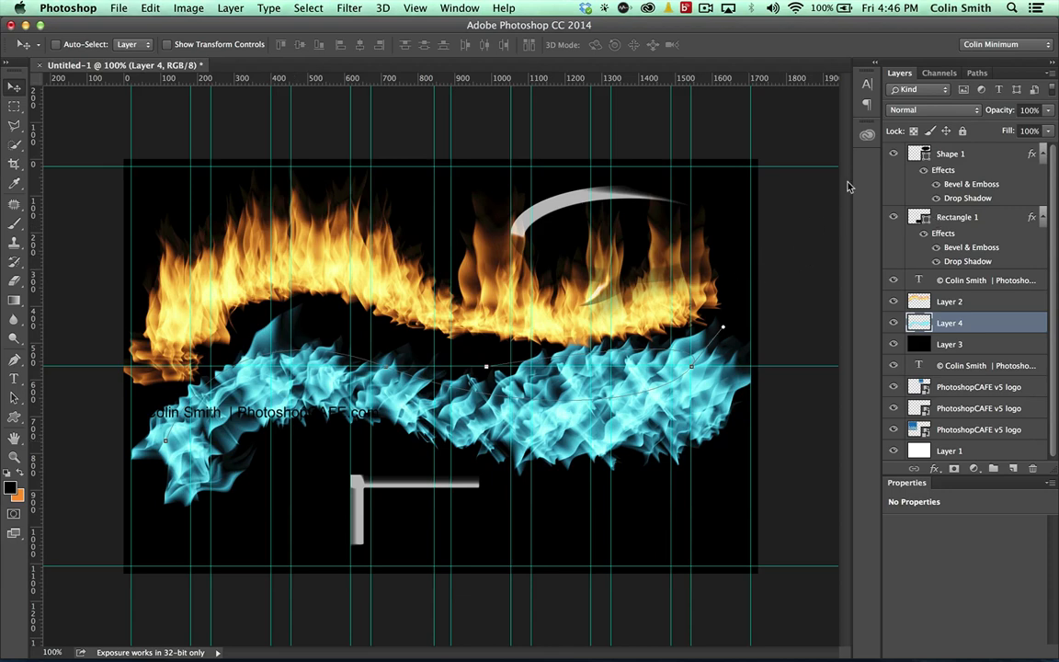
Collapse the layer groups and put the watermark text layer into its own group
{"action": "left_click", "coordinate": [952, 154]}
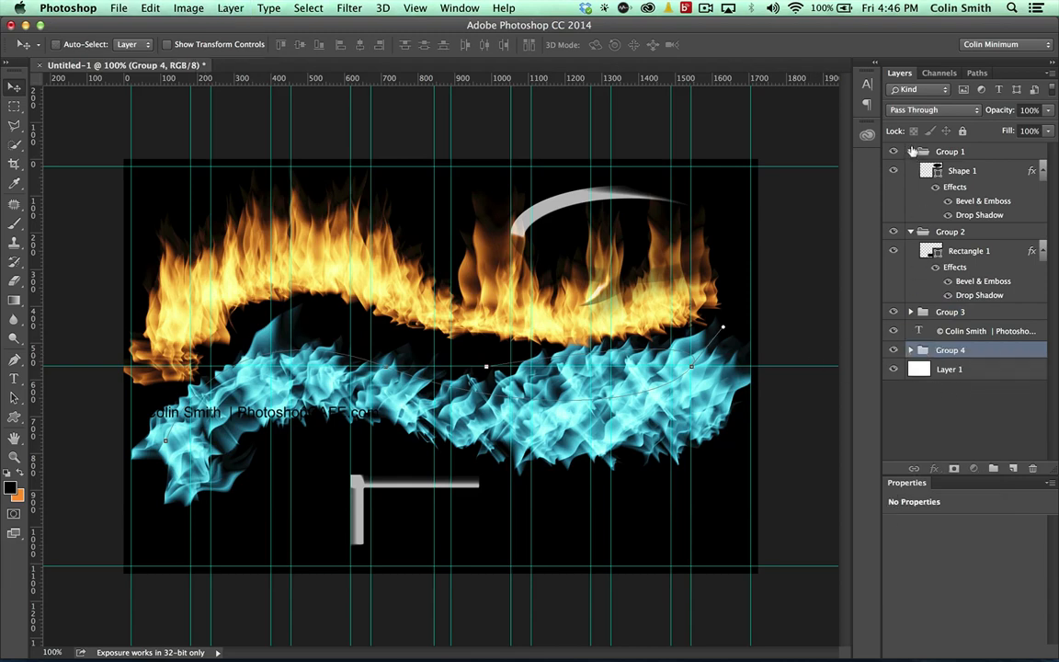
{"action": "left_click", "coordinate": [909, 151]}
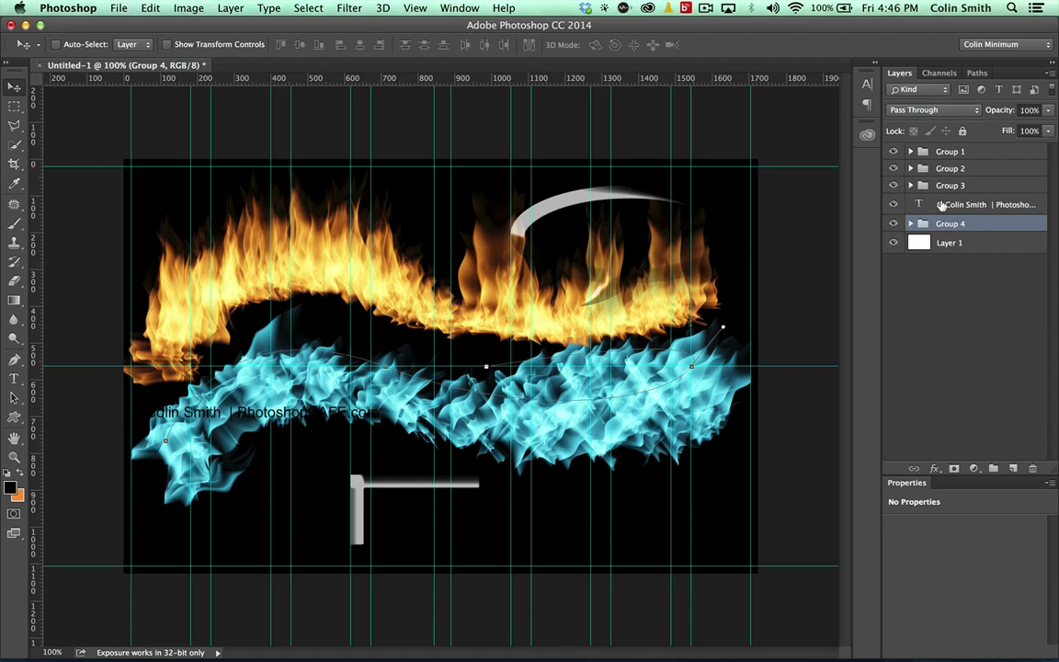
{"action": "left_click", "coordinate": [974, 204]}
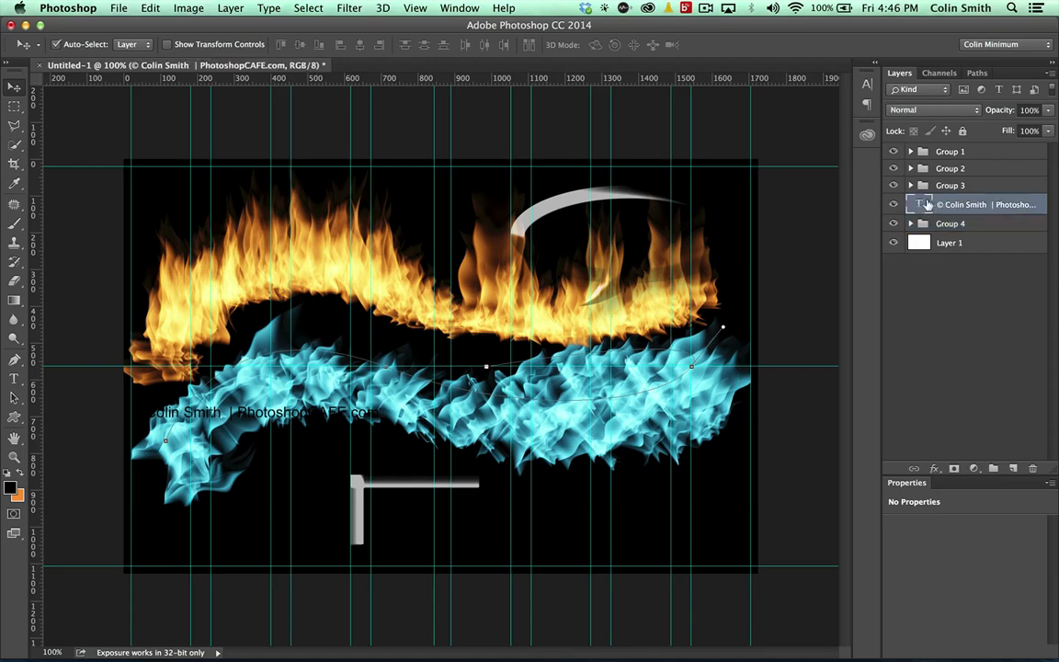
{"action": "left_click", "coordinate": [910, 184]}
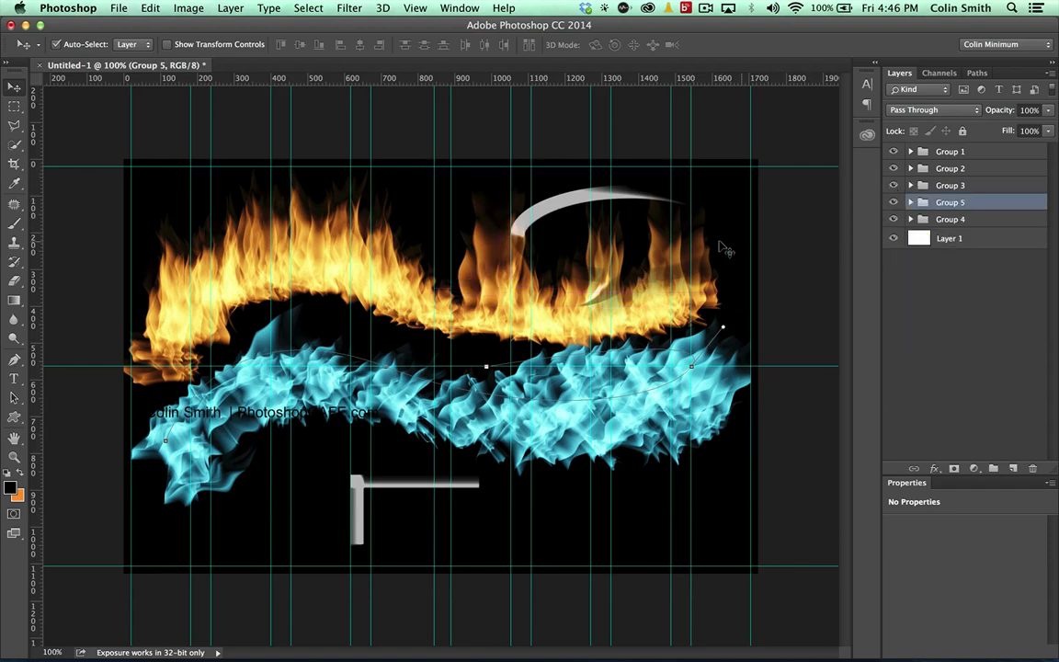
{"action": "left_click", "coordinate": [912, 151]}
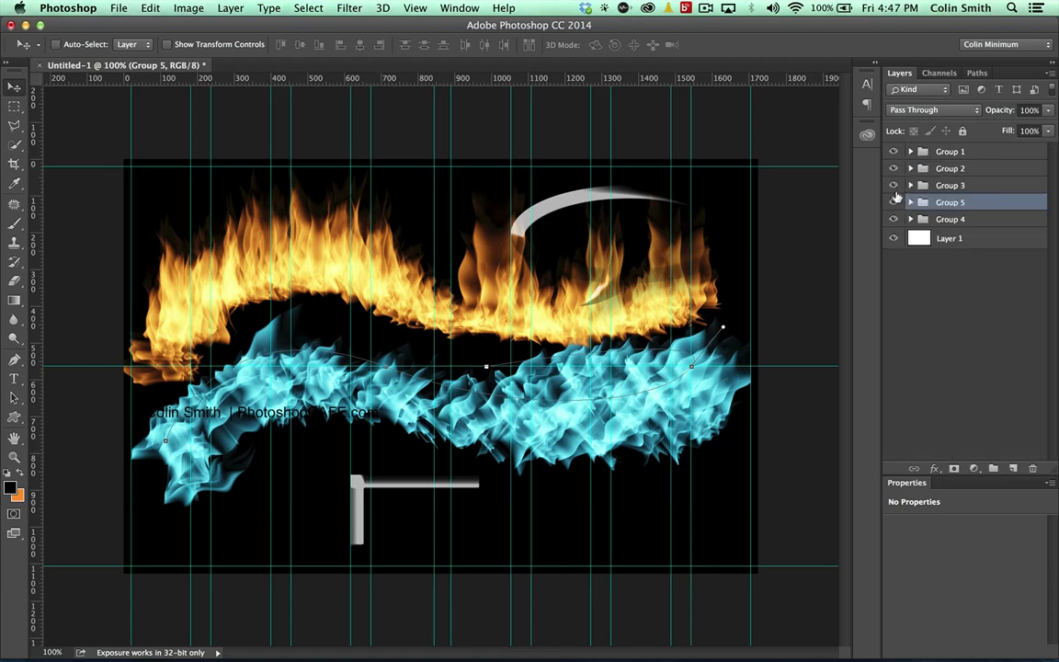
{"action": "mouse_move", "coordinate": [894, 203]}
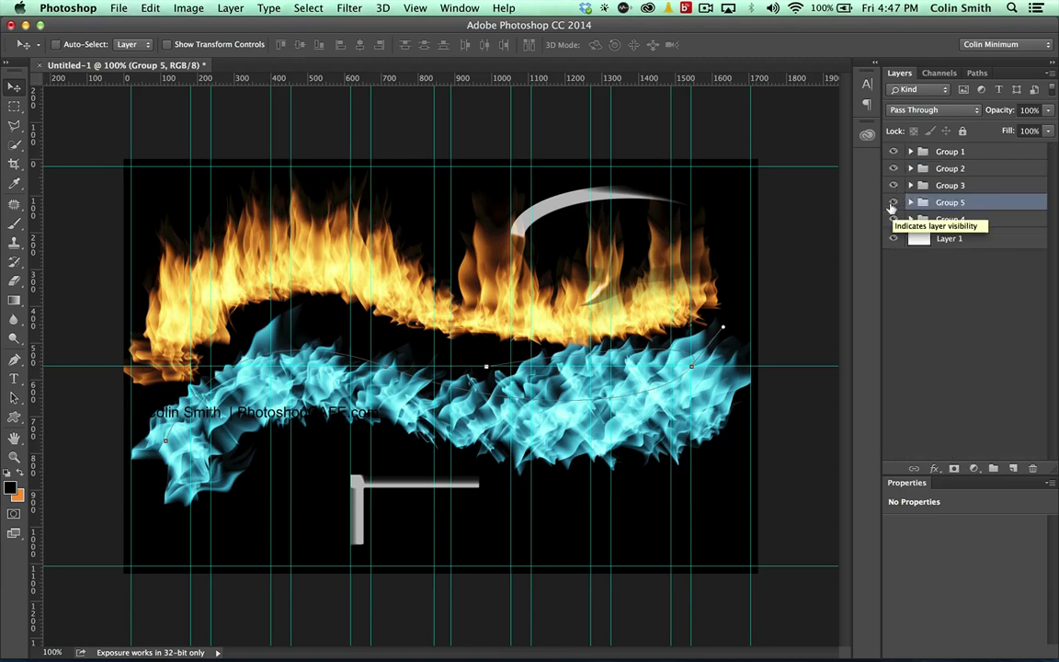